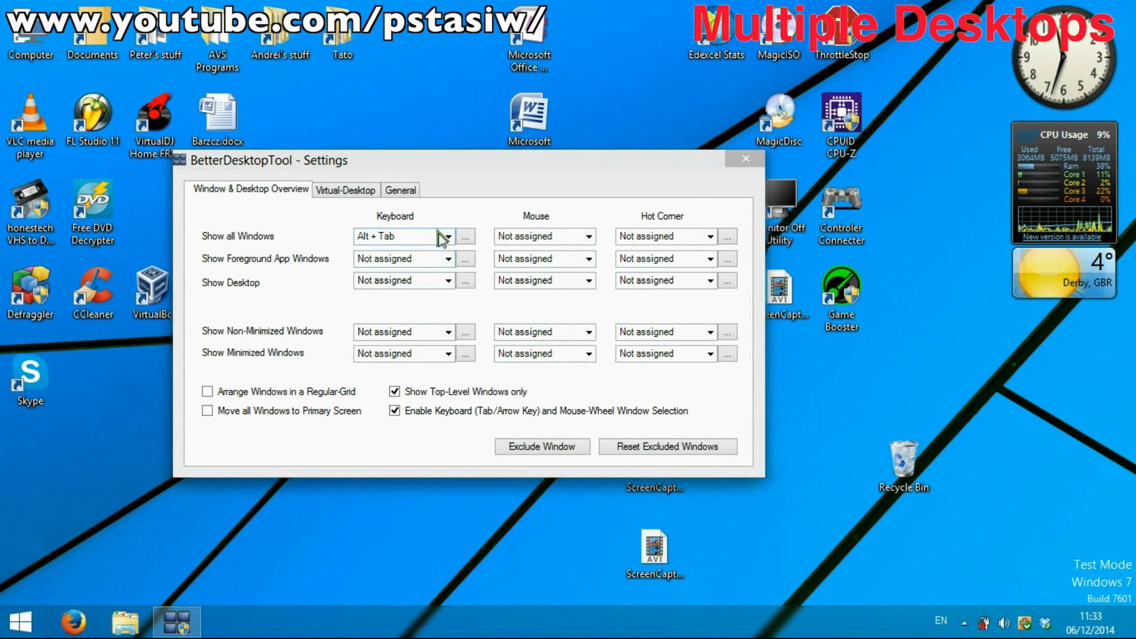
Step: Keep the existing show-all-windows shortcut and tick 'Arrange Windows in a Regular-Grid'
{"action": "left_click", "coordinate": [447, 236]}
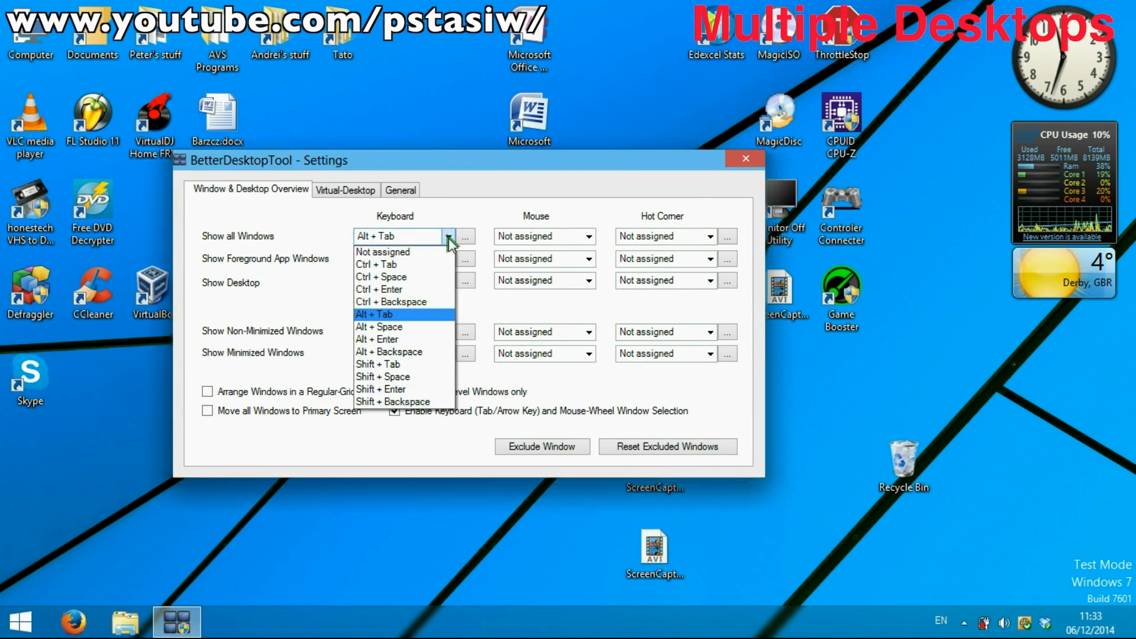
{"action": "left_click", "coordinate": [374, 313]}
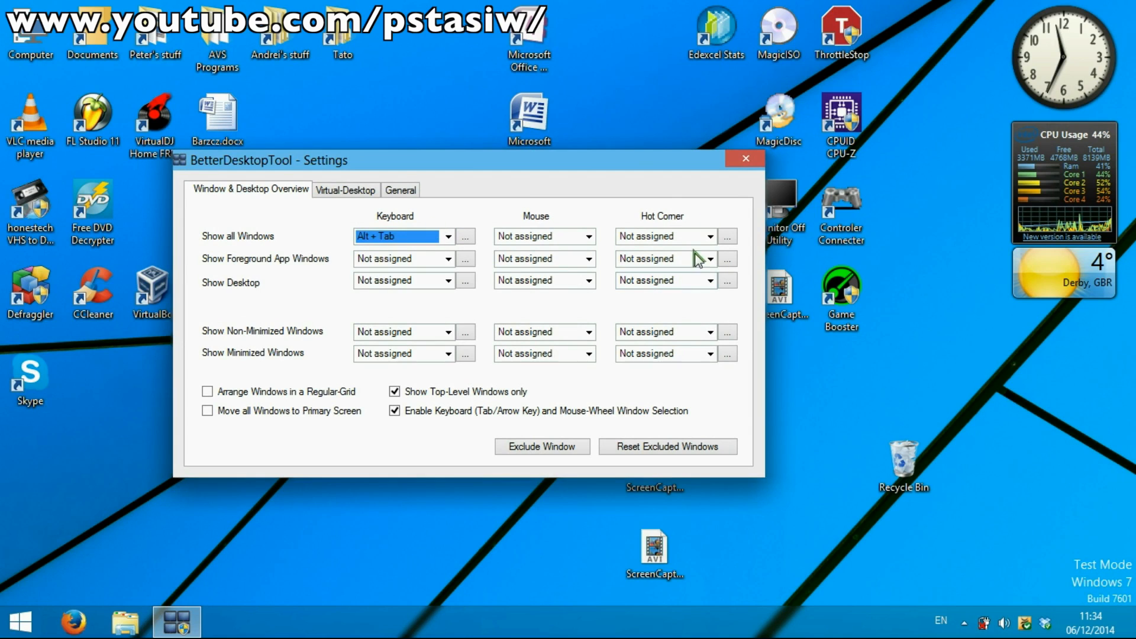
{"action": "mouse_move", "coordinate": [352, 336]}
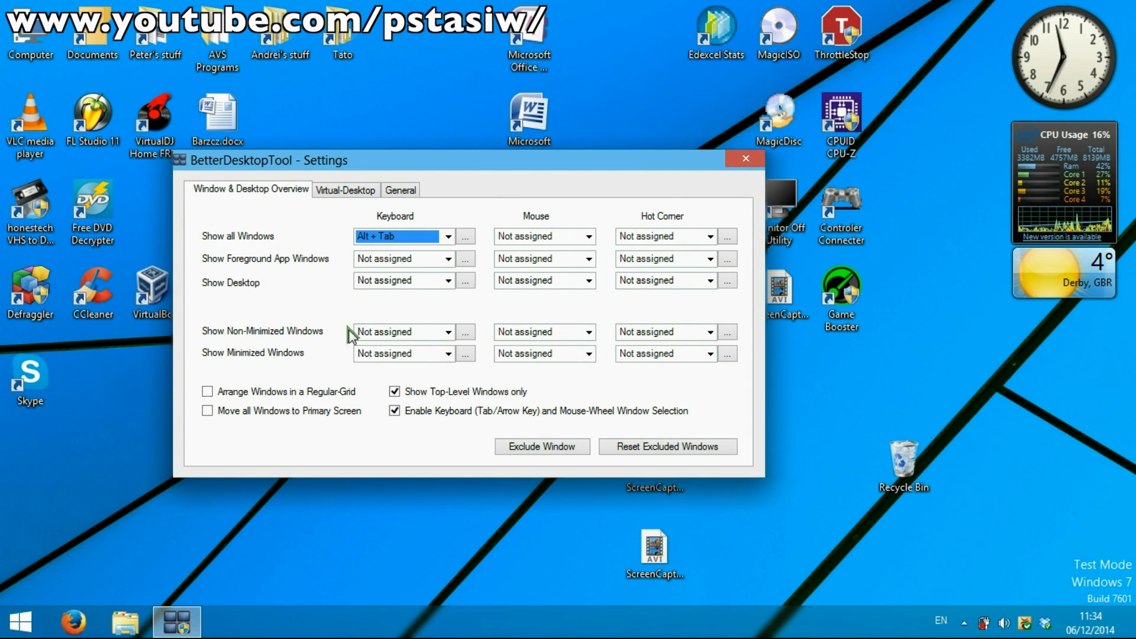
{"action": "mouse_move", "coordinate": [251, 413]}
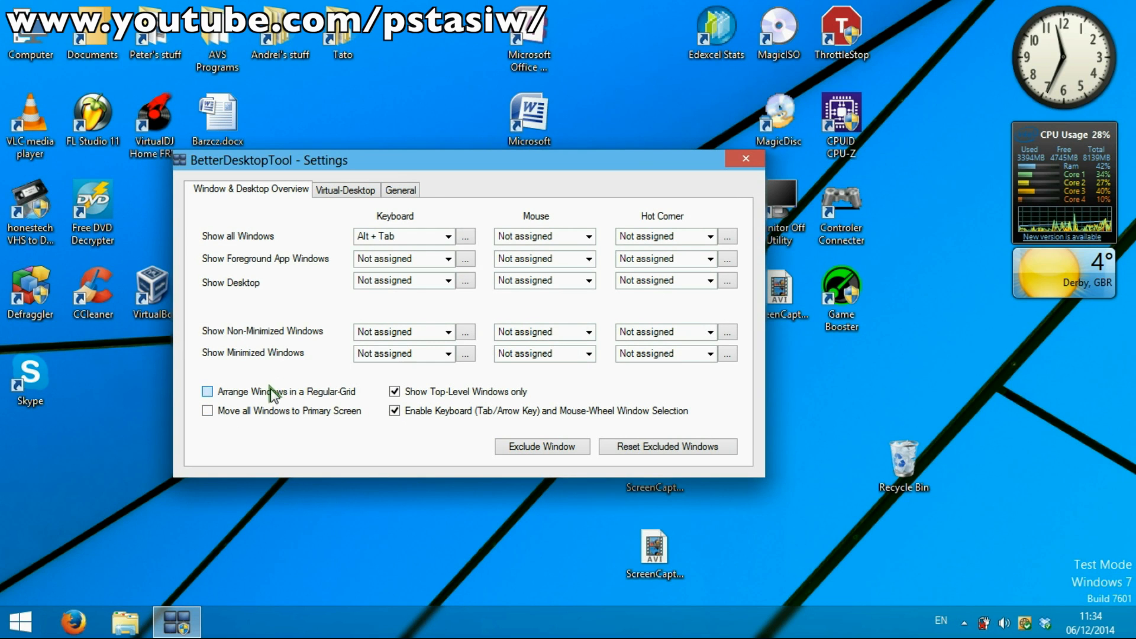
{"action": "left_click", "coordinate": [208, 392]}
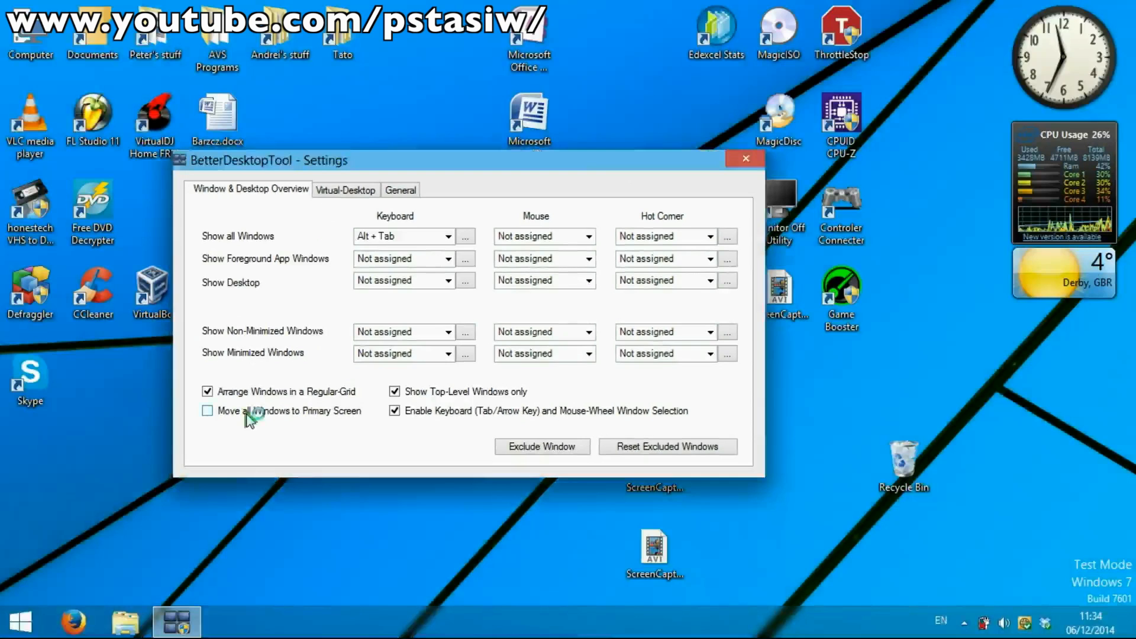
Step: Review the 3-by-2 virtual desktop layout, enable update checks at startup, and close settings
{"action": "left_click", "coordinate": [346, 190]}
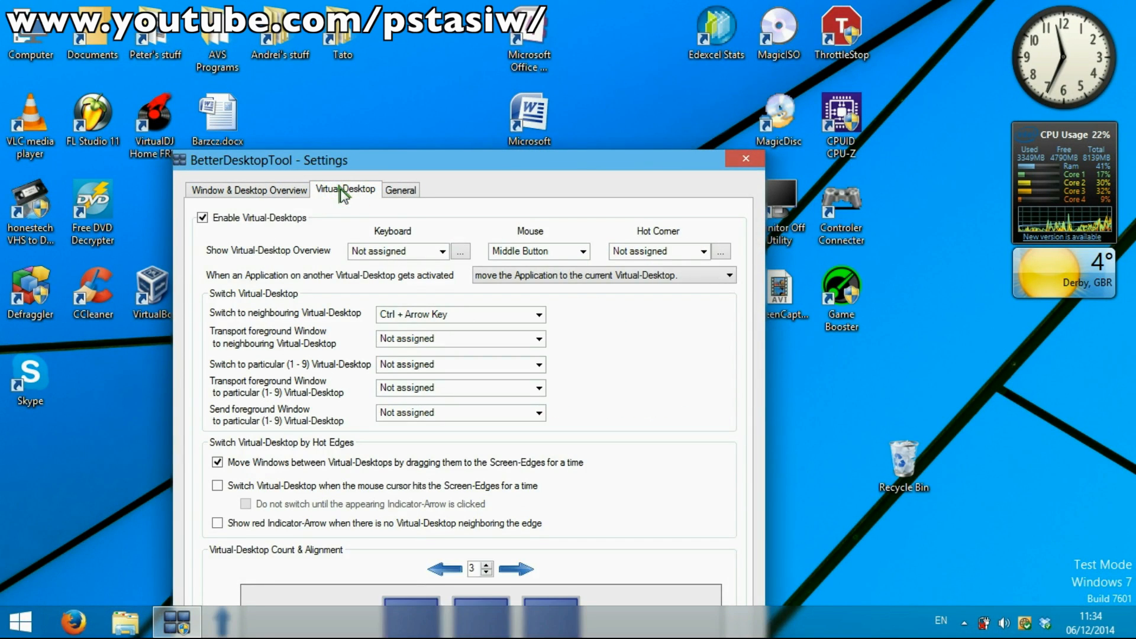
{"action": "mouse_move", "coordinate": [421, 335]}
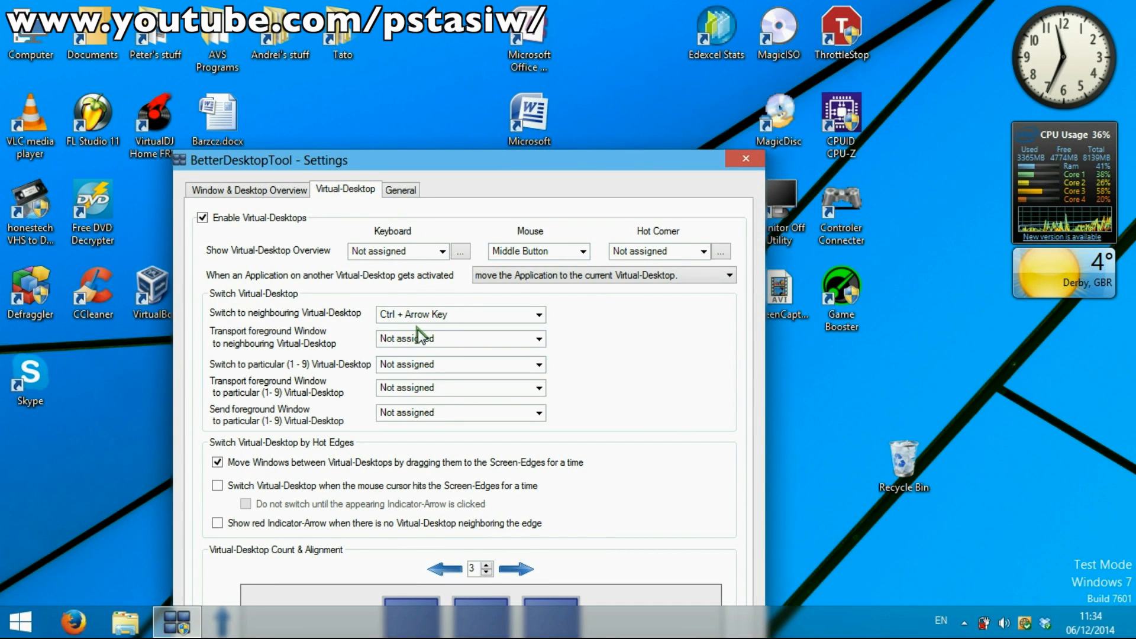
{"action": "mouse_move", "coordinate": [678, 424]}
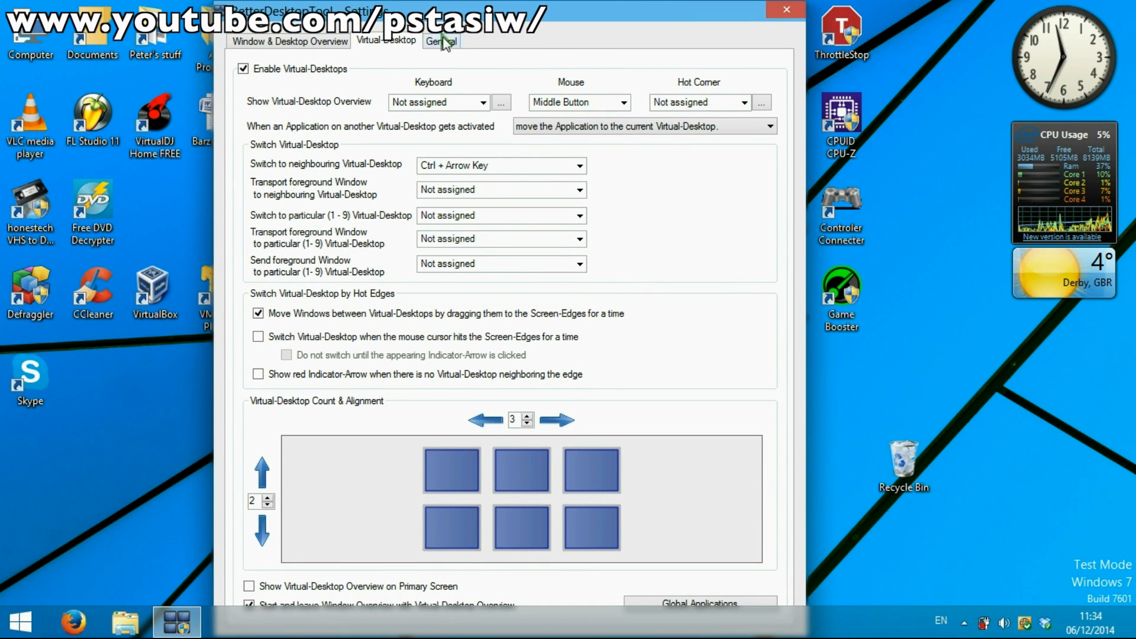
{"action": "left_click", "coordinate": [440, 41]}
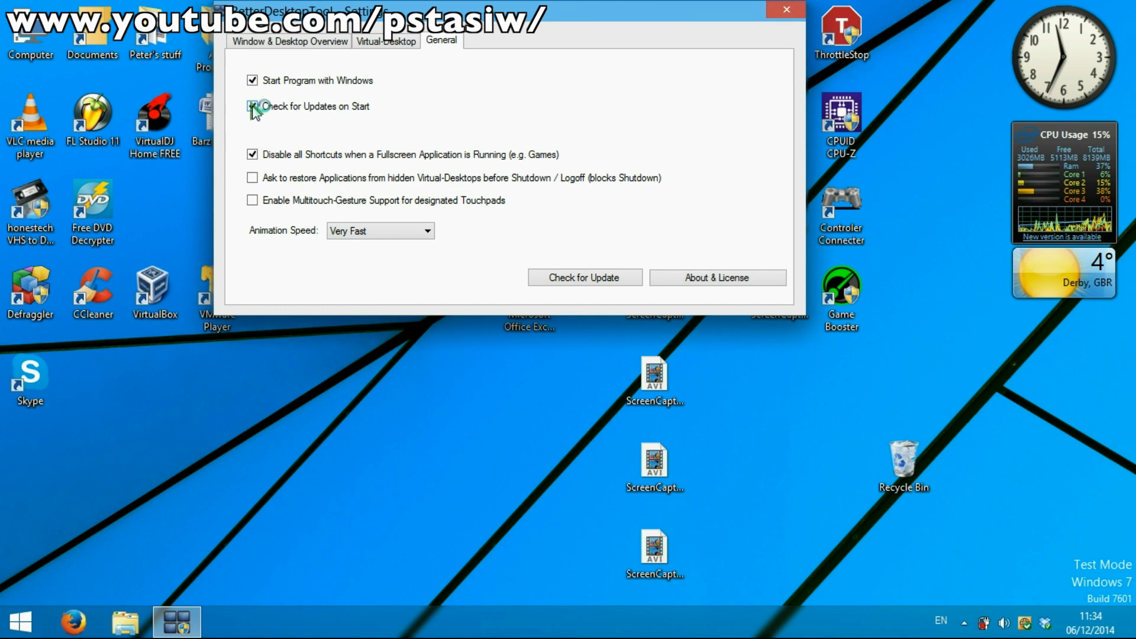
{"action": "left_click", "coordinate": [252, 106]}
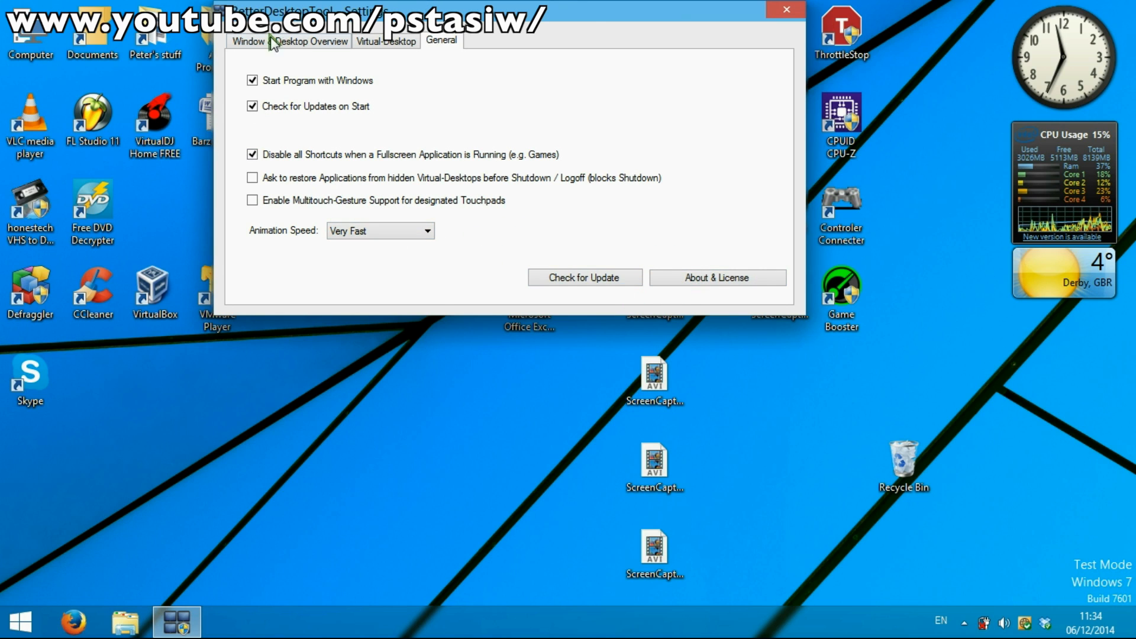
{"action": "left_click", "coordinate": [786, 8]}
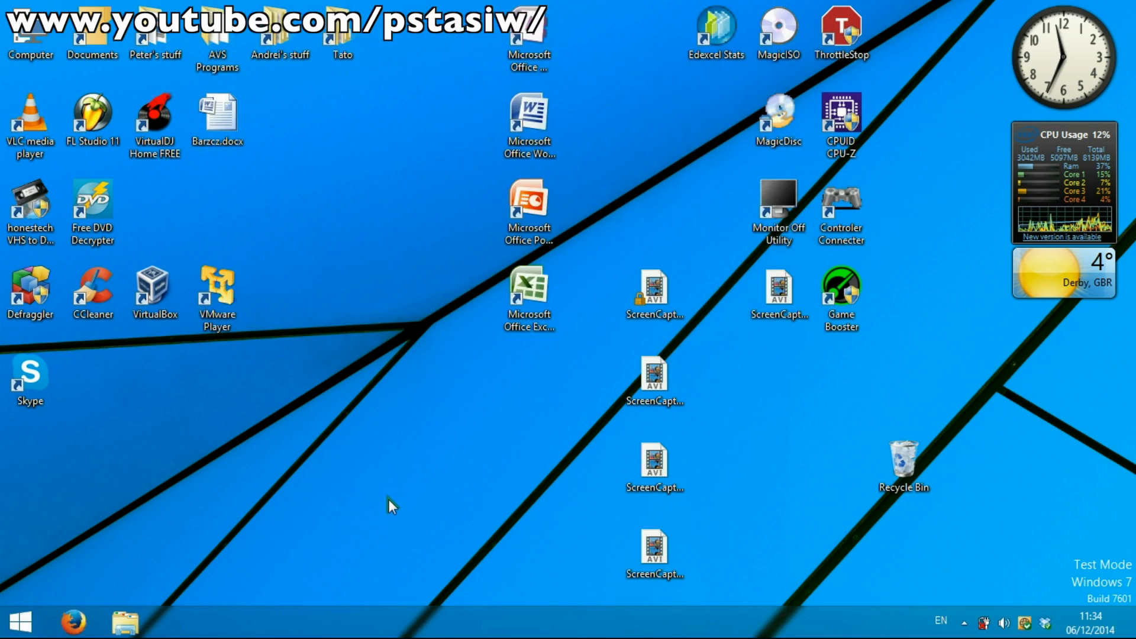
Step: Open C:\Windows in a new Explorer window and select explorer.exe
{"action": "left_click", "coordinate": [964, 621]}
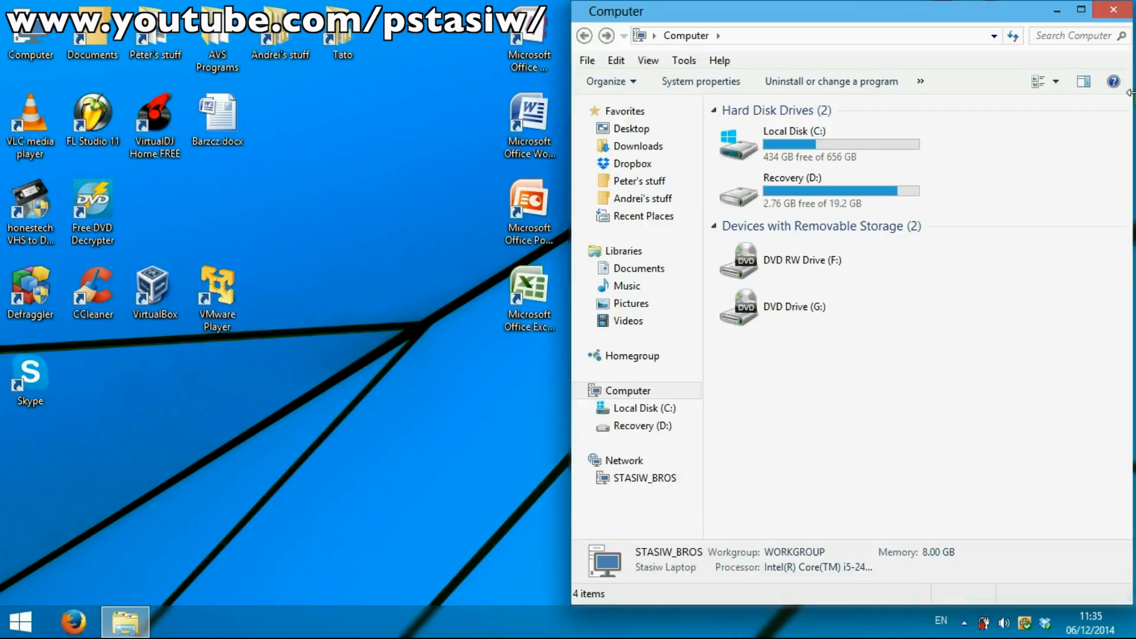
{"action": "double_click", "coordinate": [794, 142]}
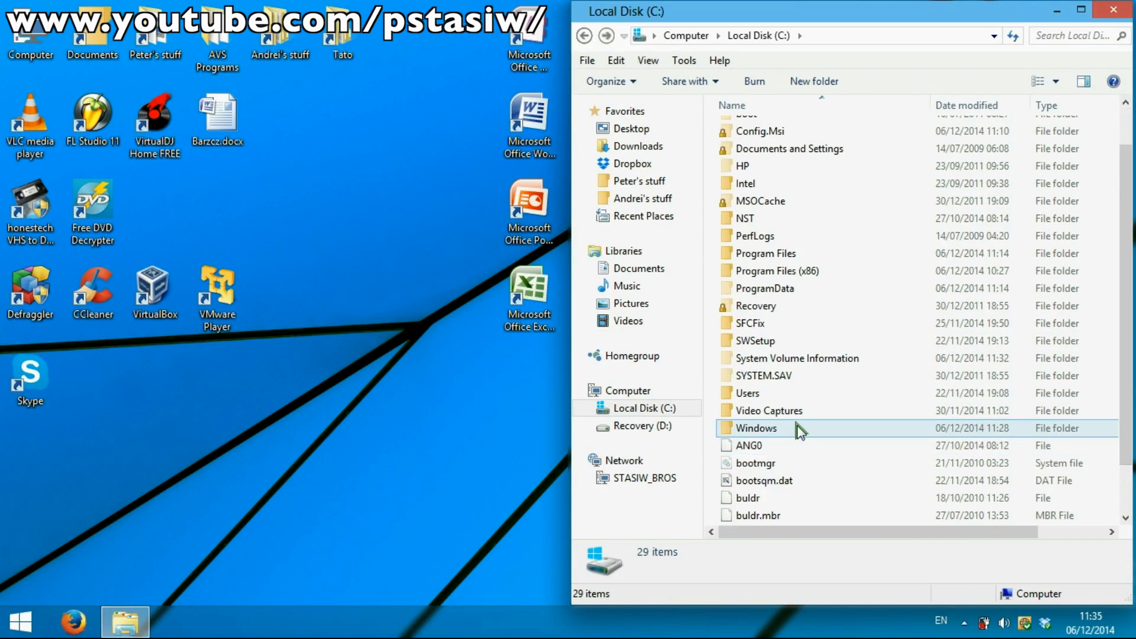
{"action": "double_click", "coordinate": [757, 429]}
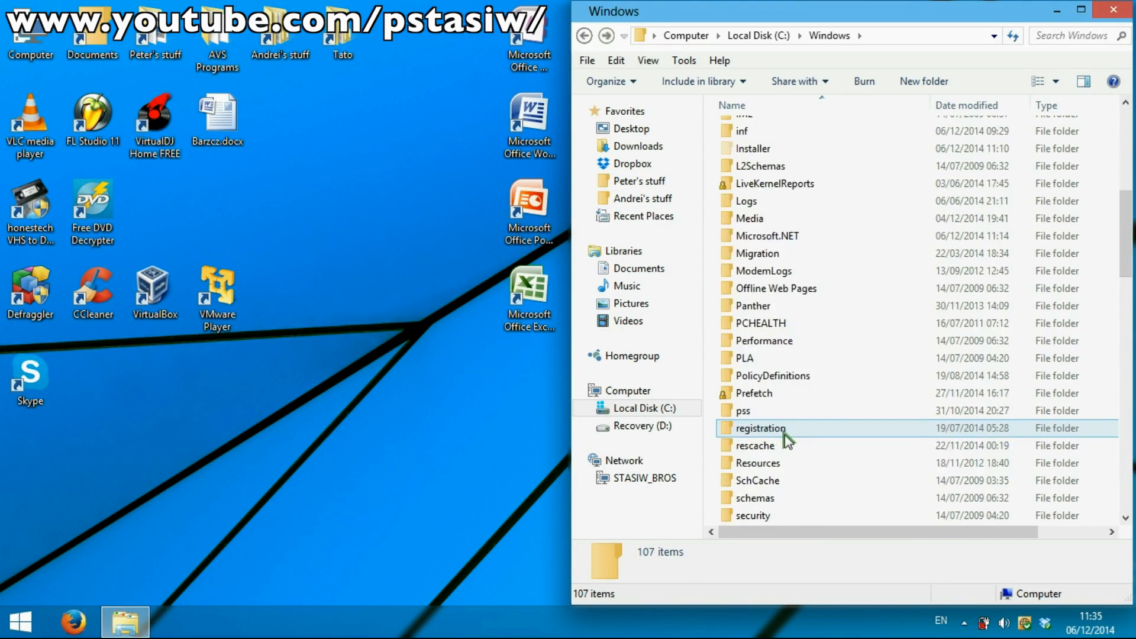
{"action": "scroll", "scroll_direction": "down", "scroll_amount": 3}
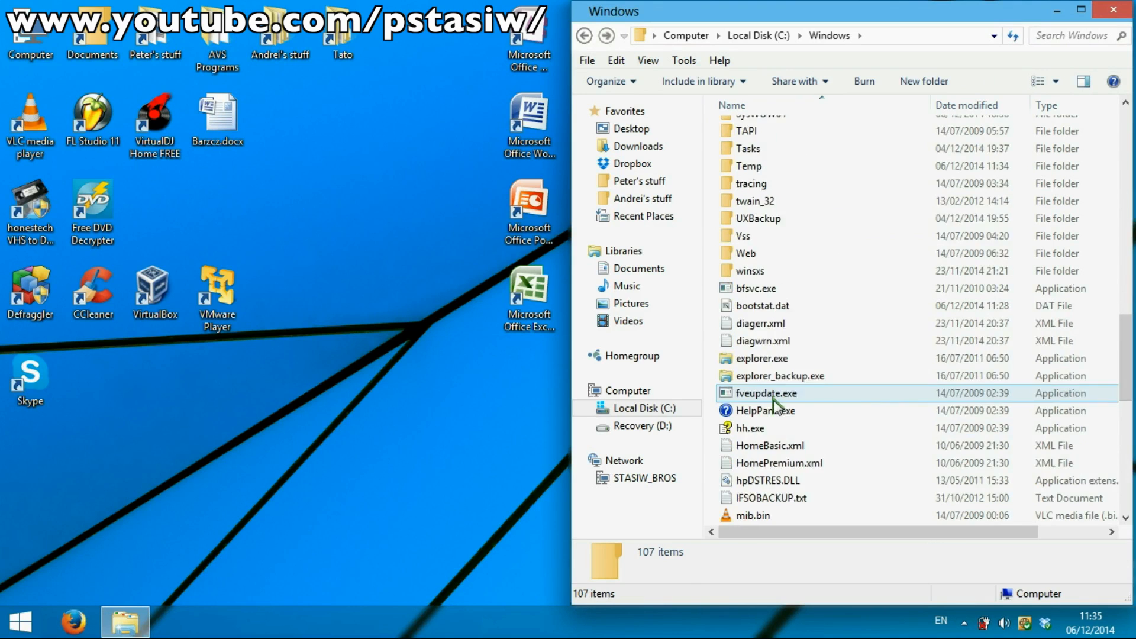
{"action": "left_click", "coordinate": [762, 358]}
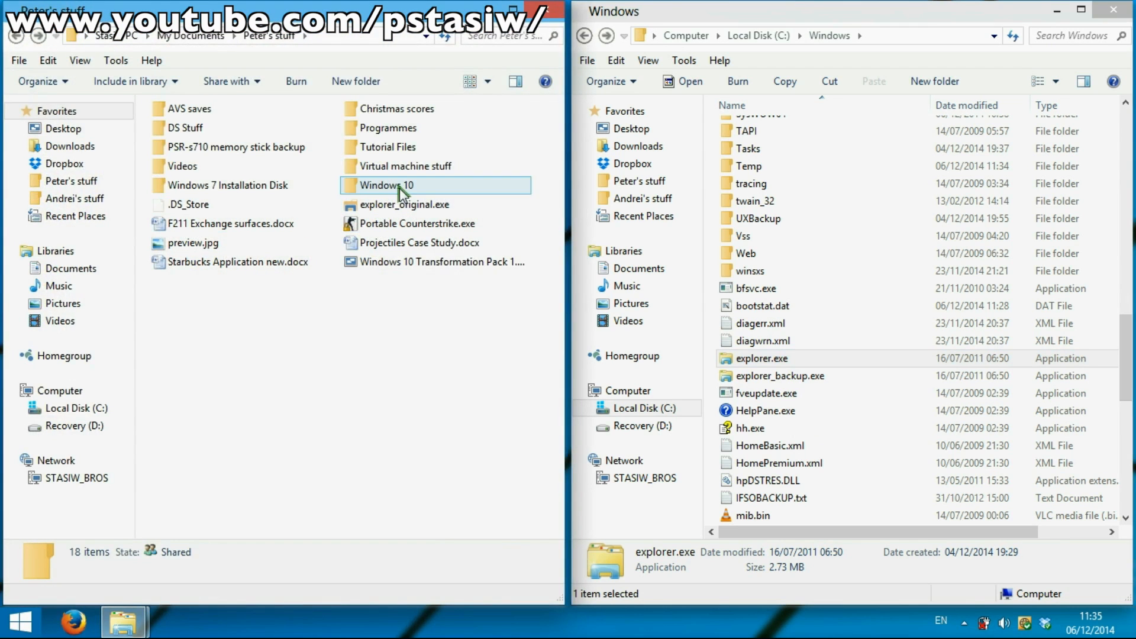
Step: Open Windows 10 Customization > Explorer > Better Explorer (Slow to load) beside it
{"action": "double_click", "coordinate": [389, 185]}
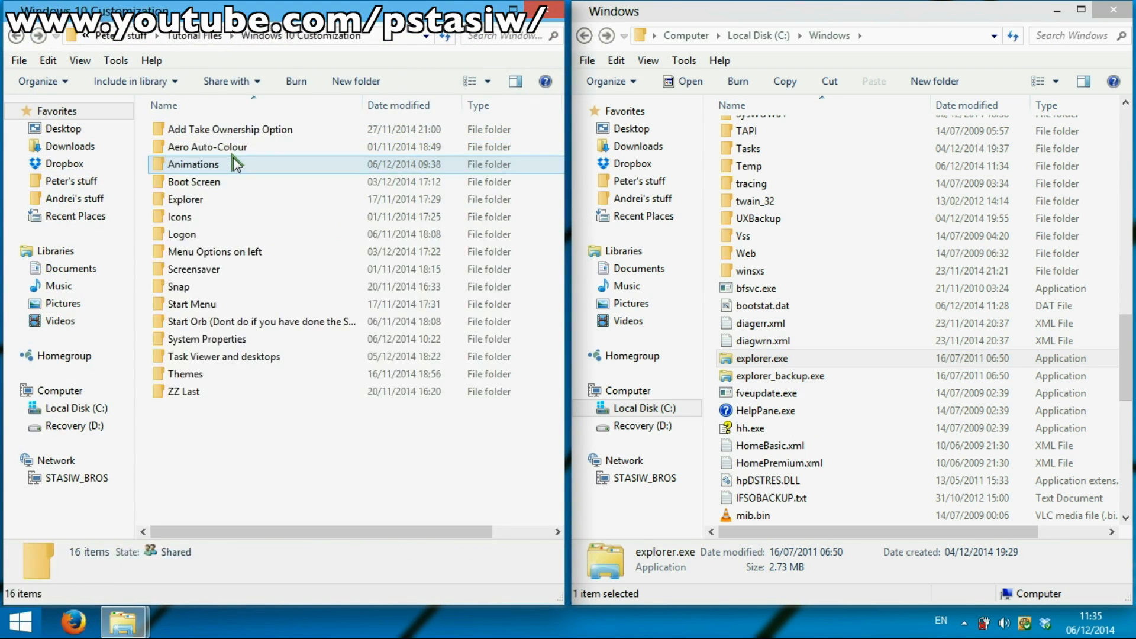
{"action": "left_click", "coordinate": [225, 356]}
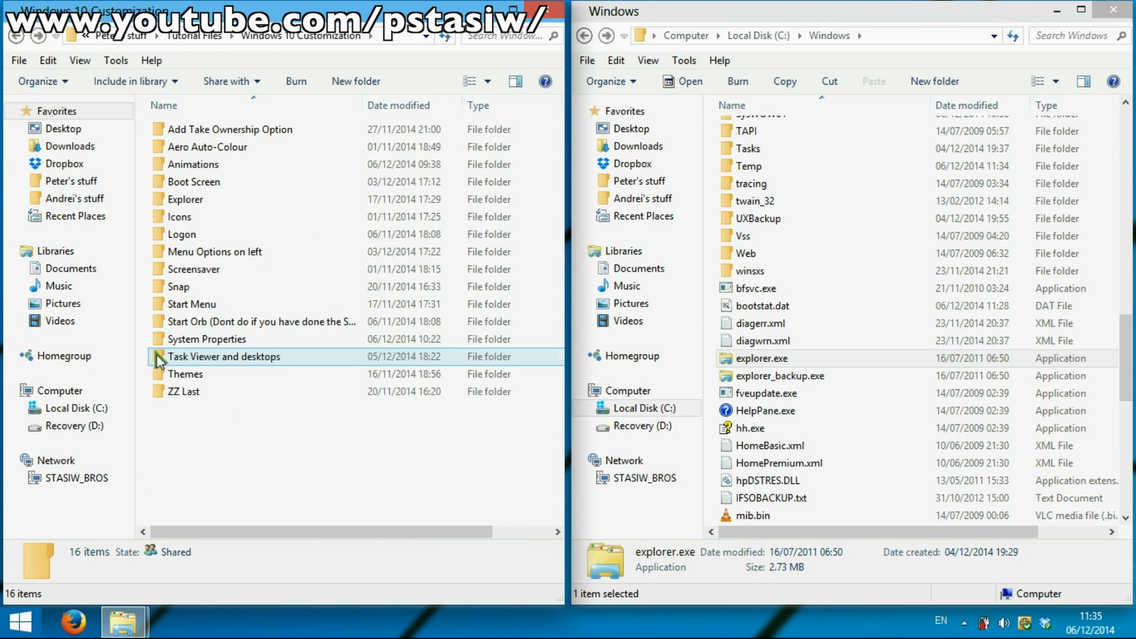
{"action": "double_click", "coordinate": [184, 199]}
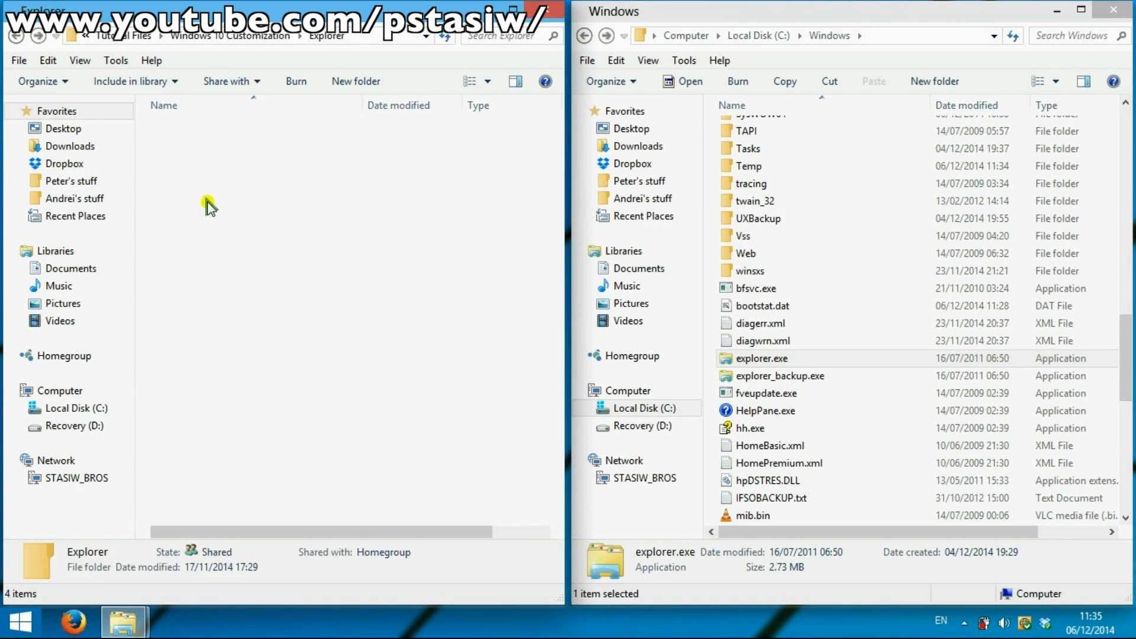
{"action": "left_click", "coordinate": [217, 129]}
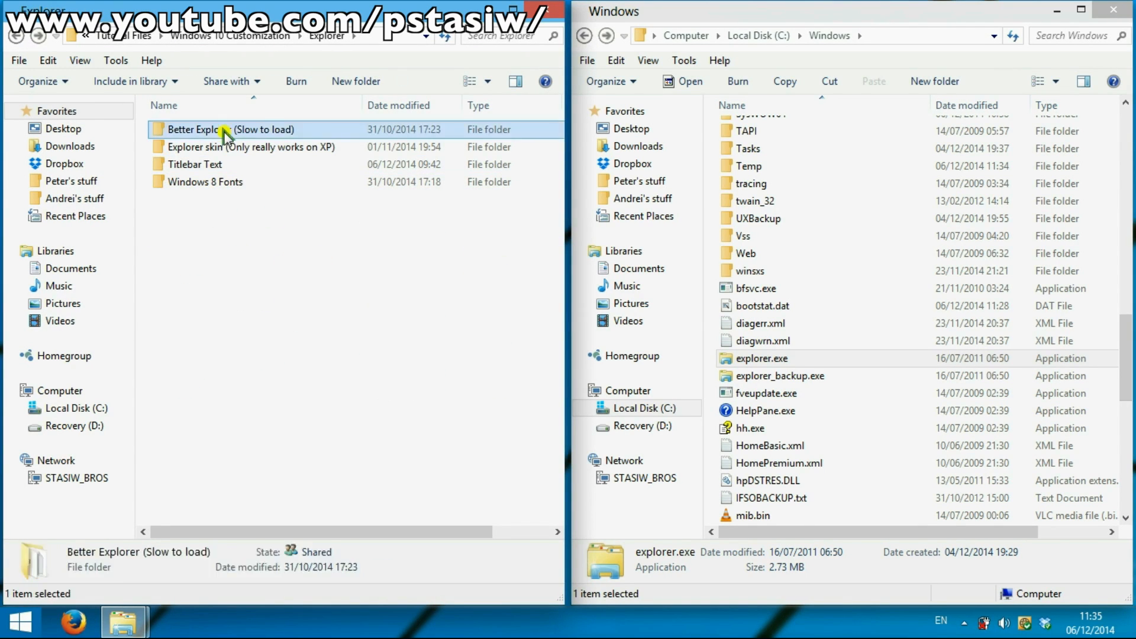
{"action": "double_click", "coordinate": [232, 129]}
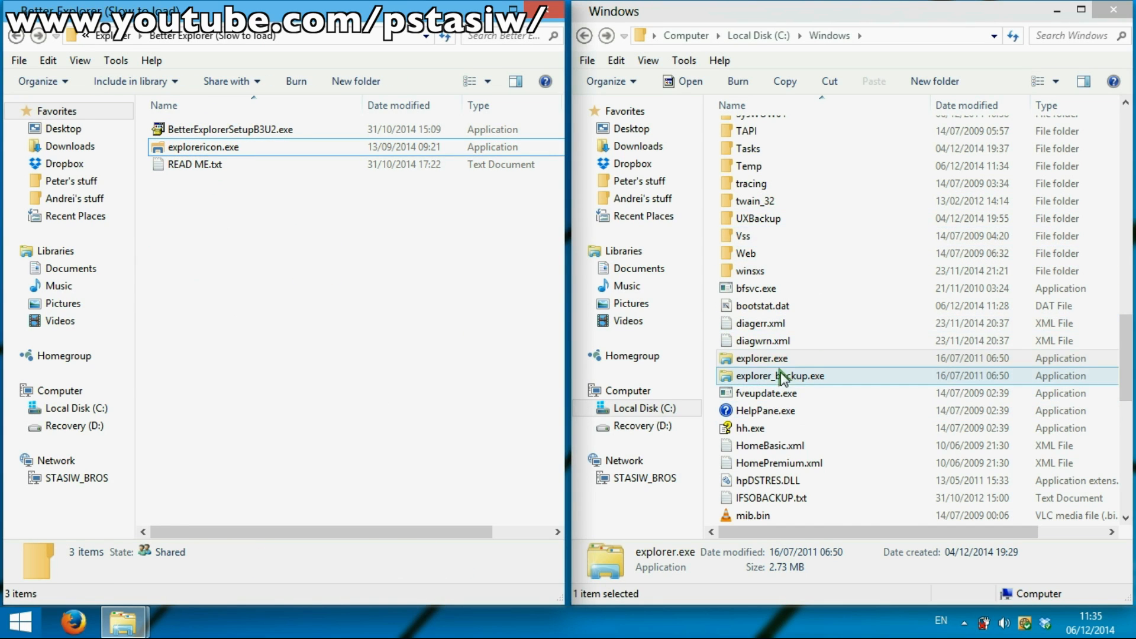
{"action": "right_click", "coordinate": [761, 358]}
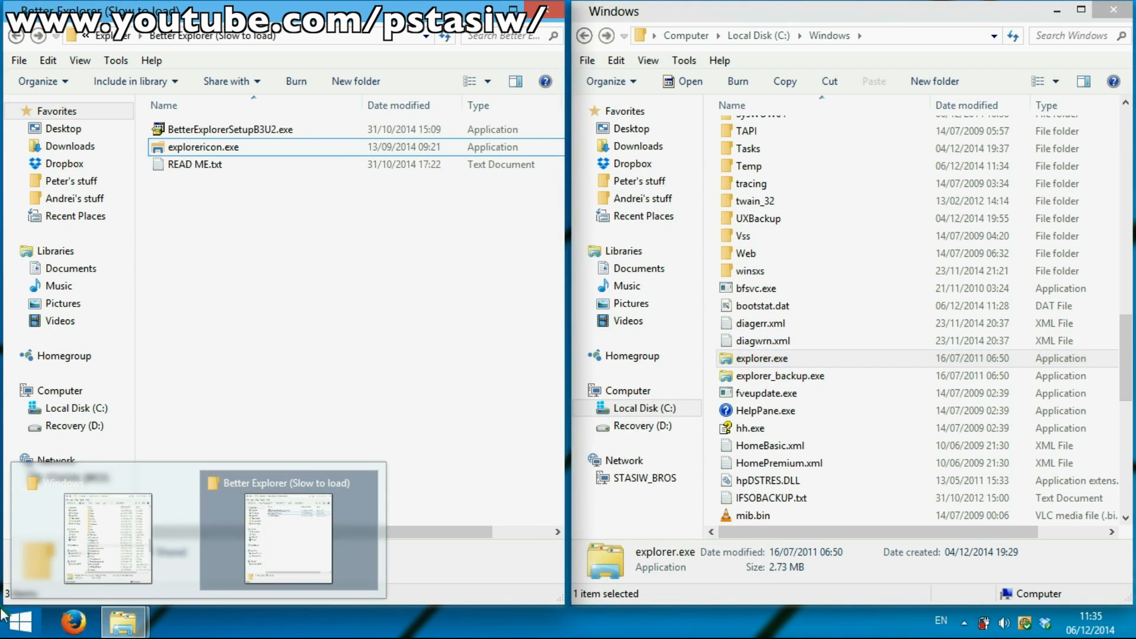
Step: Launch Resource Hacker and expand the icon resources of explorer.exe
{"action": "left_click", "coordinate": [15, 622]}
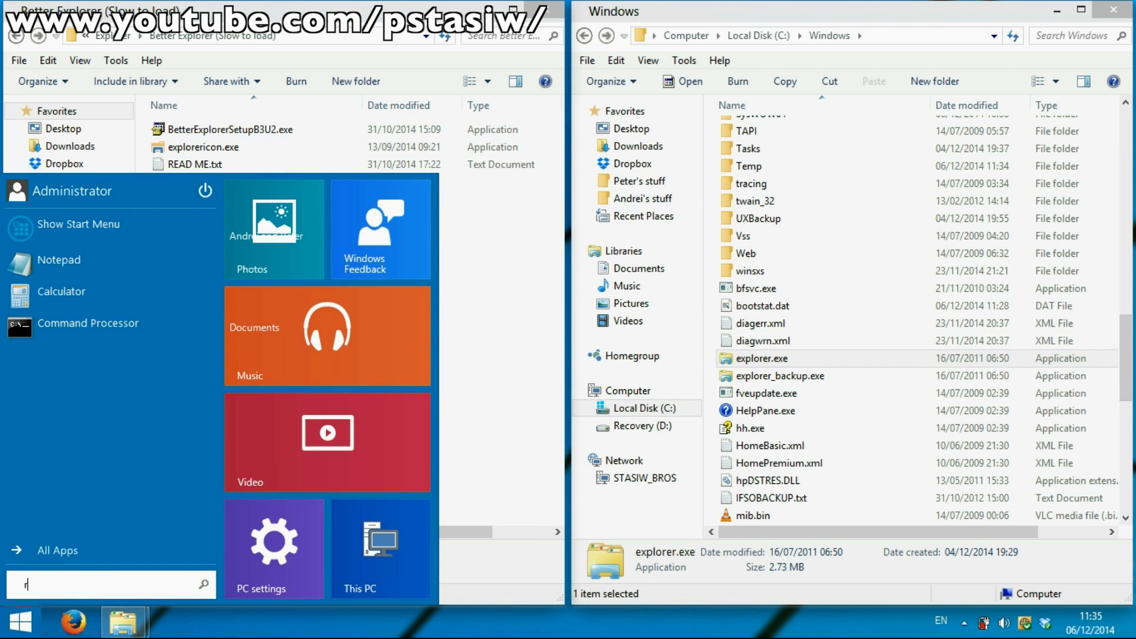
{"action": "type", "text": "esourse"}
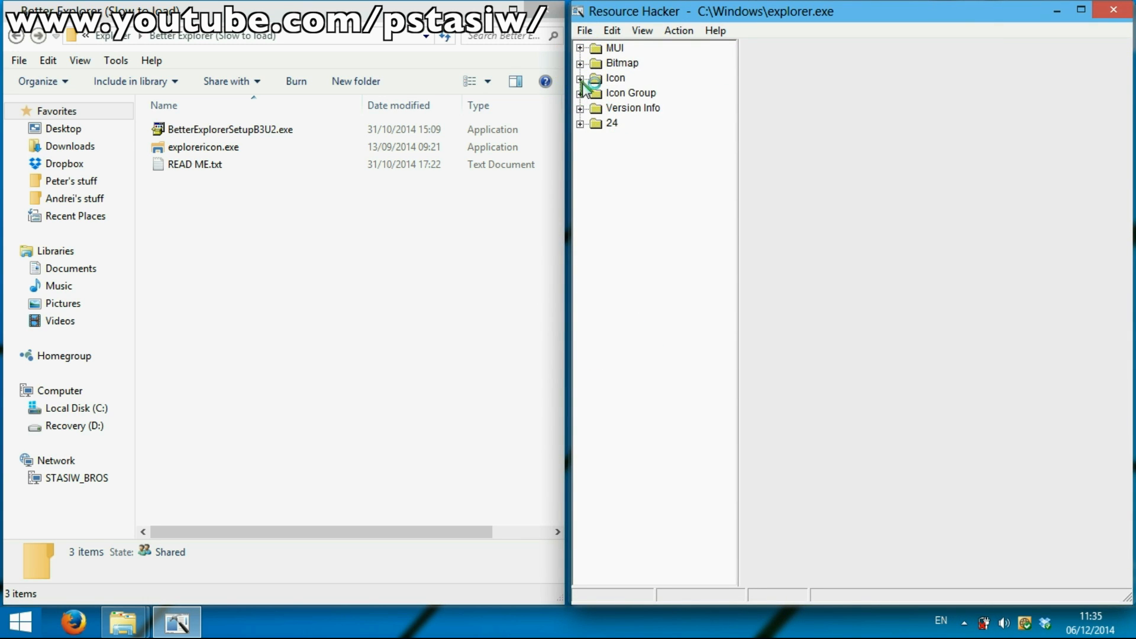
{"action": "left_click", "coordinate": [580, 93]}
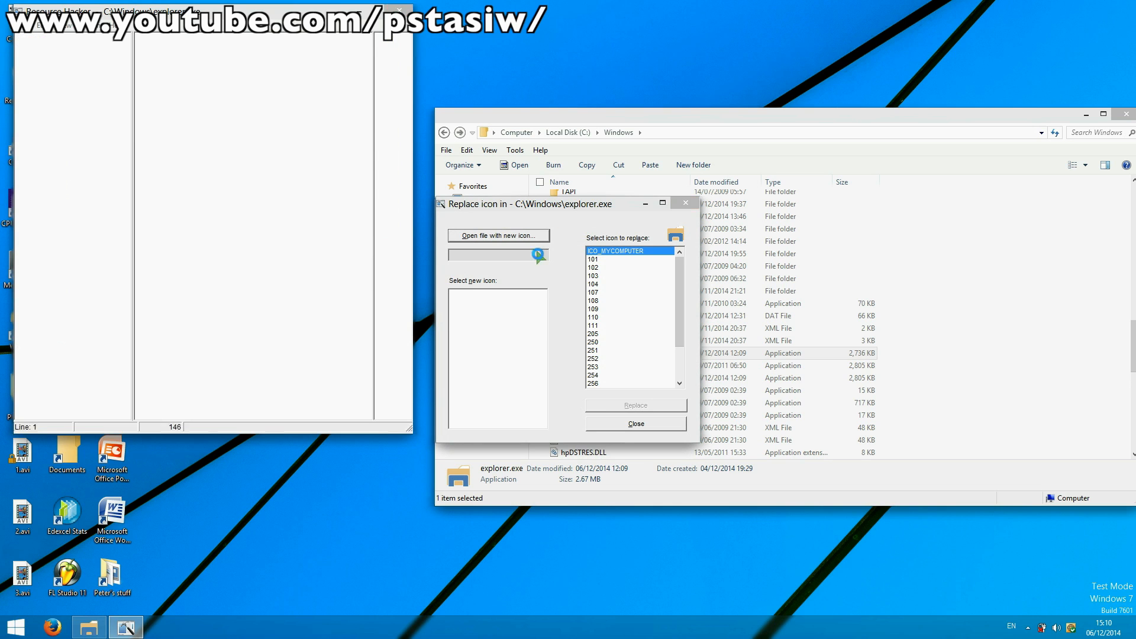
Step: Replace the icon with the one loaded from explorericon.exe and close the dialog
{"action": "left_click", "coordinate": [499, 234]}
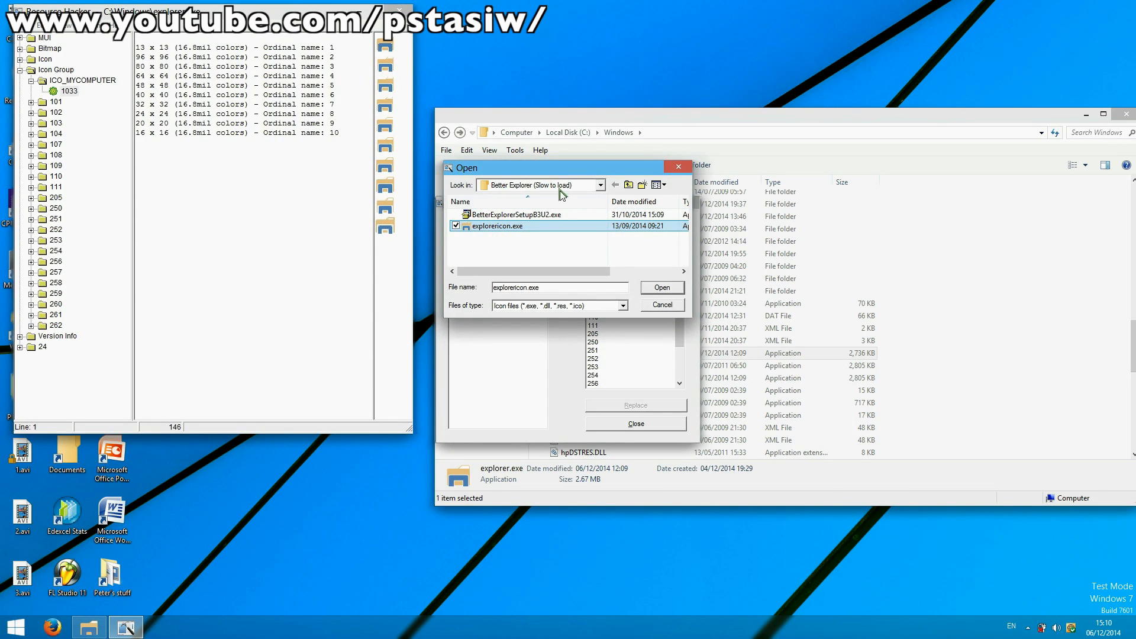
{"action": "left_click", "coordinate": [660, 287]}
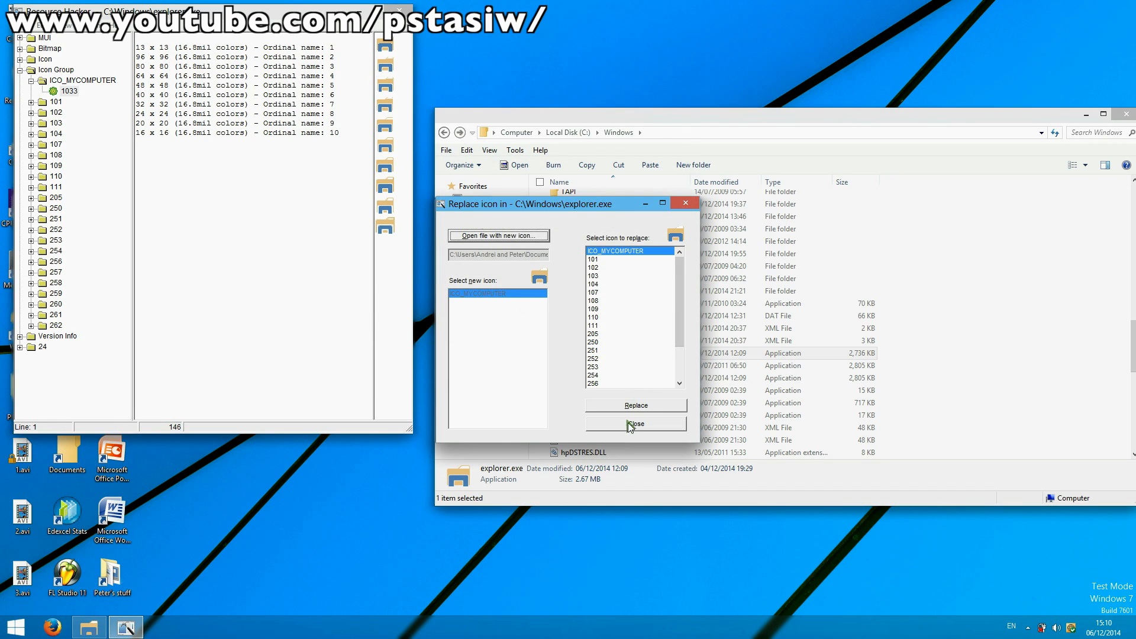
{"action": "left_click", "coordinate": [633, 423]}
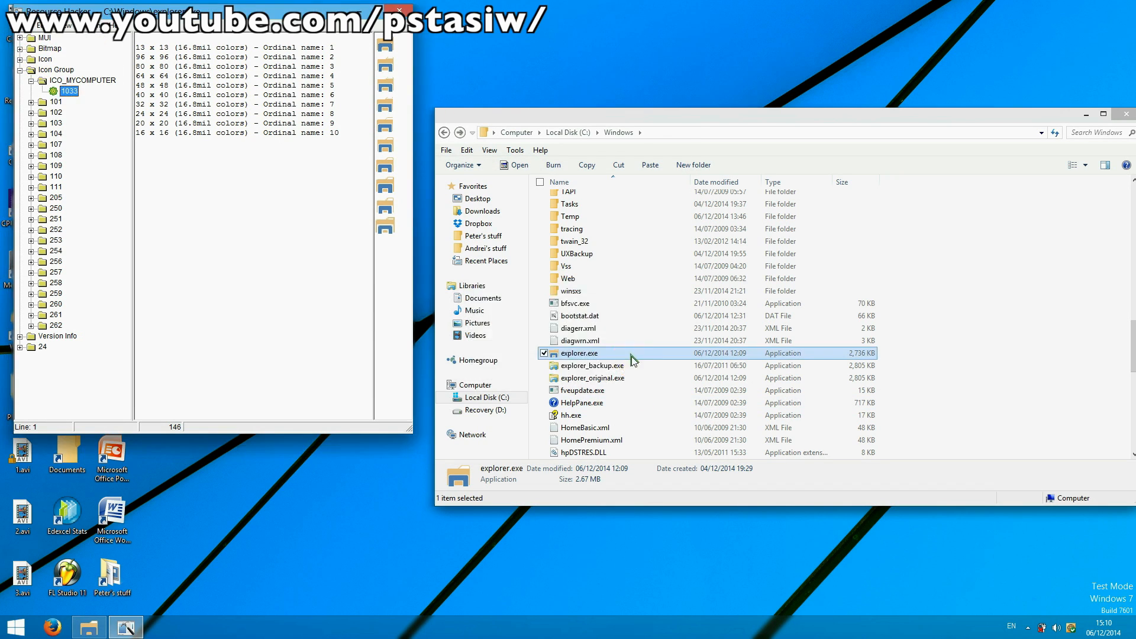
Step: Apply DisableStartTips.reg from the Start Orb customization folder
{"action": "right_click", "coordinate": [579, 353]}
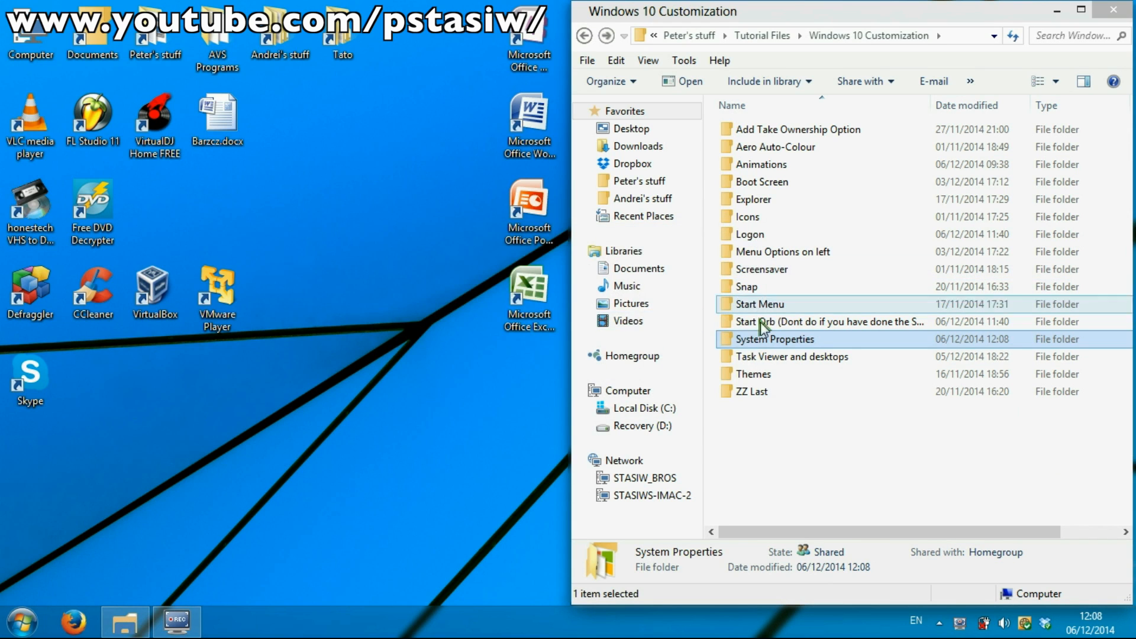
{"action": "left_click", "coordinate": [797, 321]}
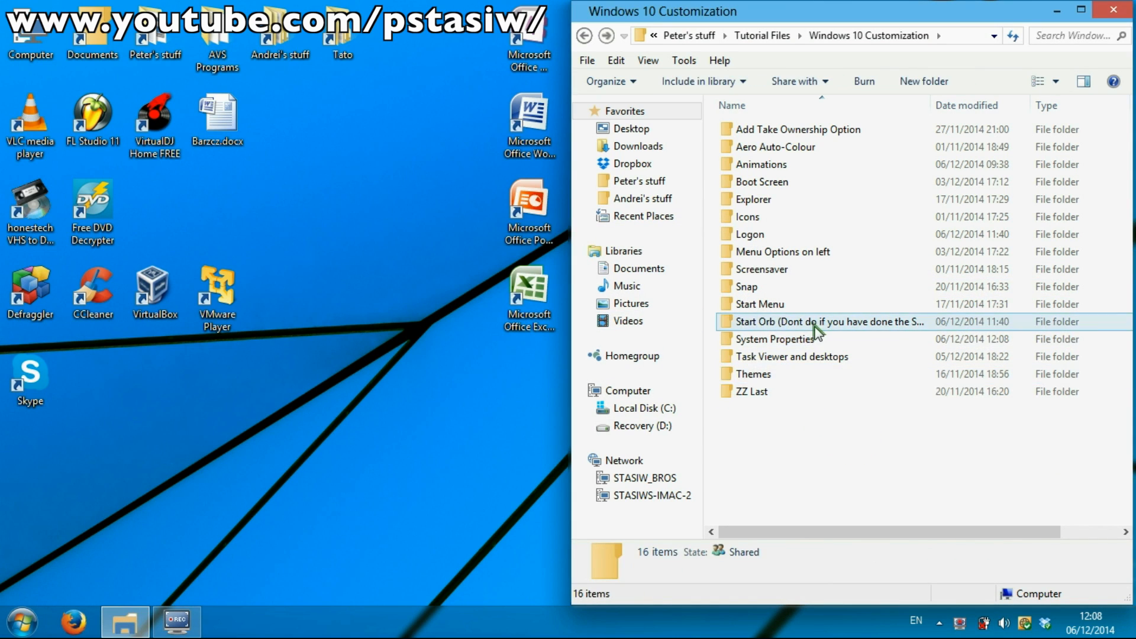
{"action": "double_click", "coordinate": [826, 320]}
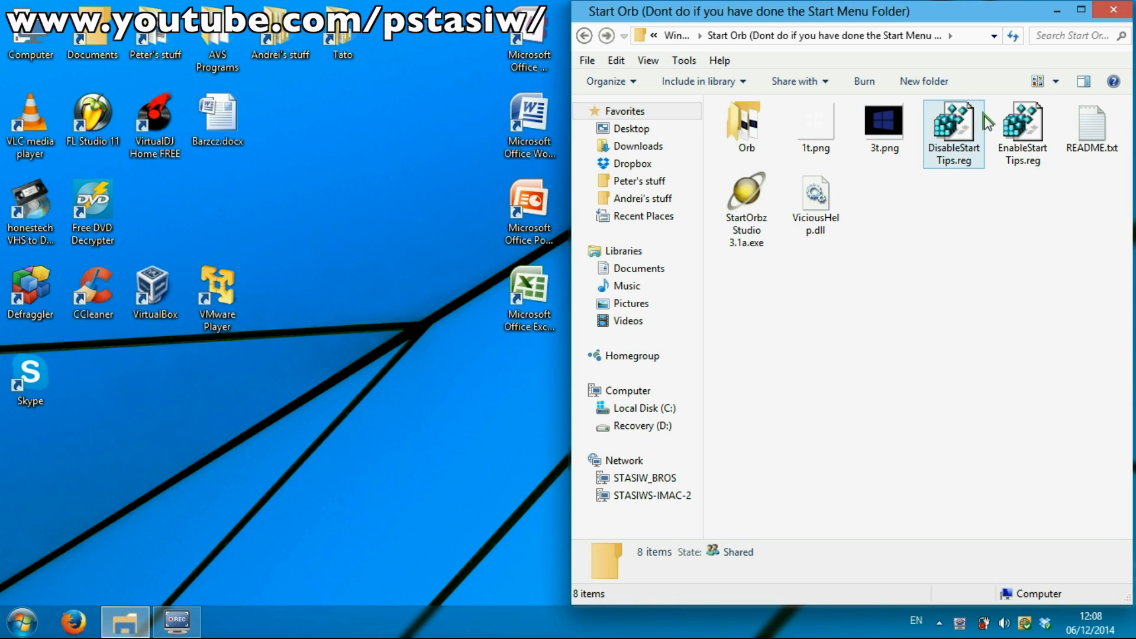
Step: Check the Start menu, then launch StartOrbz Studio 3.1a.exe
{"action": "left_click", "coordinate": [22, 620]}
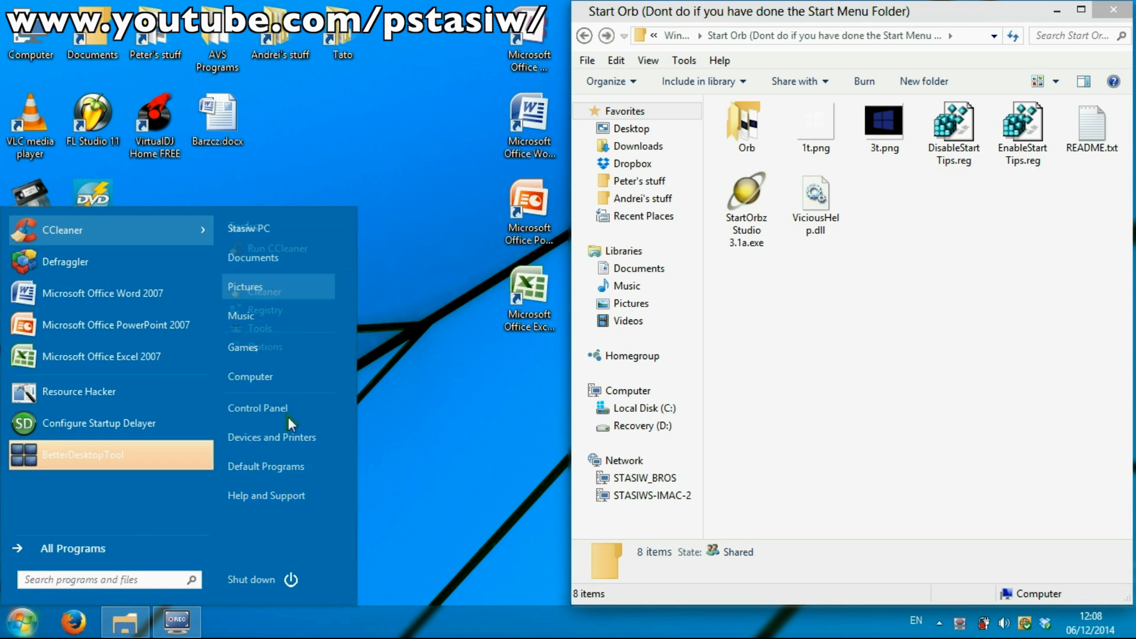
{"action": "left_click", "coordinate": [1023, 127]}
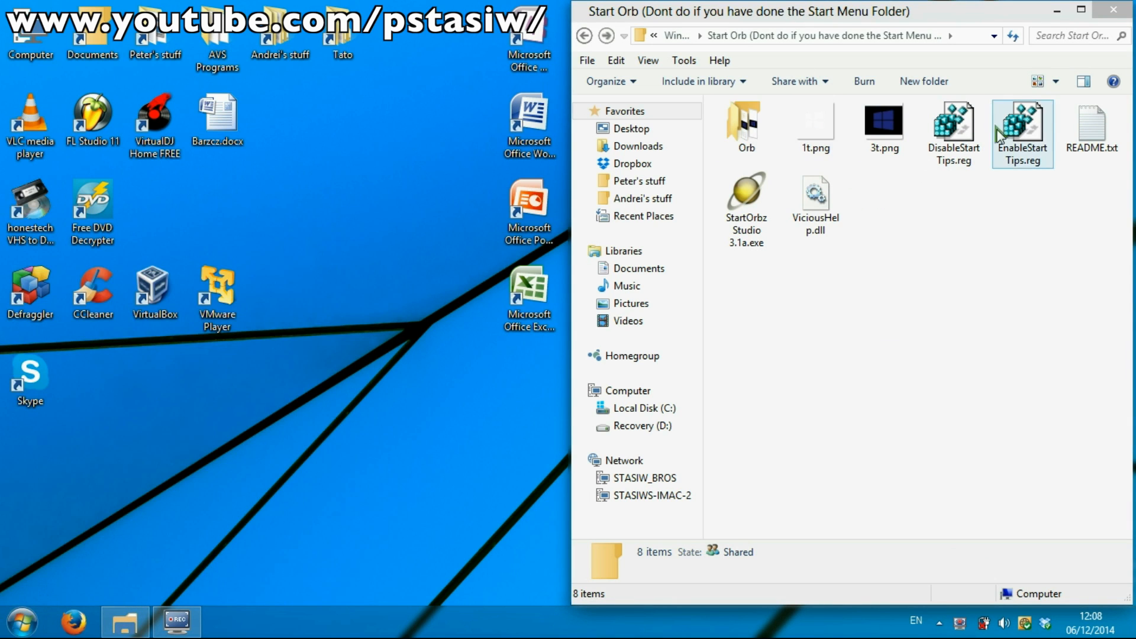
{"action": "left_click", "coordinate": [745, 200]}
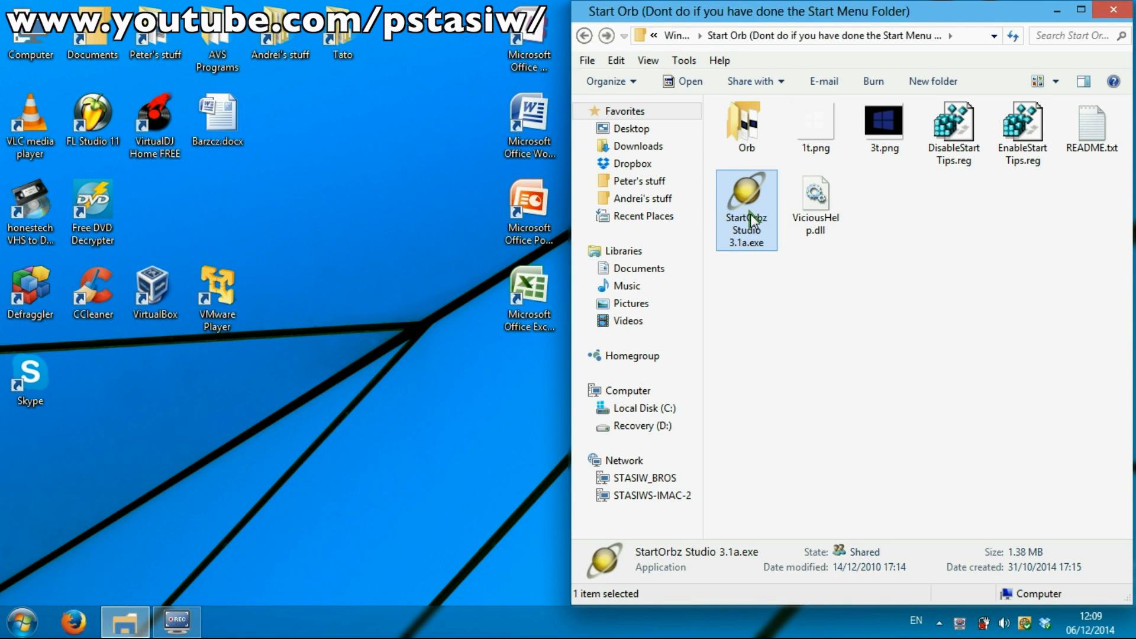
{"action": "mouse_move", "coordinate": [768, 297]}
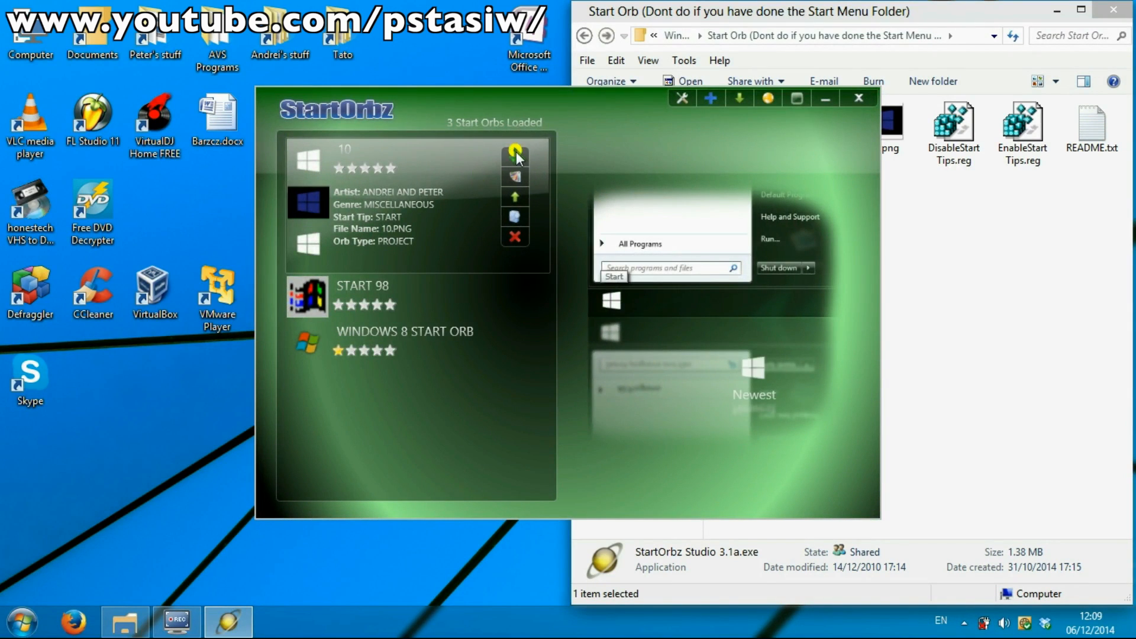
Step: Apply the '10' orb and open the Start menu to preview the new logo
{"action": "left_click", "coordinate": [514, 157]}
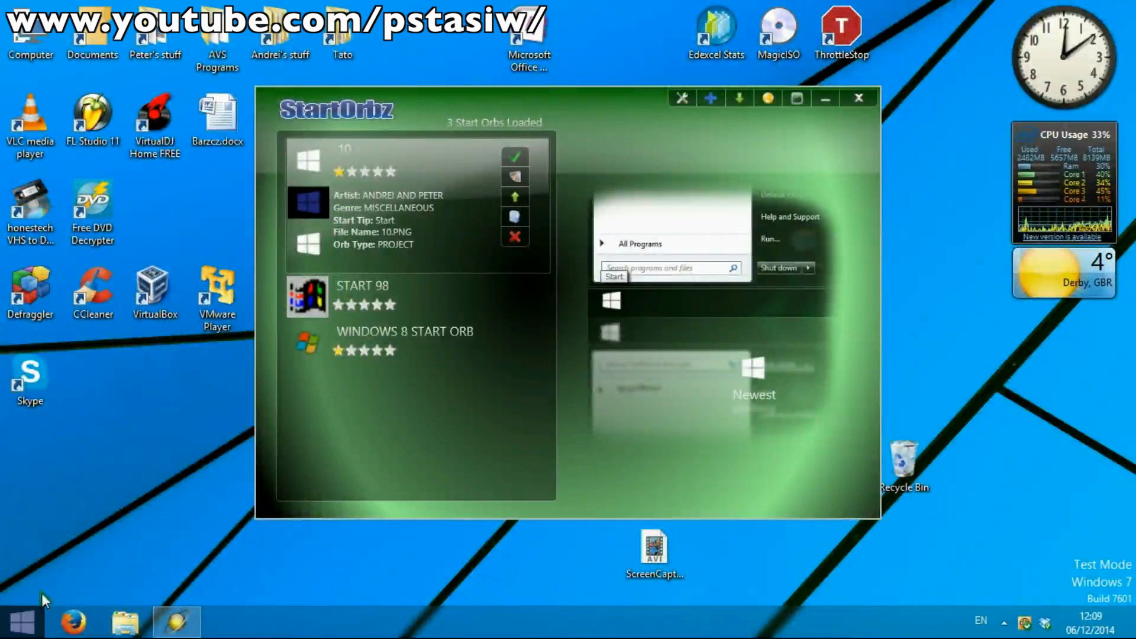
{"action": "left_click", "coordinate": [23, 622]}
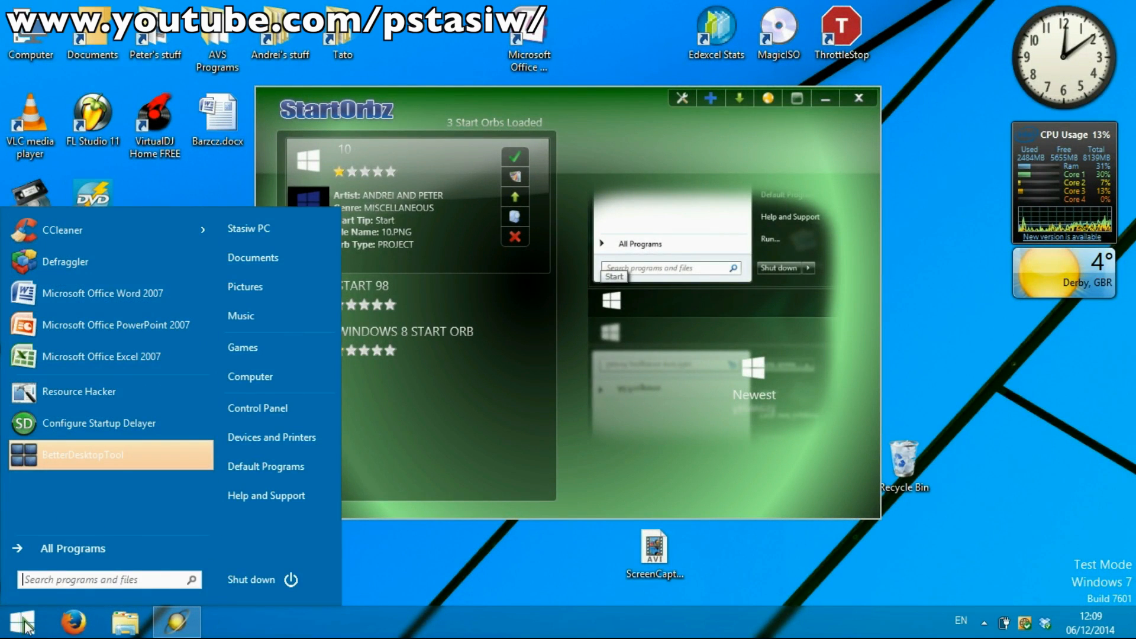
{"action": "mouse_move", "coordinate": [167, 246]}
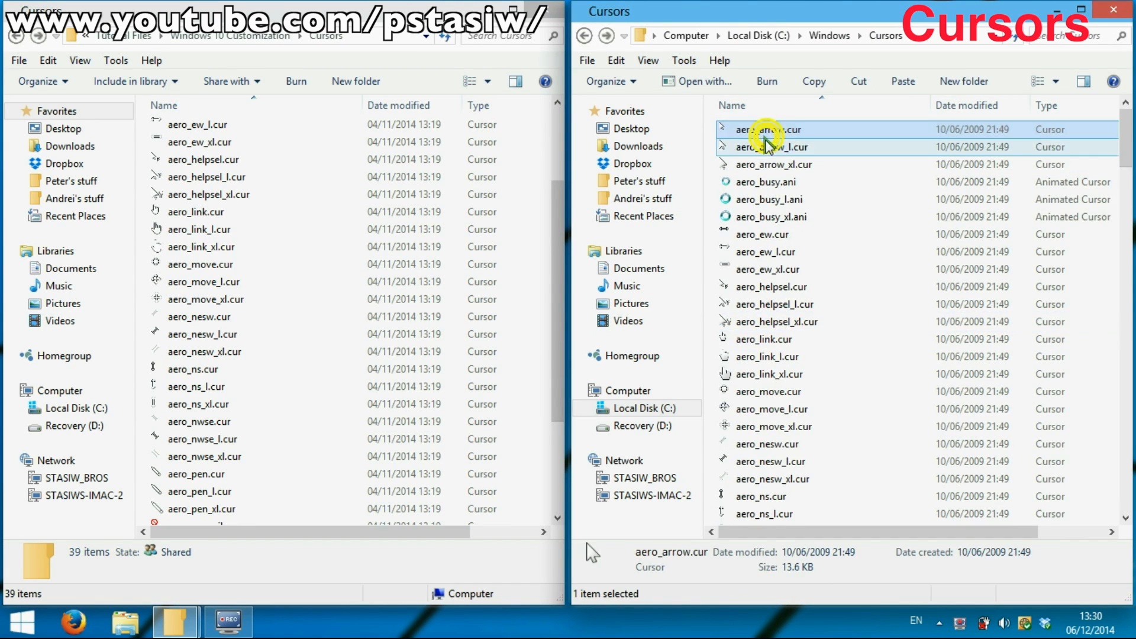
Step: Select all 39 aero cursor files and create a new folder named 'Aero Old'
{"action": "scroll", "scroll_direction": "down", "scroll_amount": 3}
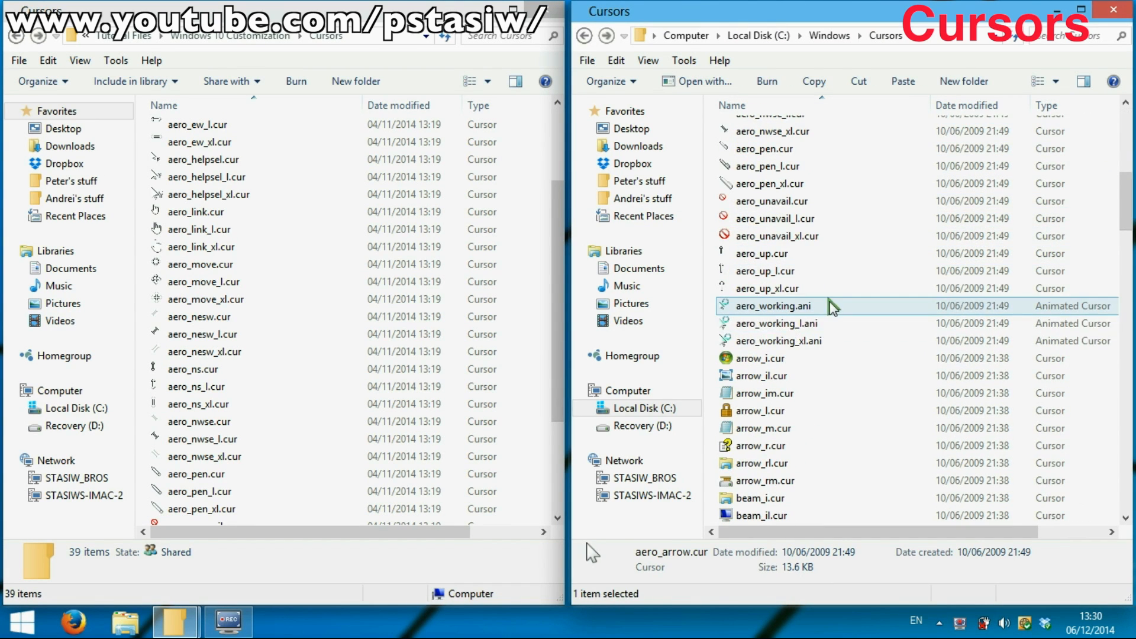
{"action": "left_click", "coordinate": [776, 340]}
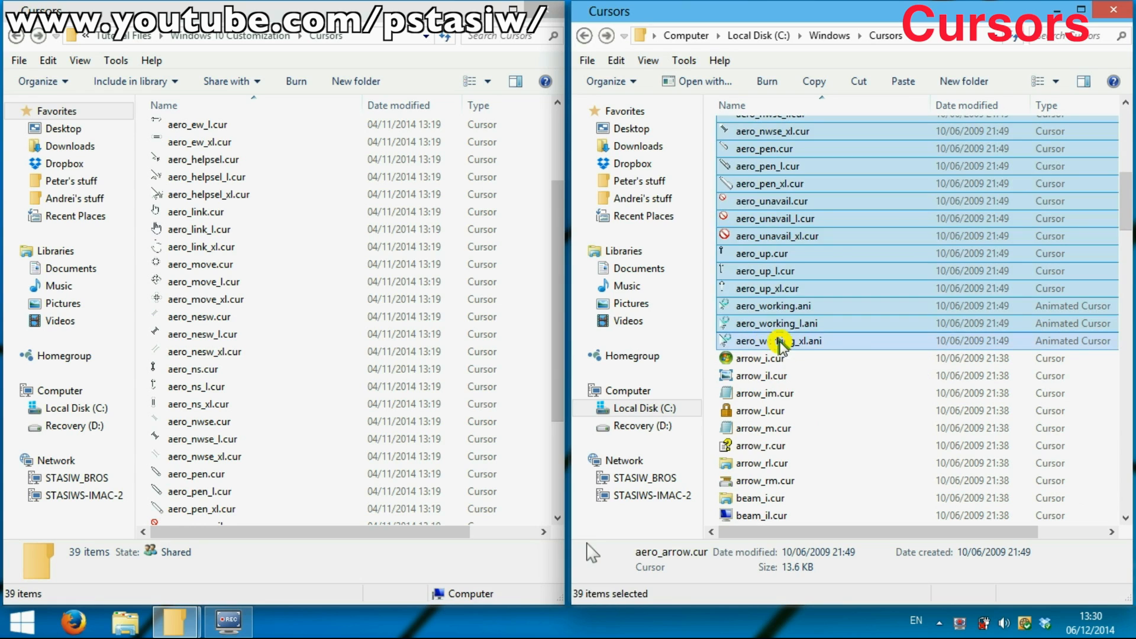
{"action": "right_click", "coordinate": [778, 341]}
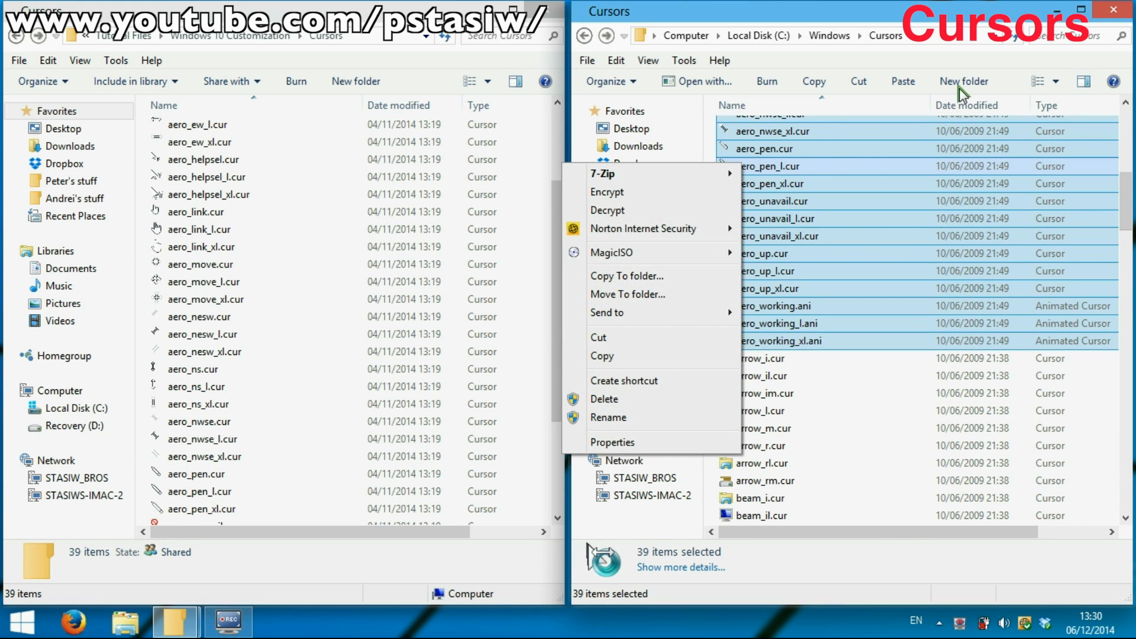
{"action": "mouse_move", "coordinate": [598, 336]}
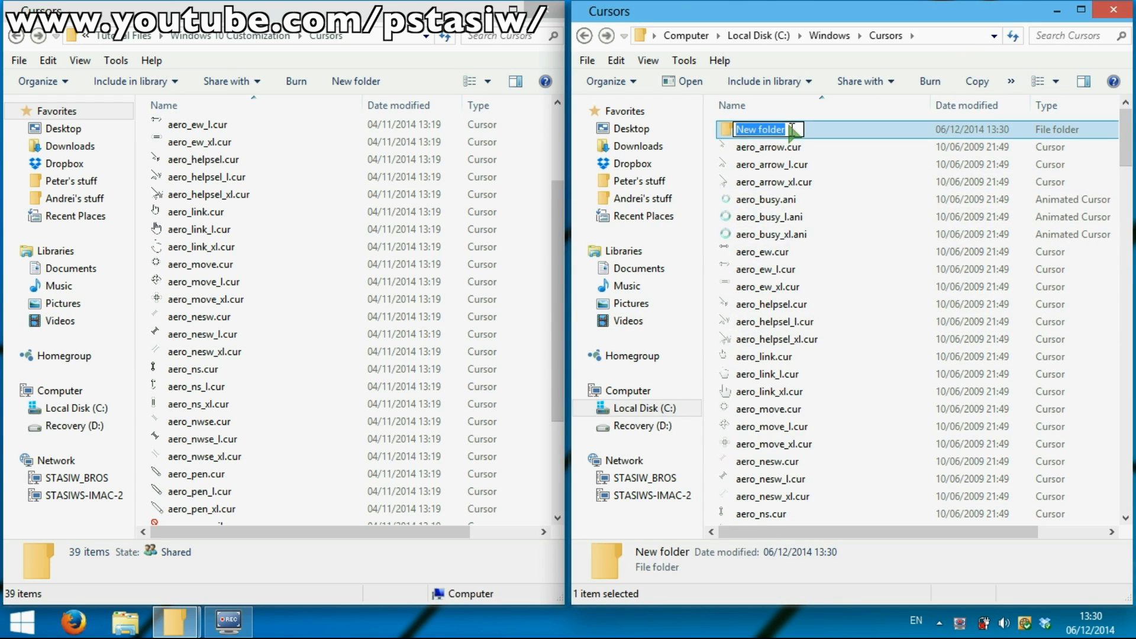
{"action": "type", "text": "Aero O"}
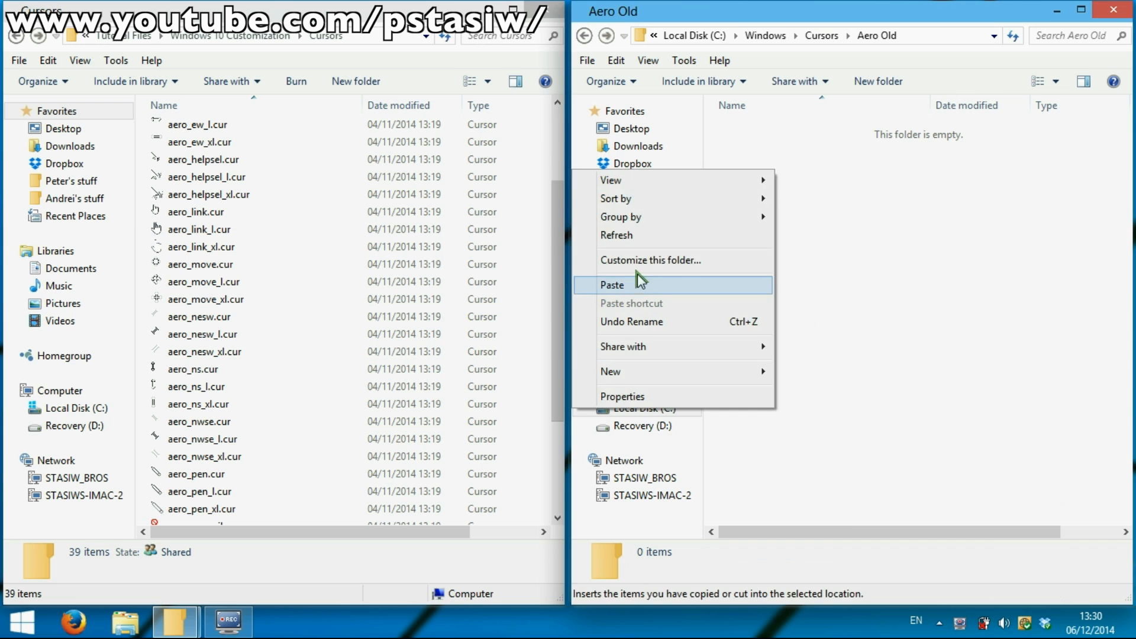
Step: Try pasting the cursors into Aero Old, cancel the access-denied copy, and reselect them
{"action": "left_click", "coordinate": [612, 284]}
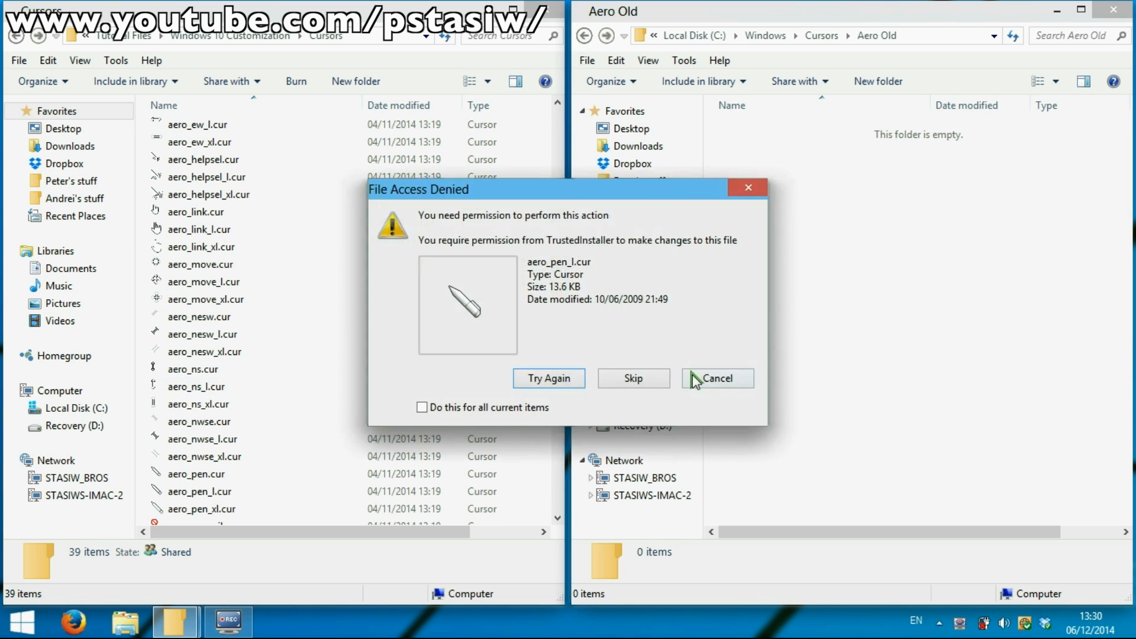
{"action": "left_click", "coordinate": [717, 378]}
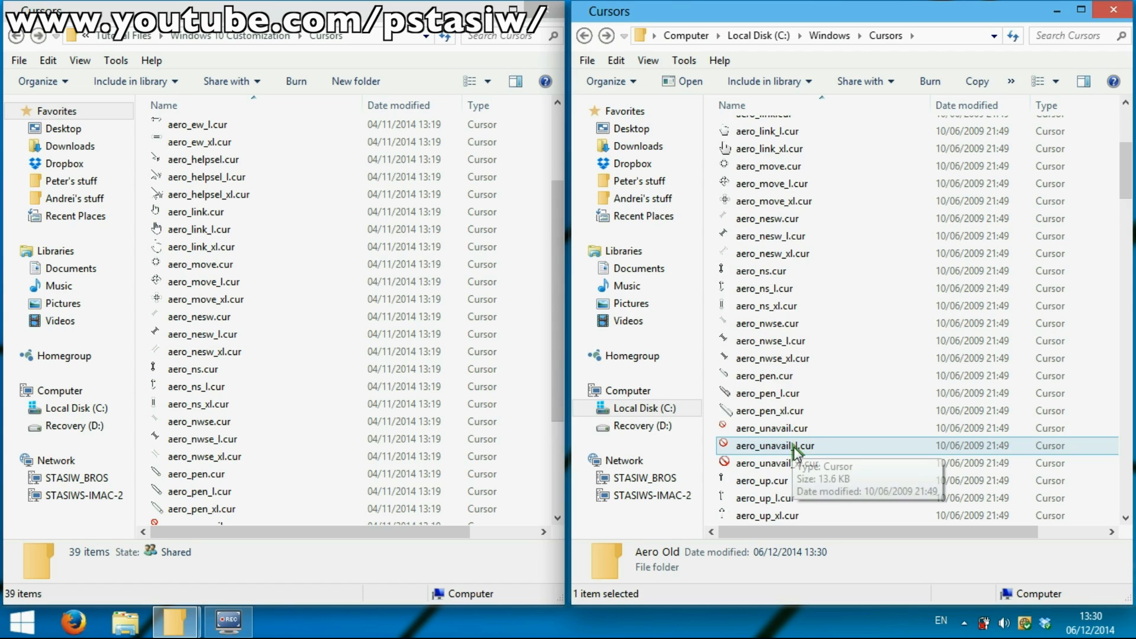
{"action": "left_click", "coordinate": [776, 457]}
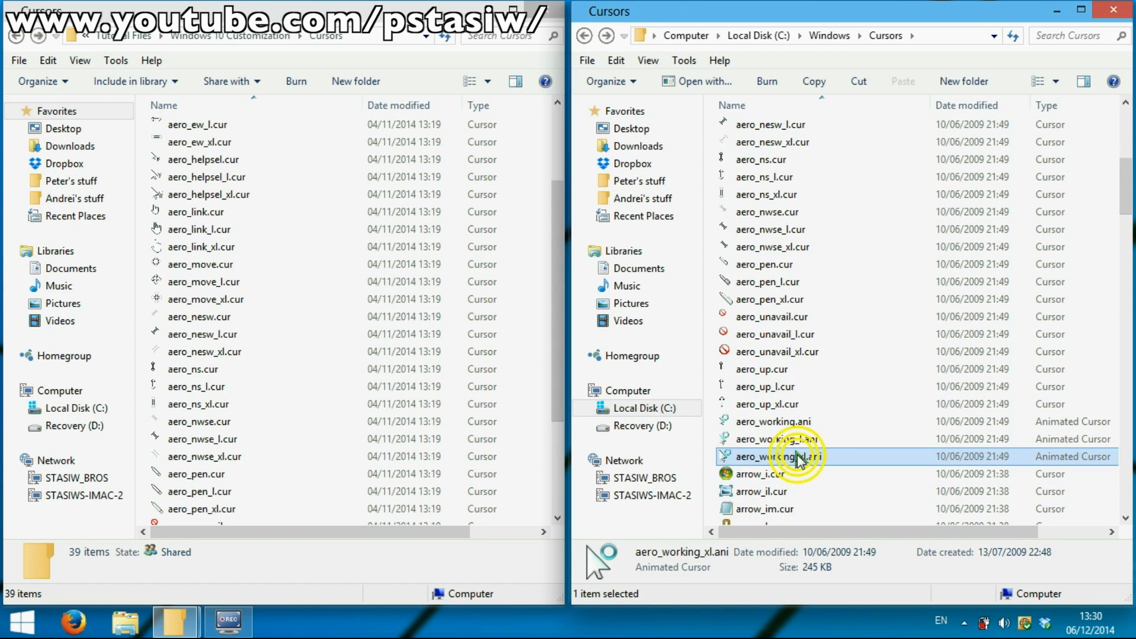
{"action": "key", "text": "ctrl+a"}
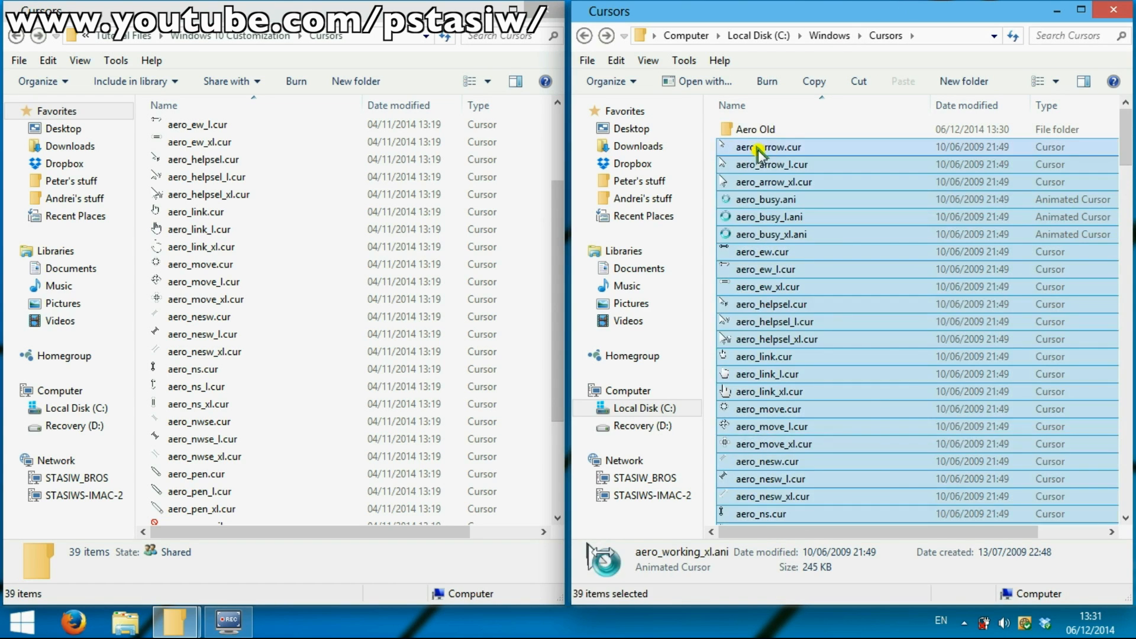
Step: Copy all Windows 10 cursor files over the aero cursors, then close the tutorial folder
{"action": "right_click", "coordinate": [758, 148]}
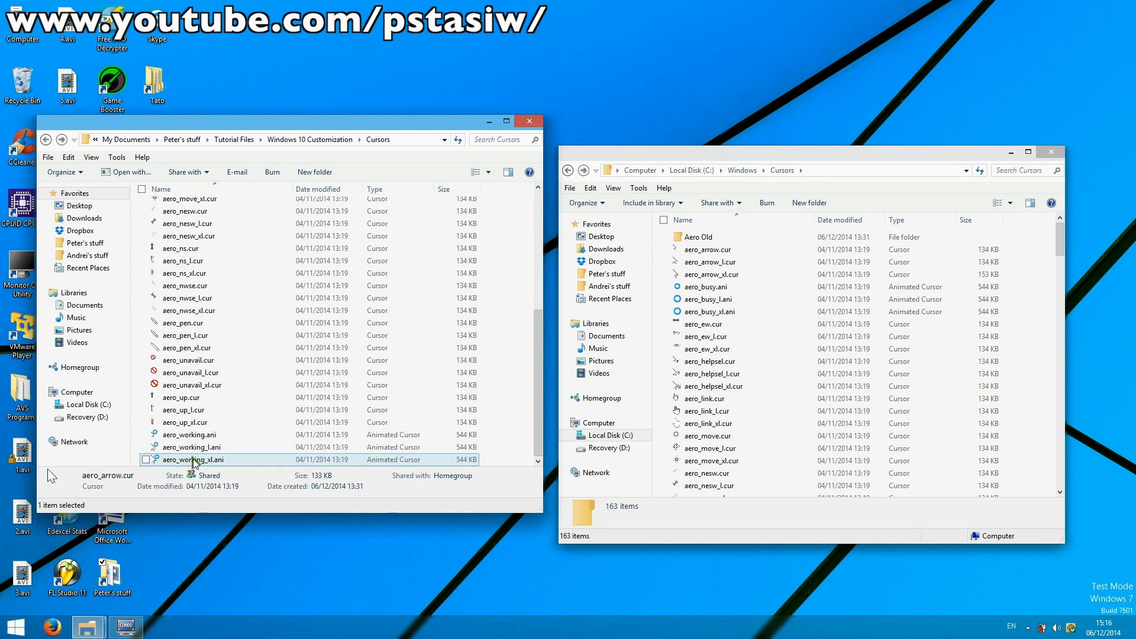
{"action": "key", "text": "ctrl+a"}
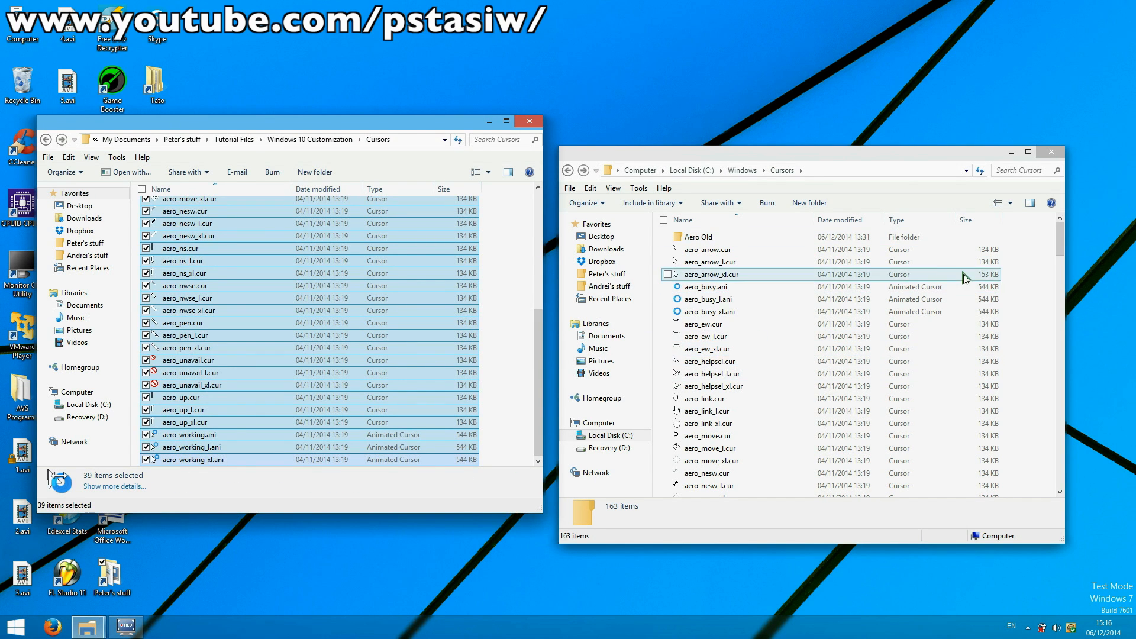
{"action": "scroll", "scroll_direction": "down", "scroll_amount": 3}
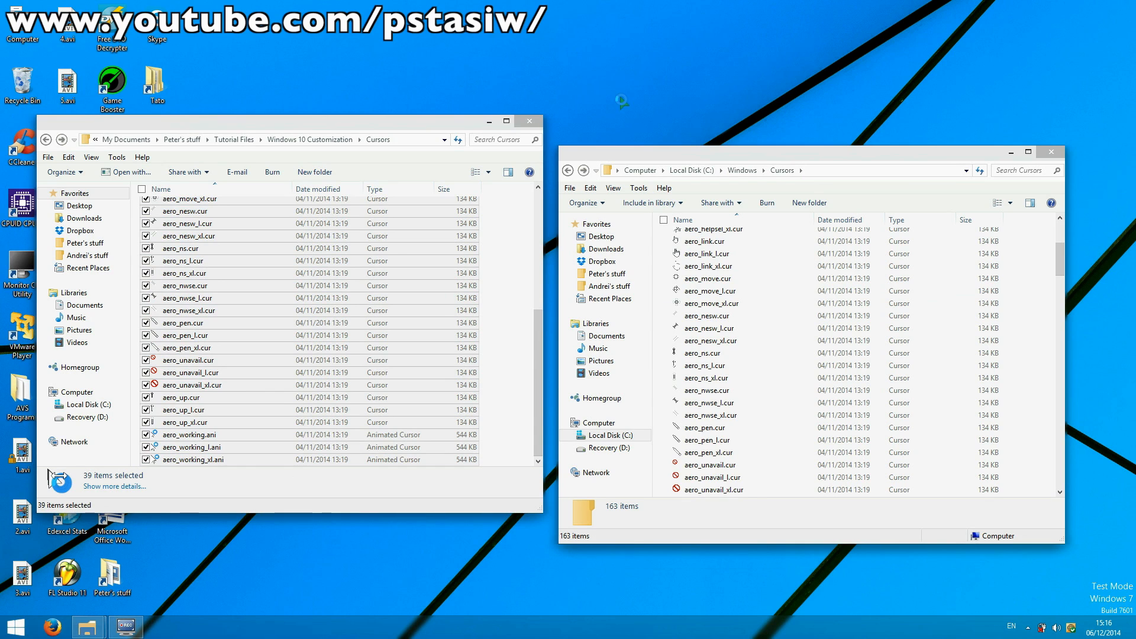
{"action": "mouse_move", "coordinate": [607, 107]}
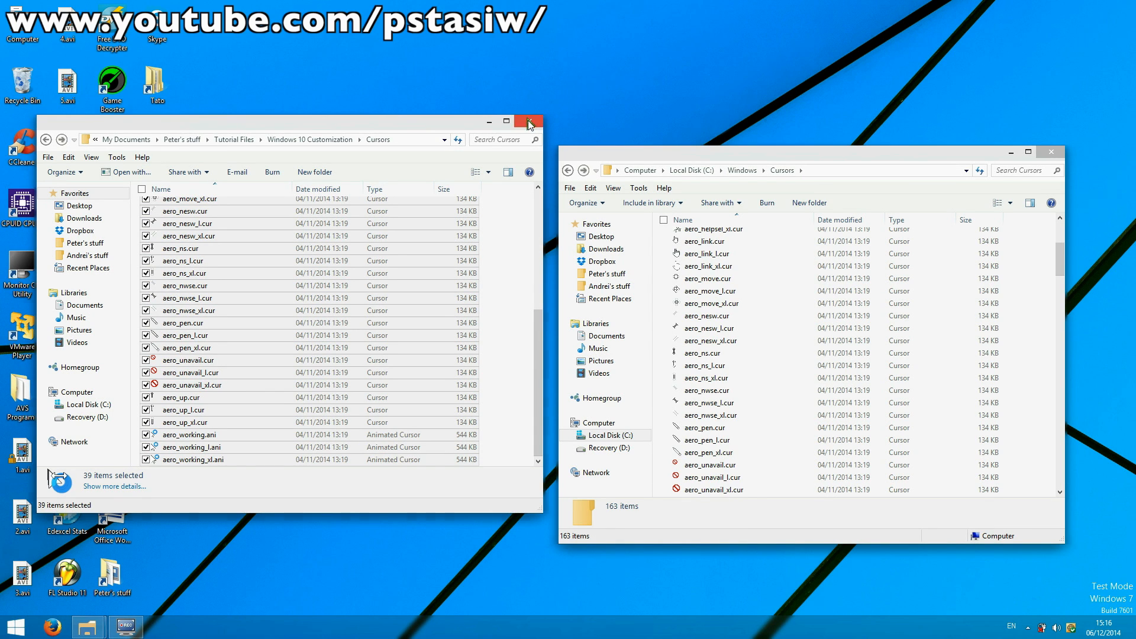
{"action": "left_click", "coordinate": [529, 123]}
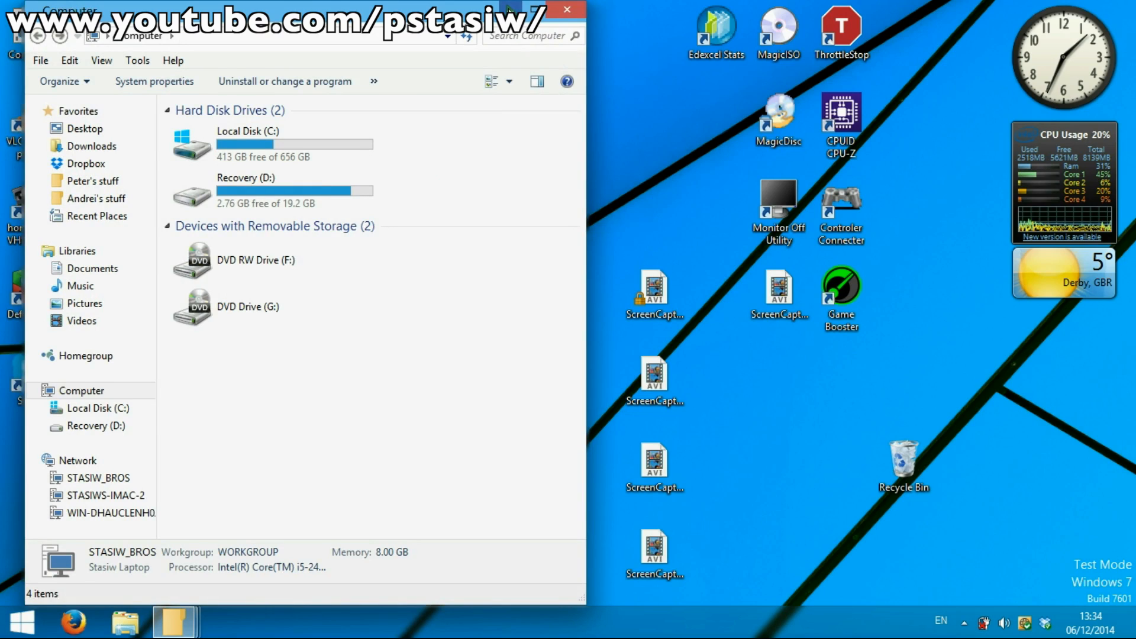
Step: Tick 'Use check boxes to select items' in Folder Options > View, then return to Computer
{"action": "left_click", "coordinate": [41, 59]}
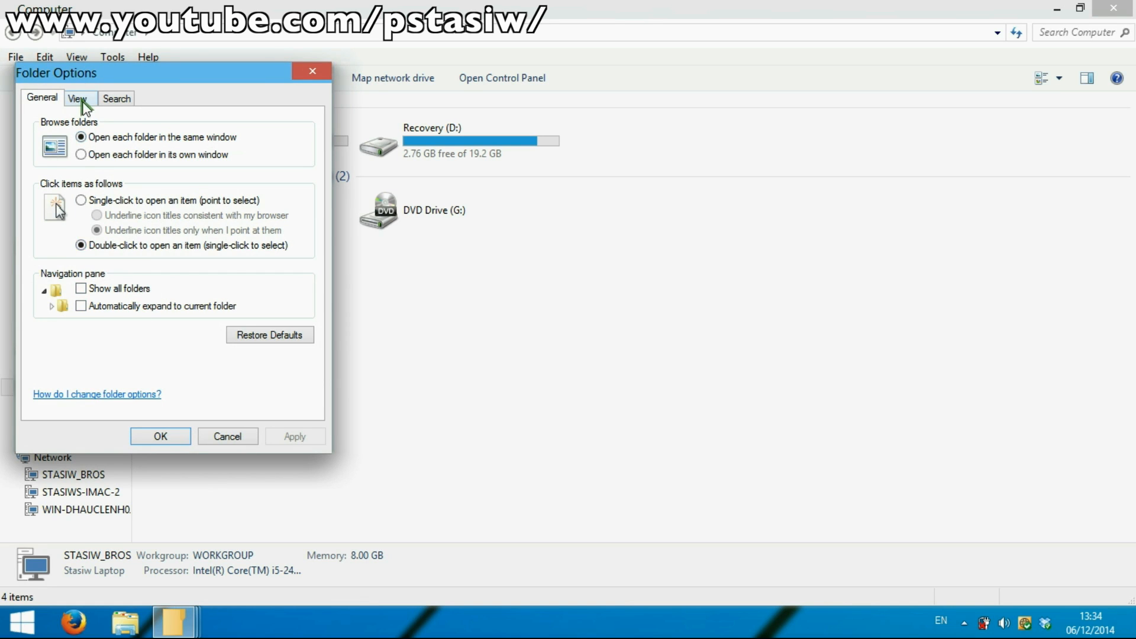
{"action": "left_click", "coordinate": [77, 98]}
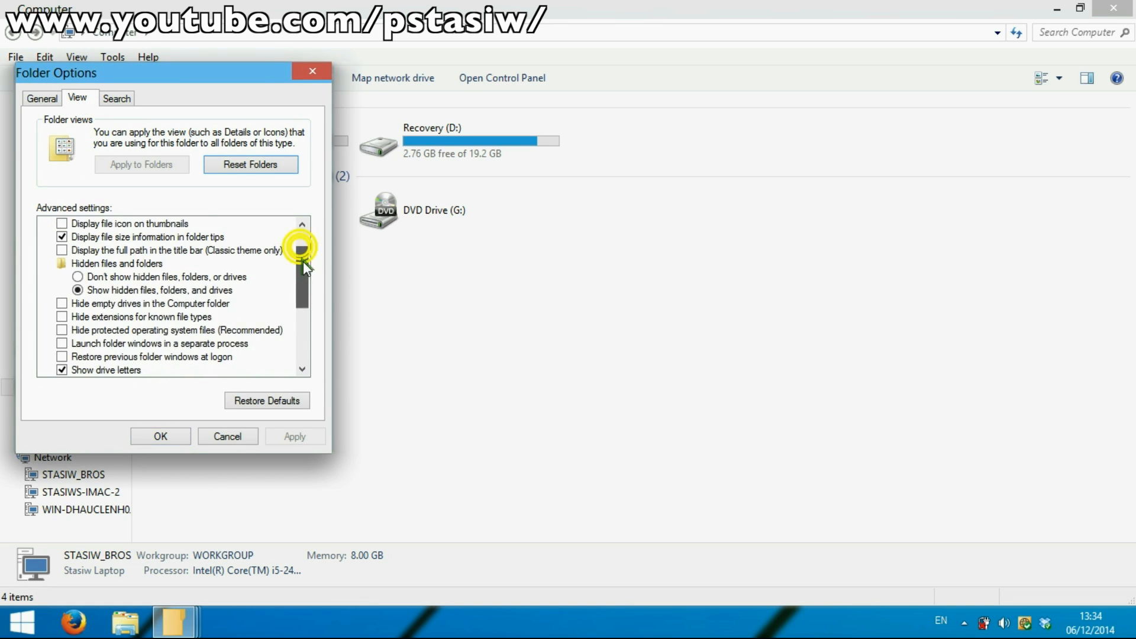
{"action": "scroll", "scroll_direction": "down", "scroll_amount": 3}
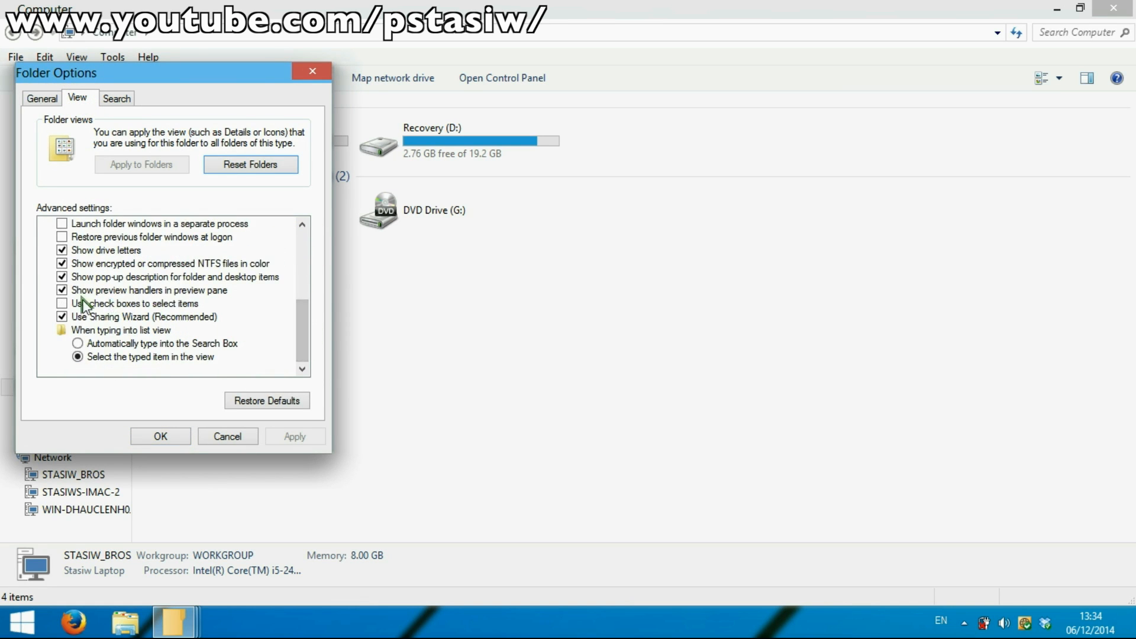
{"action": "left_click", "coordinate": [61, 304]}
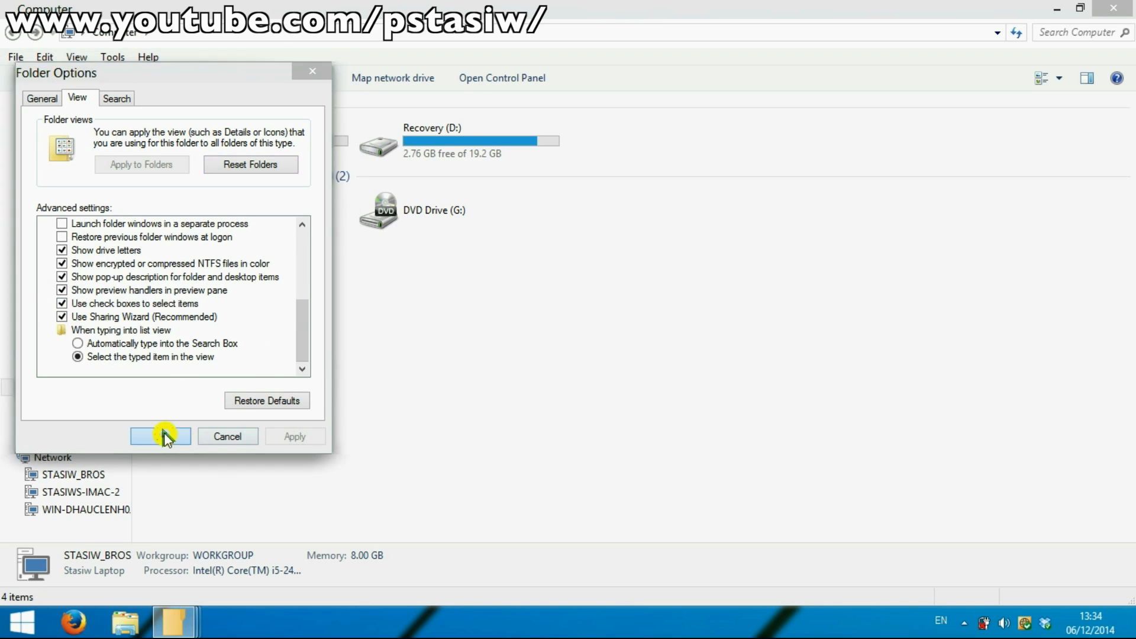
{"action": "left_click", "coordinate": [160, 436]}
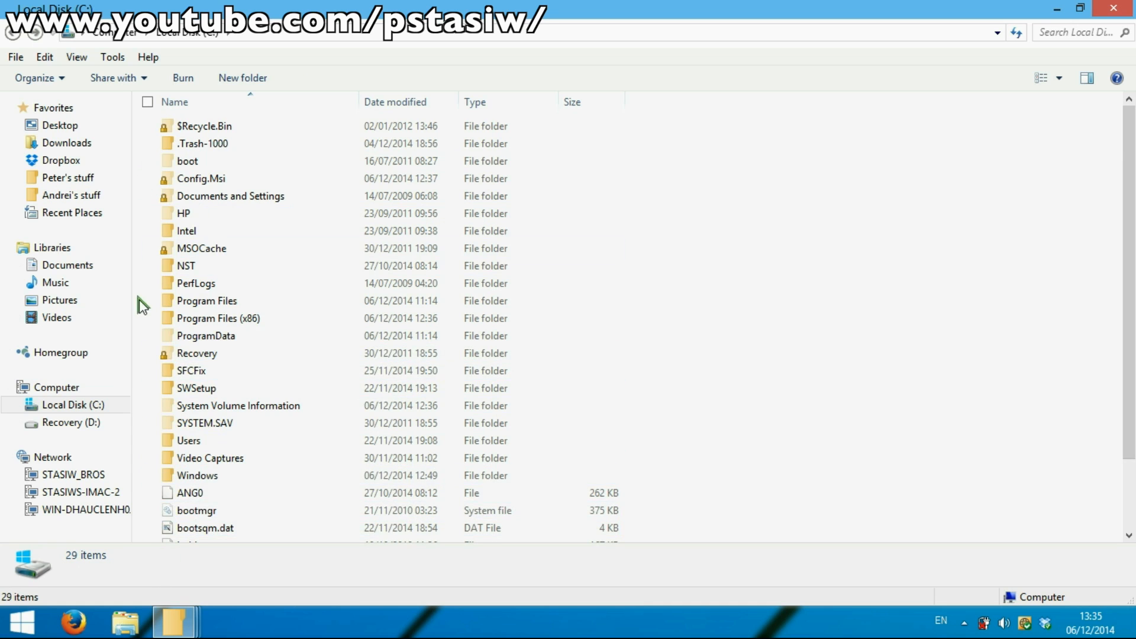
{"action": "mouse_move", "coordinate": [75, 56]}
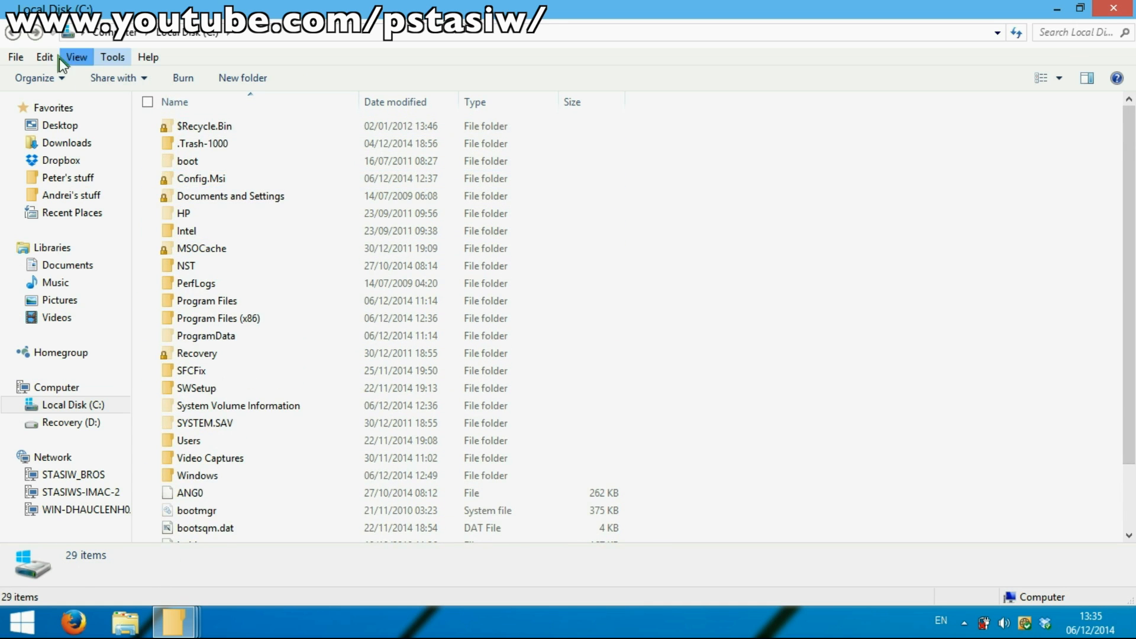
{"action": "left_click", "coordinate": [57, 386]}
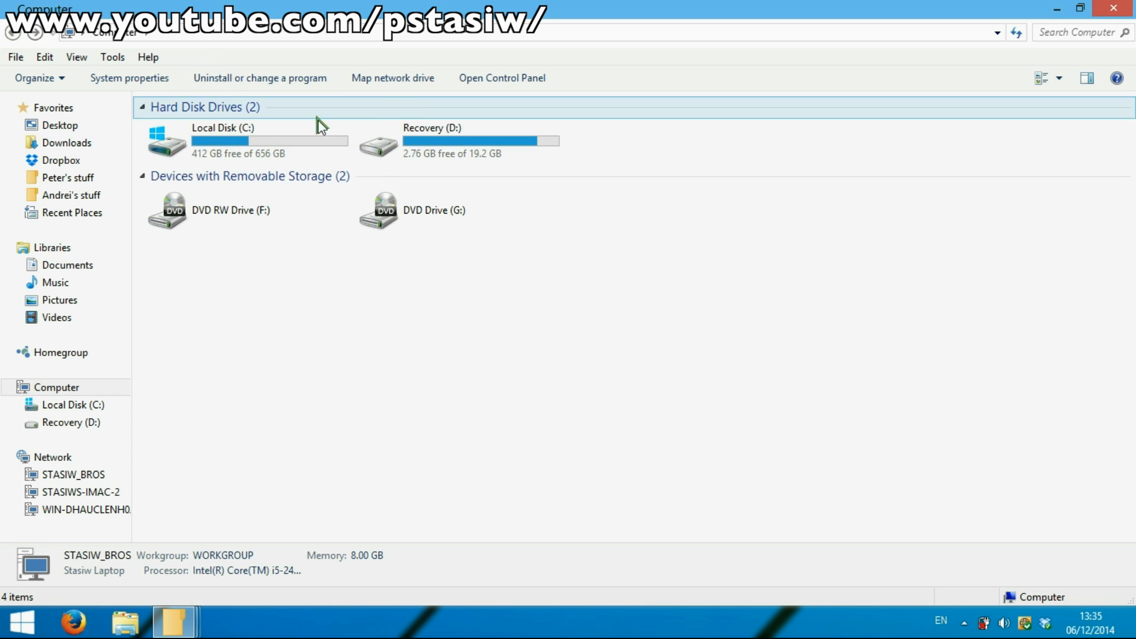
Step: Open A Themes > Windows 10 Themes, peek into Copy my insides, then go back
{"action": "left_click", "coordinate": [225, 142]}
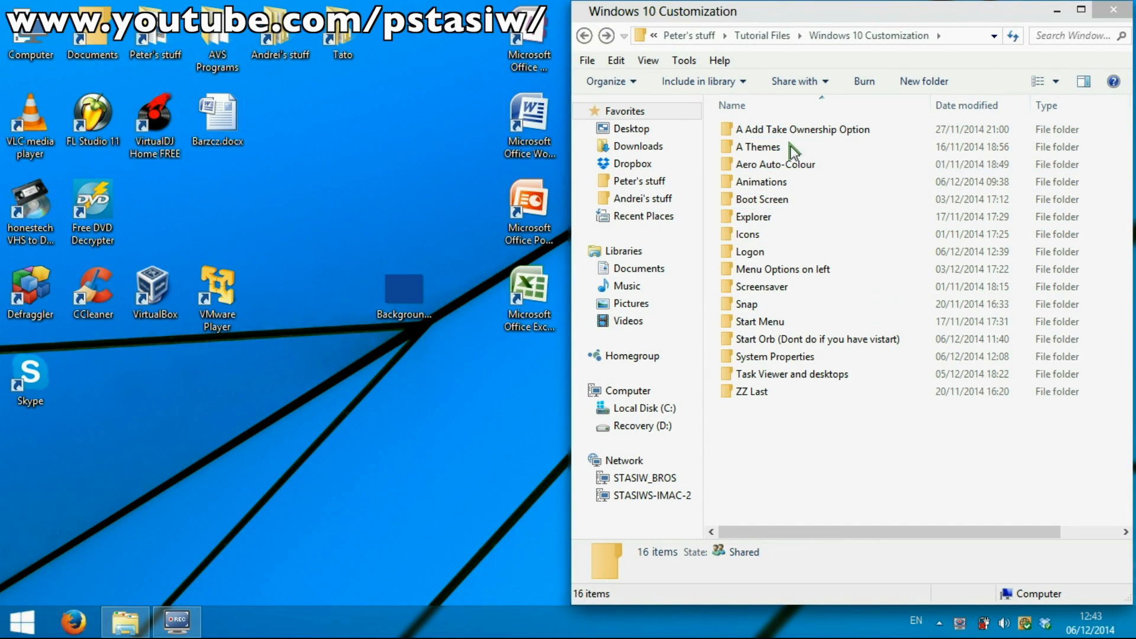
{"action": "left_click", "coordinate": [759, 320]}
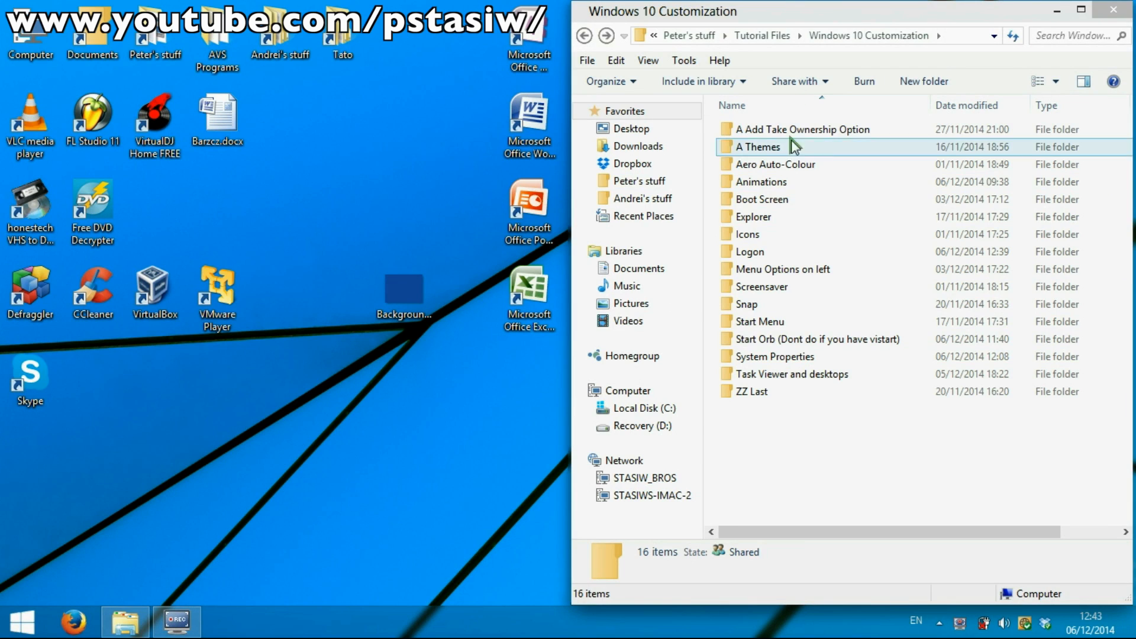
{"action": "left_click", "coordinate": [803, 129]}
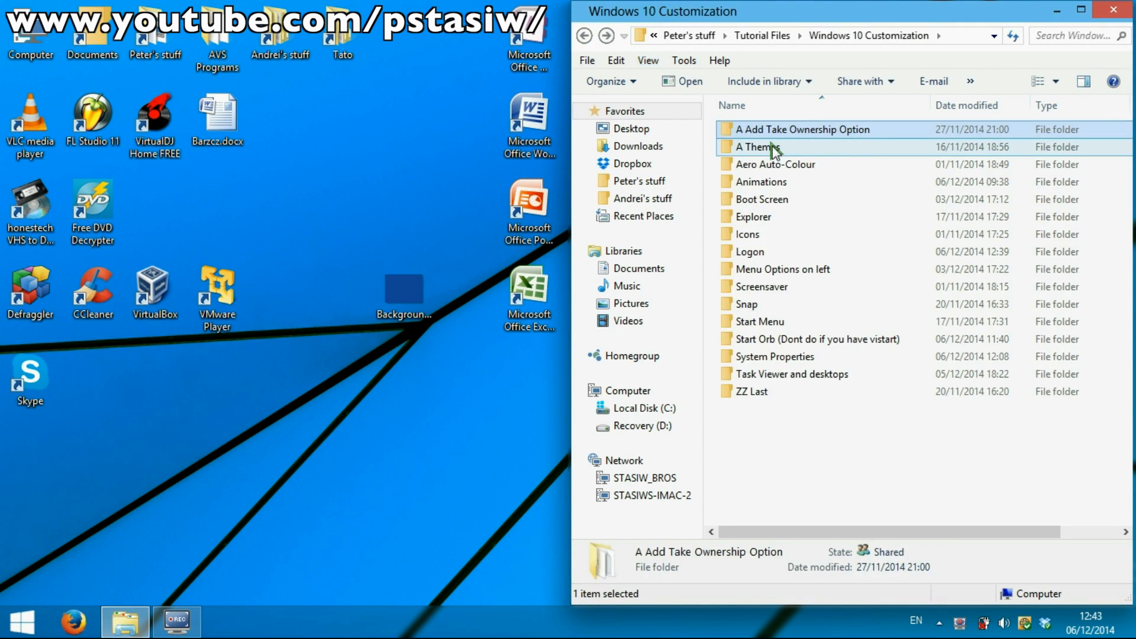
{"action": "double_click", "coordinate": [750, 146]}
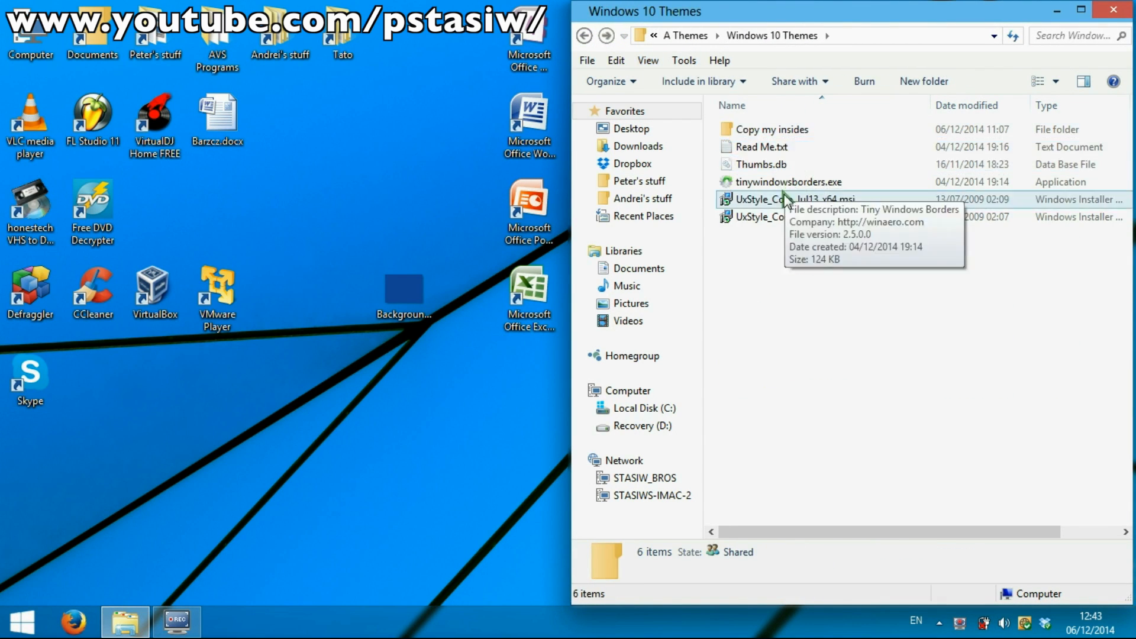
{"action": "double_click", "coordinate": [772, 129]}
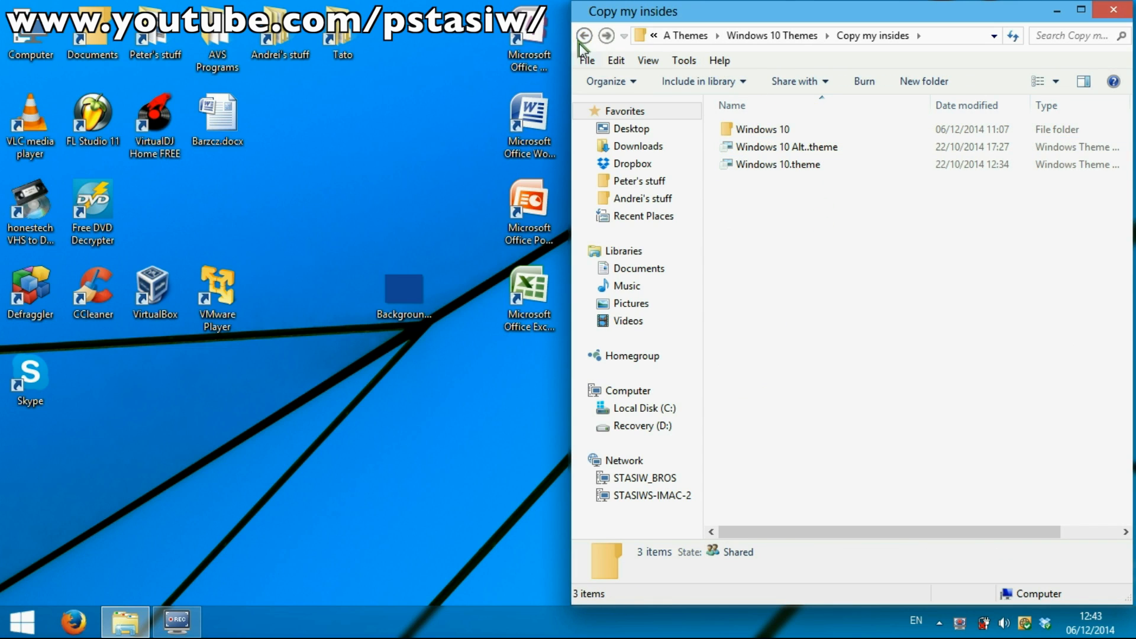
{"action": "left_click", "coordinate": [584, 35]}
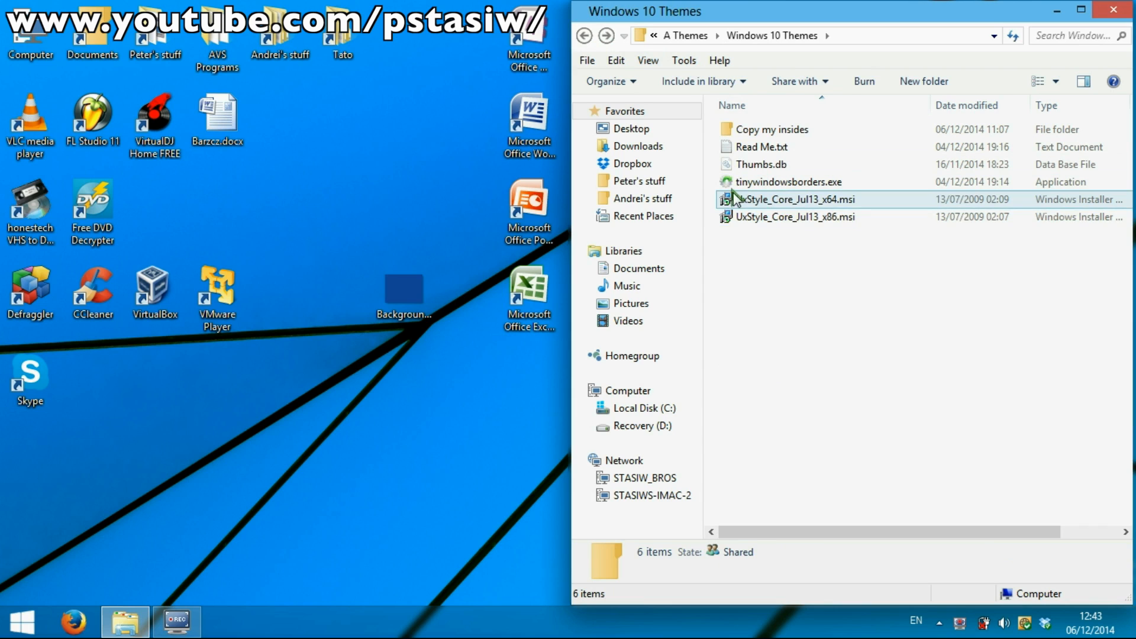
{"action": "left_click", "coordinate": [788, 182]}
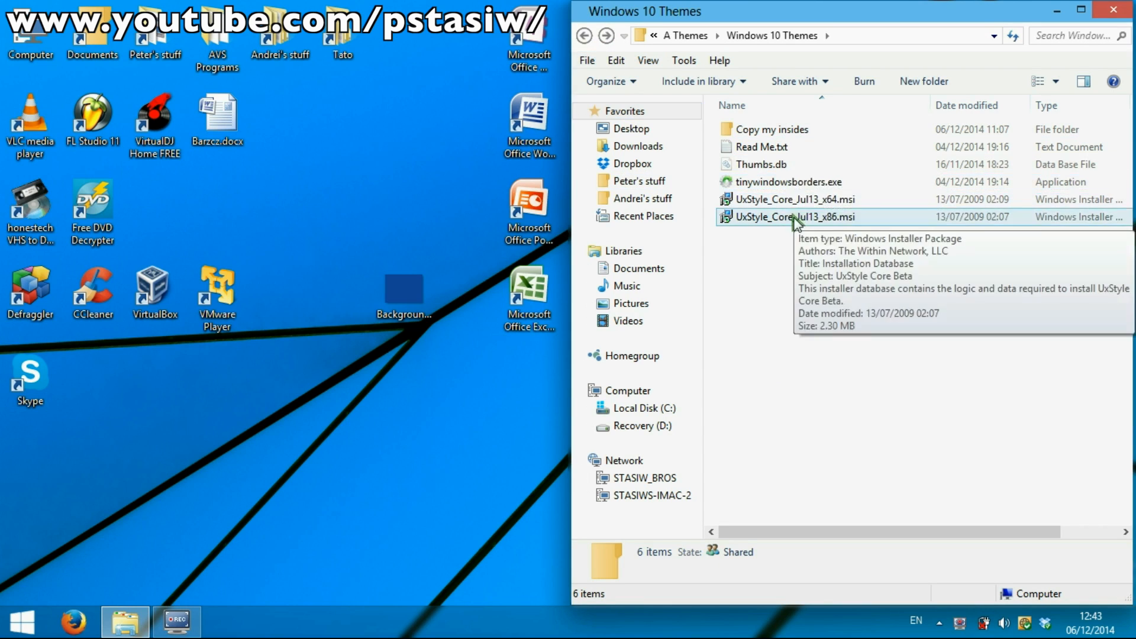
{"action": "double_click", "coordinate": [761, 147]}
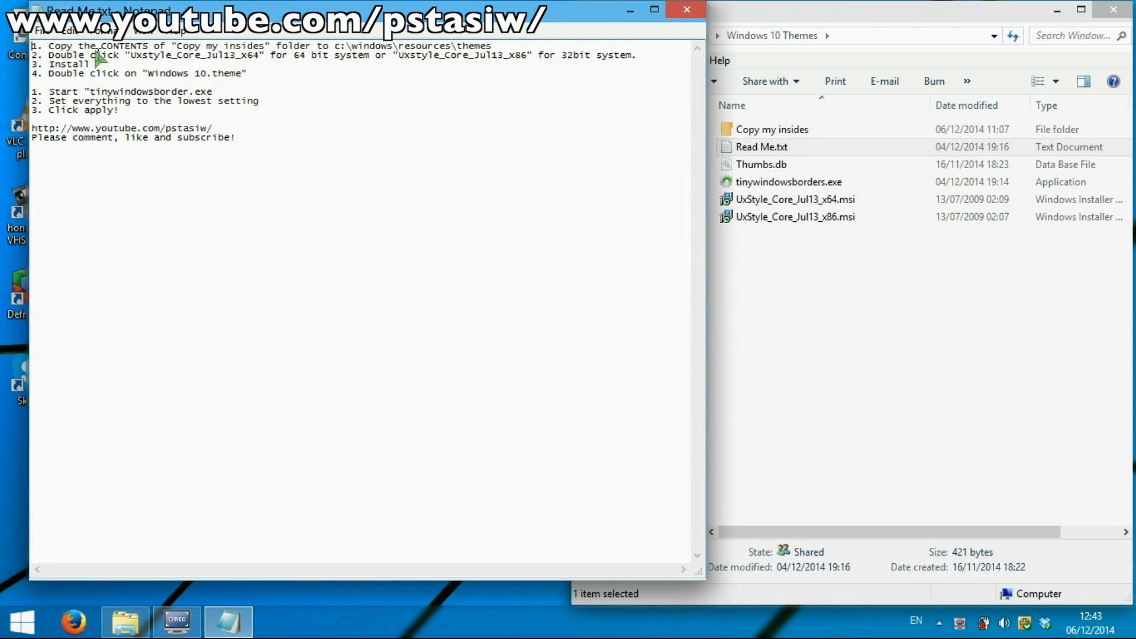
{"action": "mouse_move", "coordinate": [138, 80]}
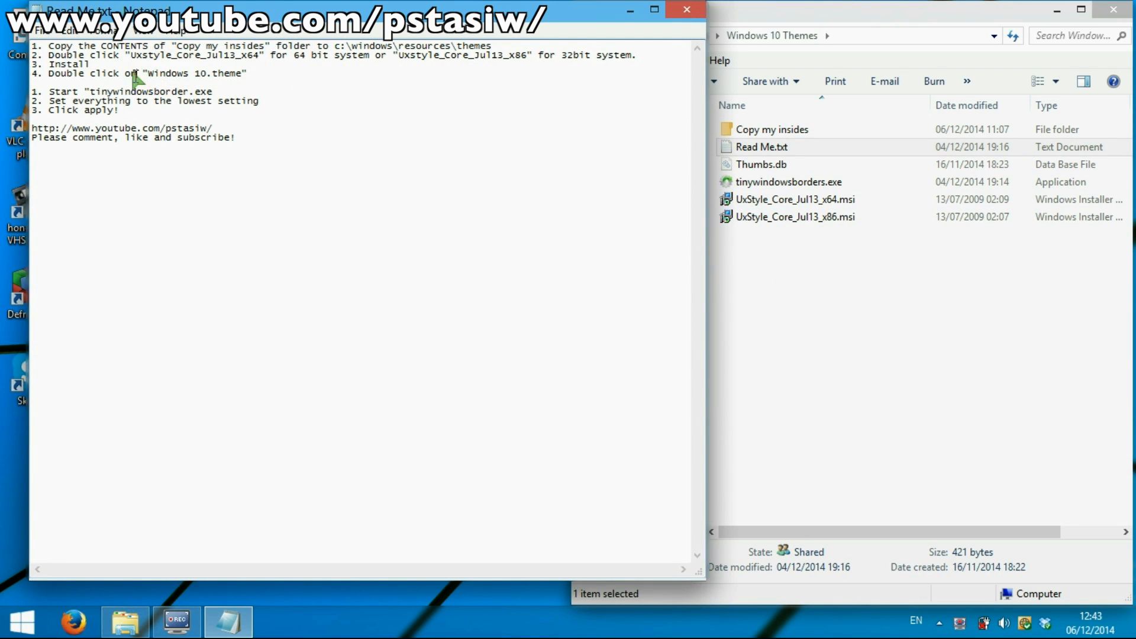
{"action": "mouse_move", "coordinate": [643, 38]}
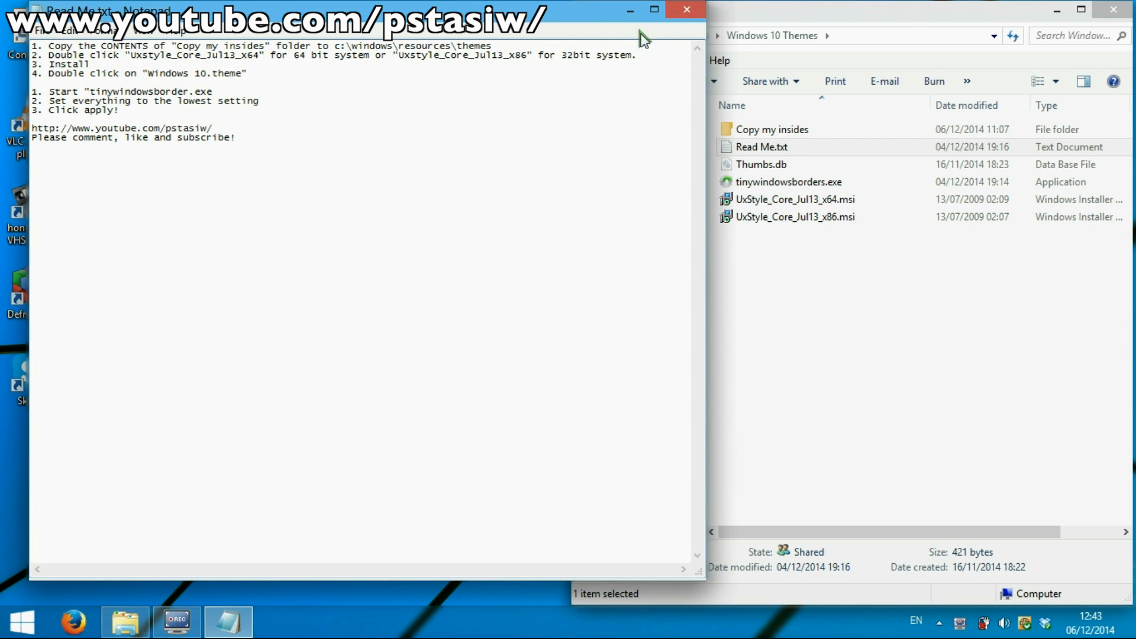
{"action": "left_click", "coordinate": [685, 9]}
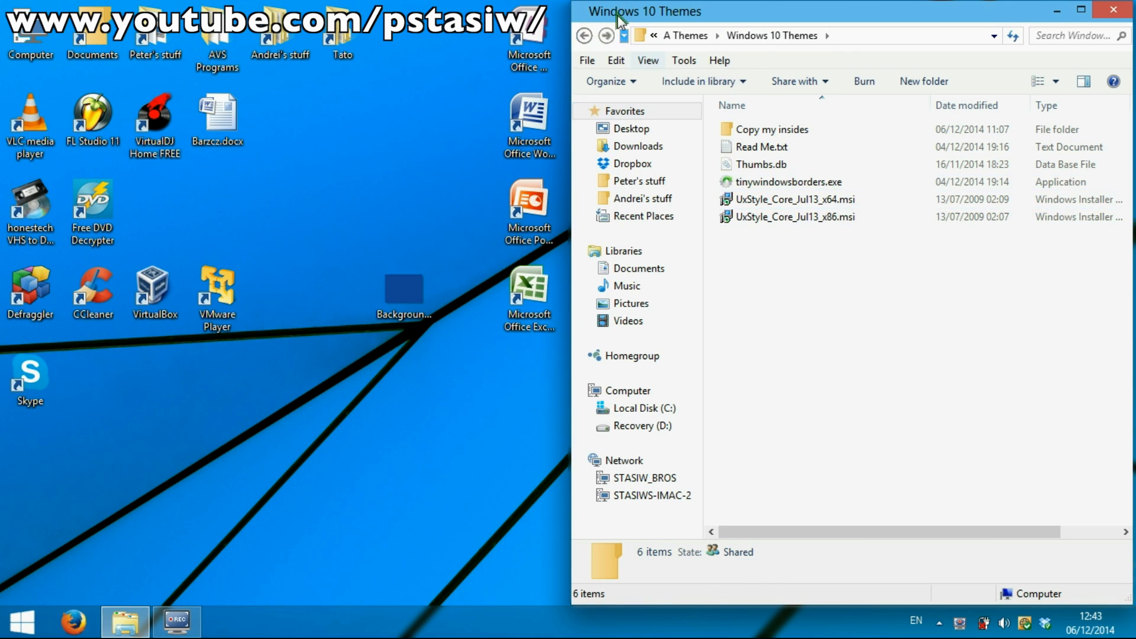
Step: Go back to Windows 10 Customization and open A Themes > ExplorerFrame
{"action": "double_click", "coordinate": [746, 146]}
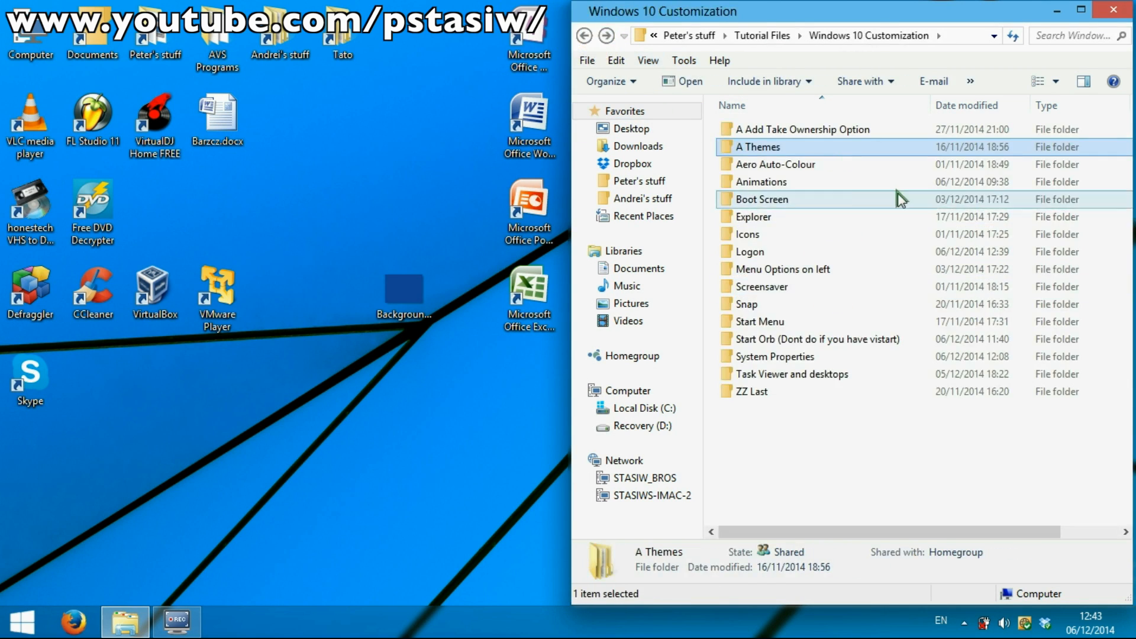
{"action": "double_click", "coordinate": [779, 129]}
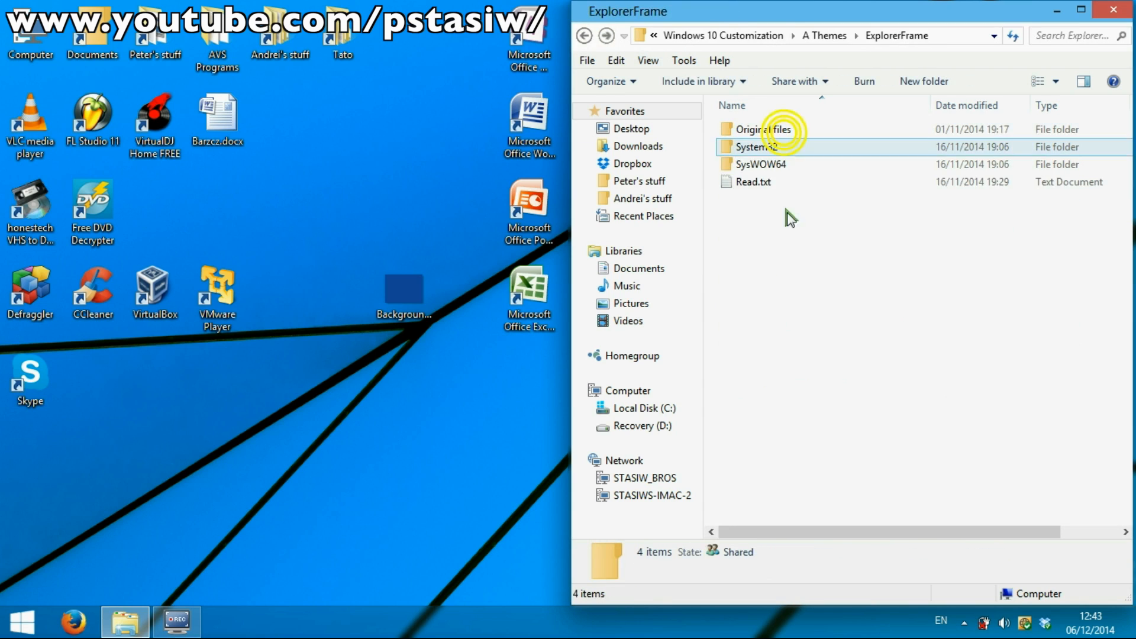
{"action": "mouse_move", "coordinate": [323, 314]}
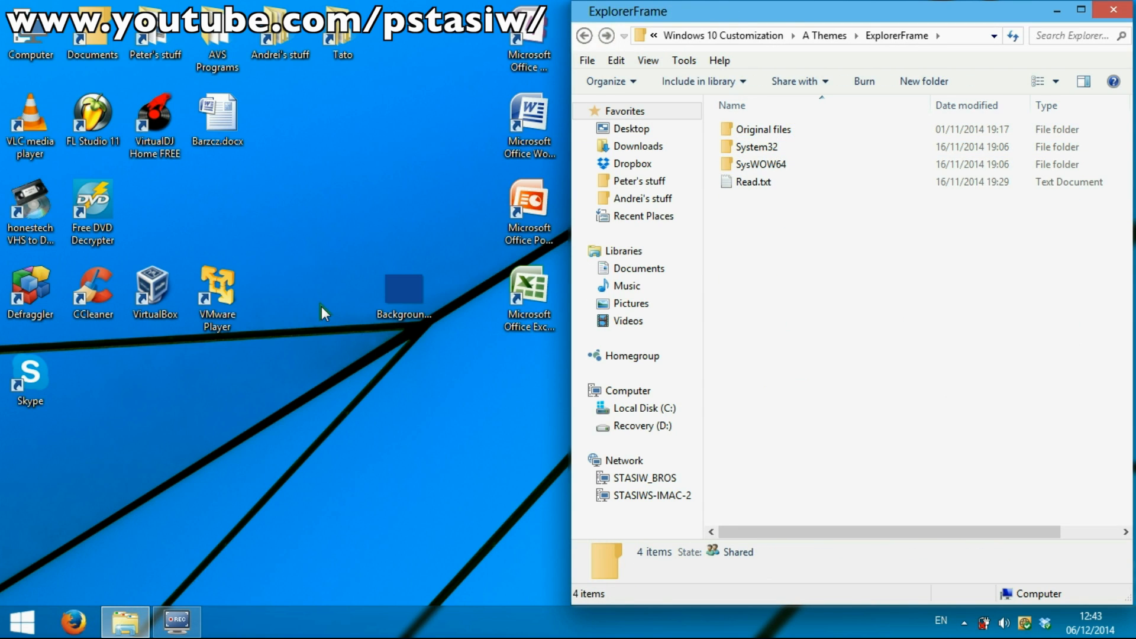
{"action": "mouse_move", "coordinate": [177, 622]}
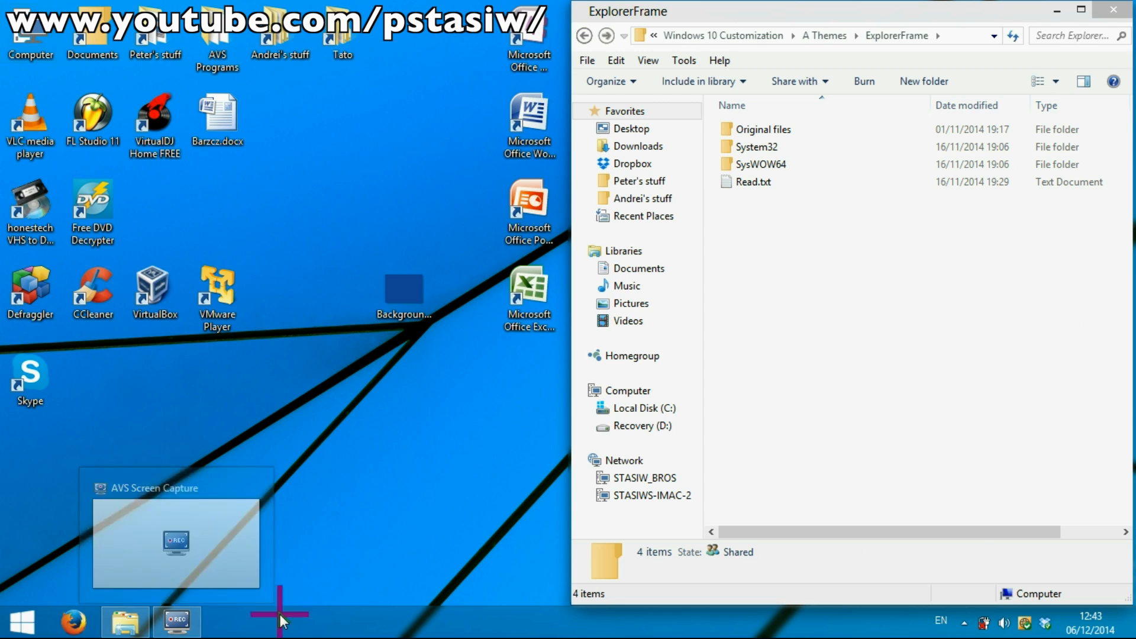
Step: In Task Manager's Create New Task box, keep explorer.exe after a cancelled browse
{"action": "left_click", "coordinate": [227, 622]}
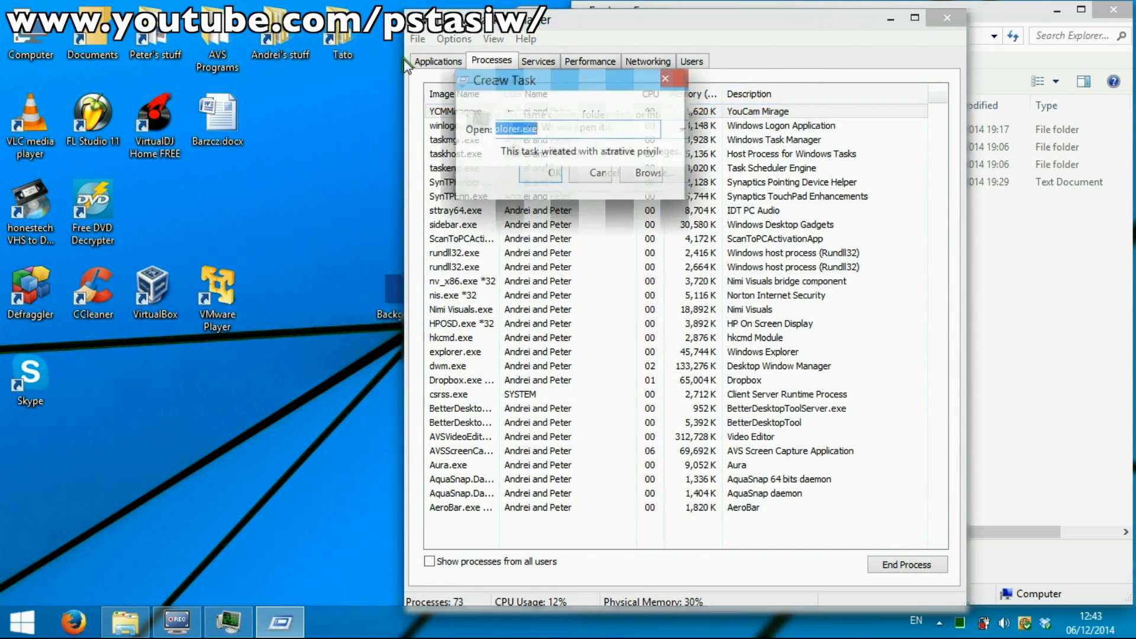
{"action": "left_click", "coordinate": [649, 172]}
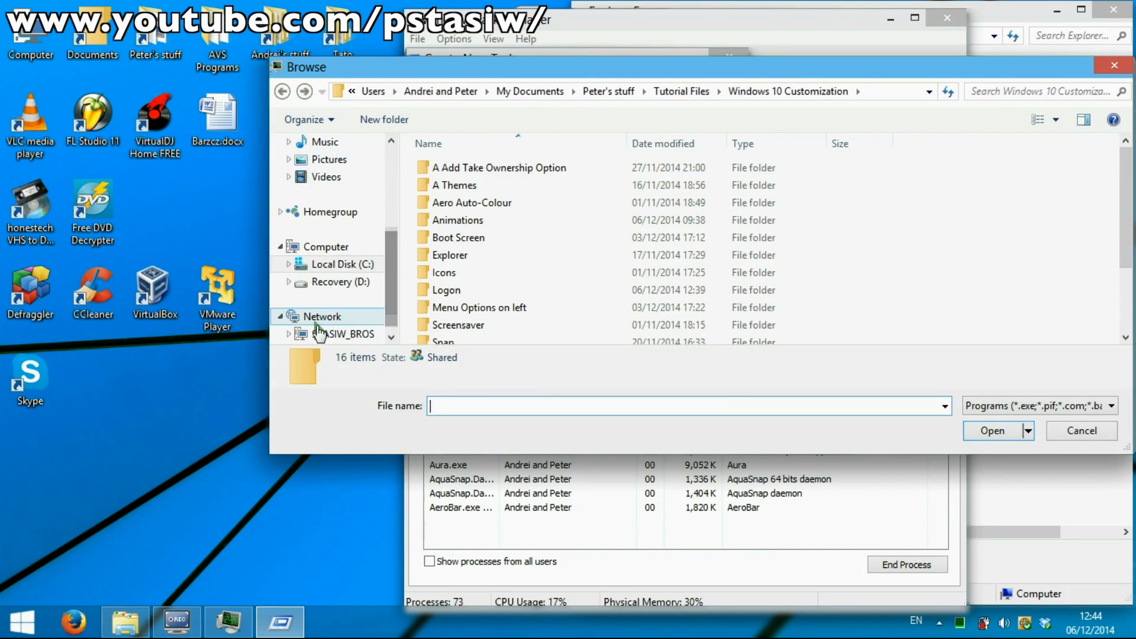
{"action": "scroll", "scroll_direction": "up", "scroll_amount": 3}
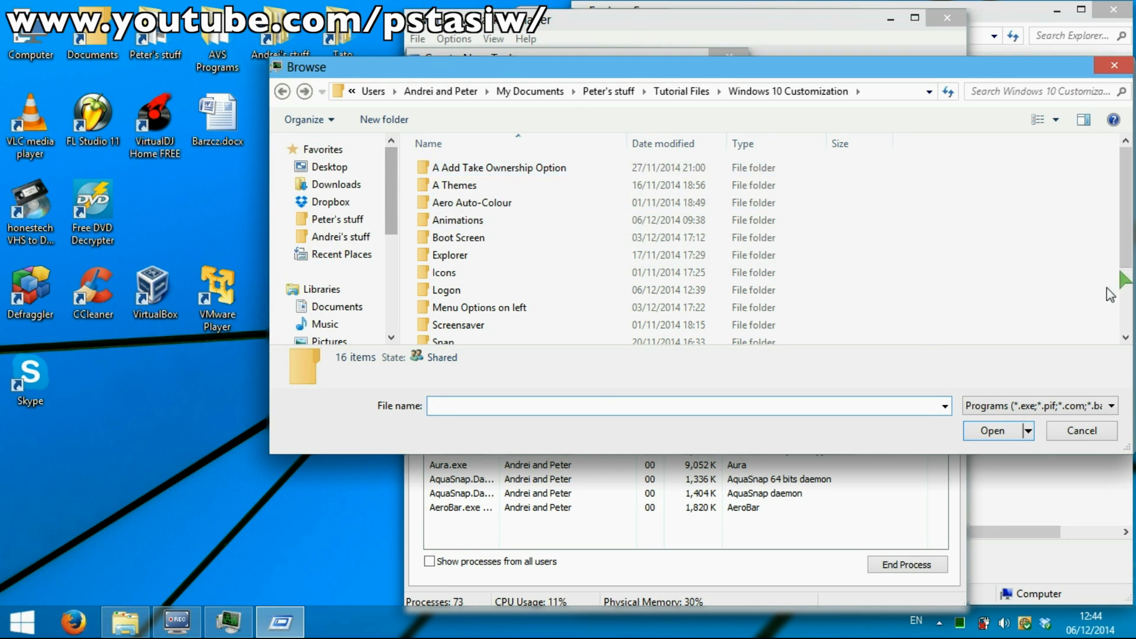
{"action": "left_click", "coordinate": [1081, 430]}
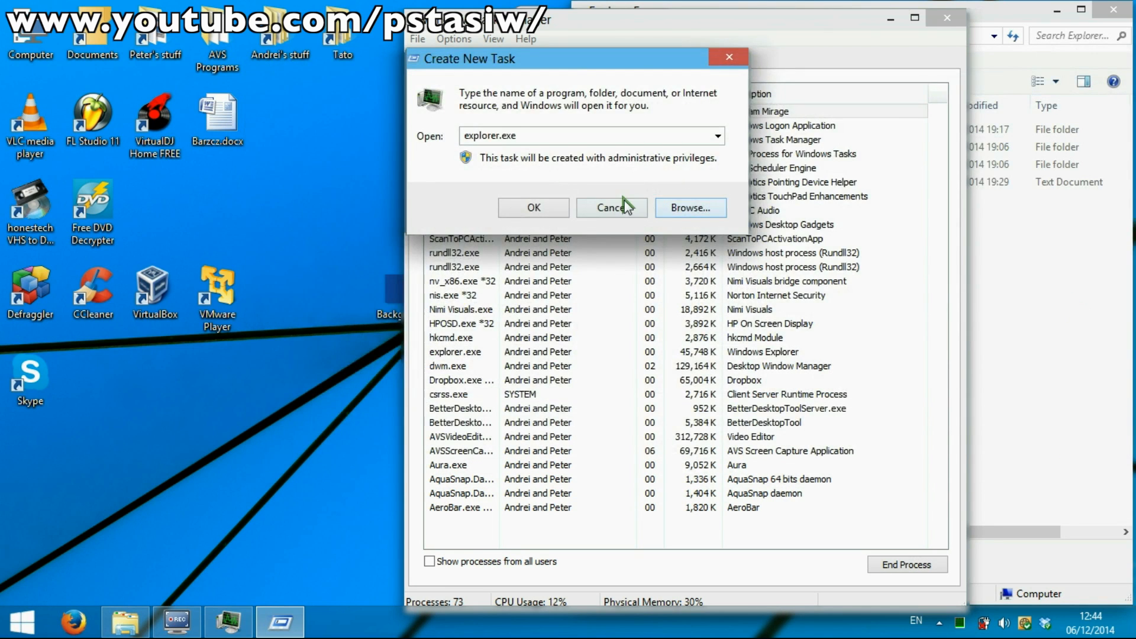
Step: Cancel the new task and peek into the Animations folder under Windows 10 Customization
{"action": "left_click", "coordinate": [533, 207]}
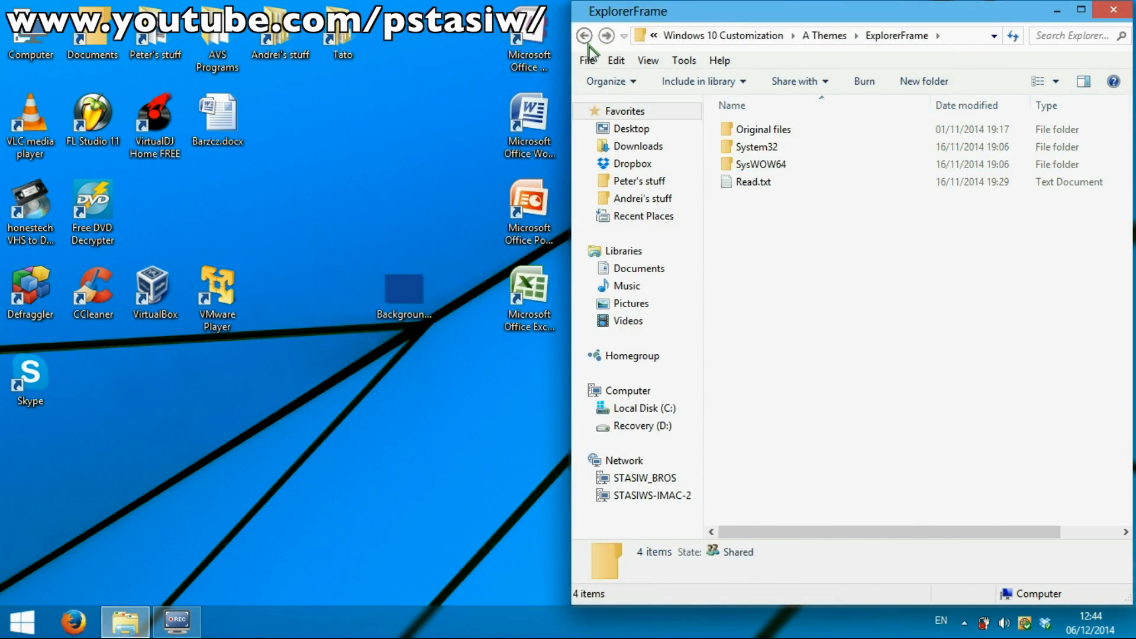
{"action": "left_click", "coordinate": [584, 36]}
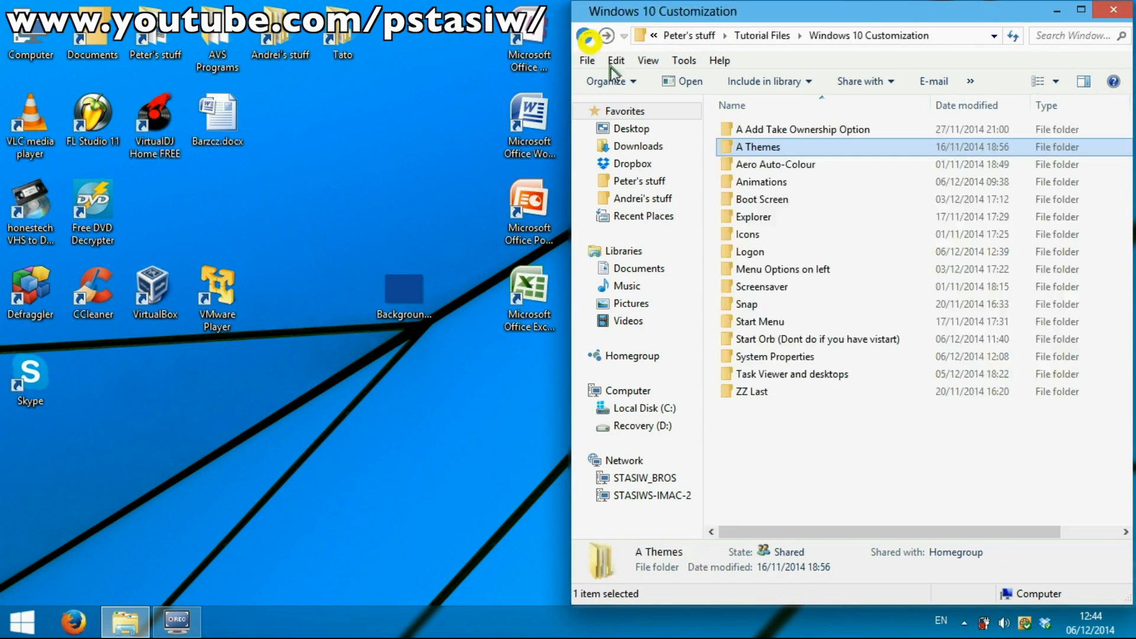
{"action": "left_click", "coordinate": [775, 164]}
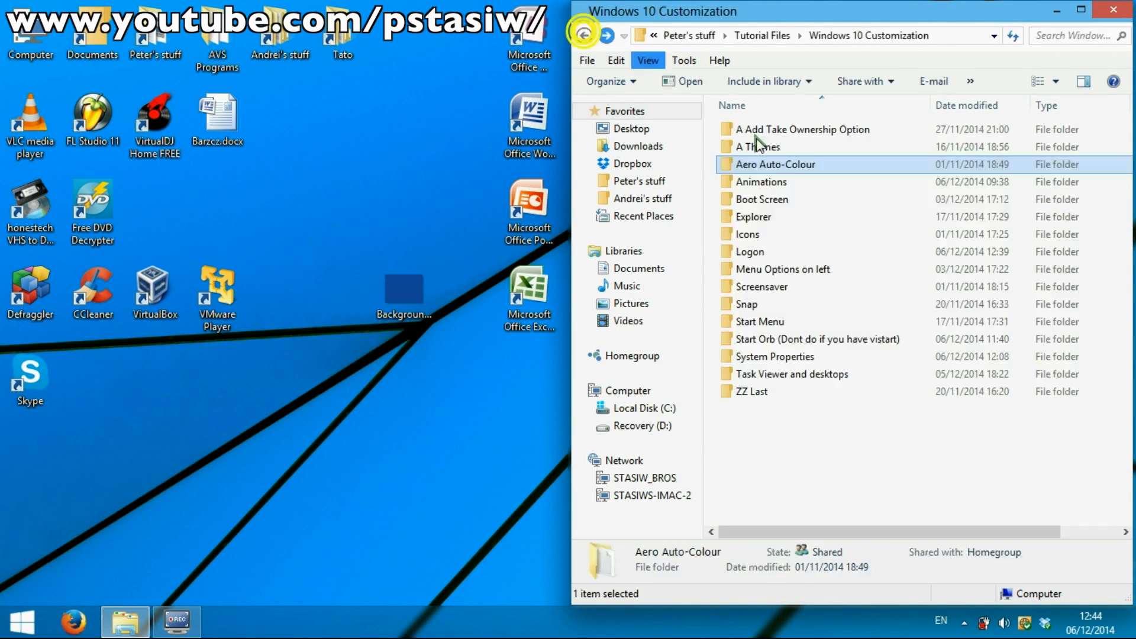
{"action": "double_click", "coordinate": [762, 182]}
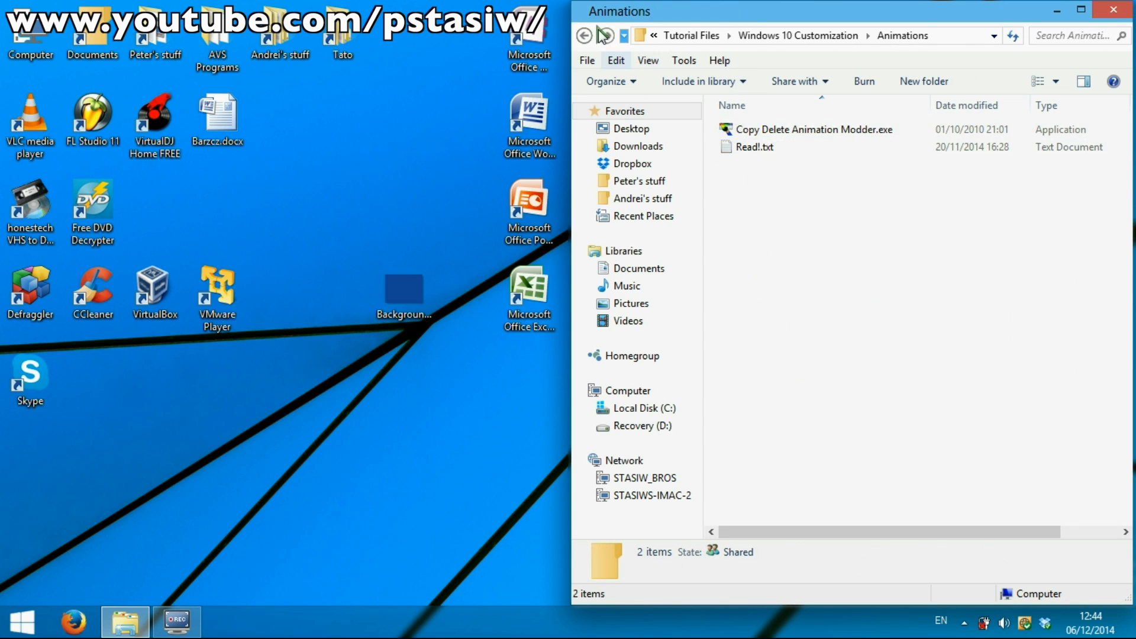
{"action": "left_click", "coordinate": [585, 35]}
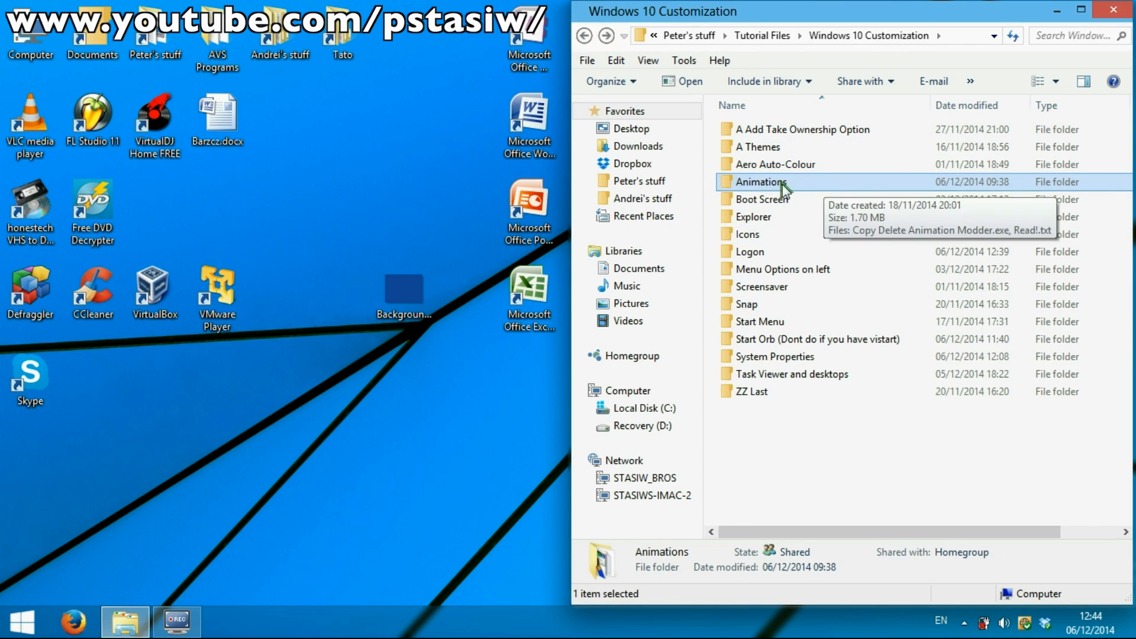
{"action": "mouse_move", "coordinate": [752, 244]}
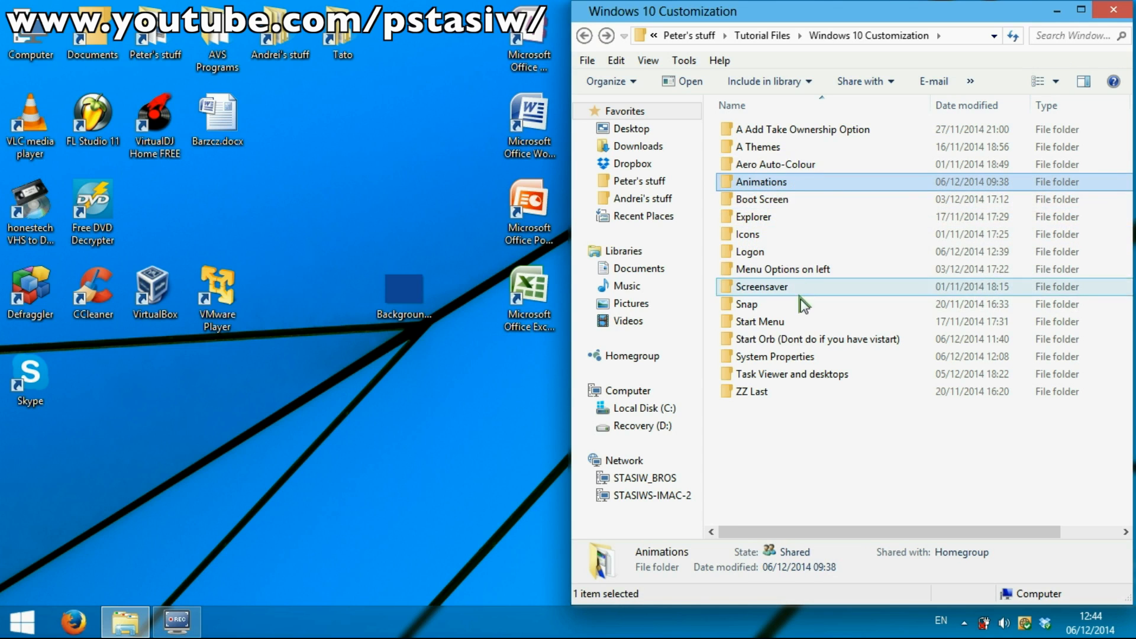
{"action": "mouse_move", "coordinate": [775, 146]}
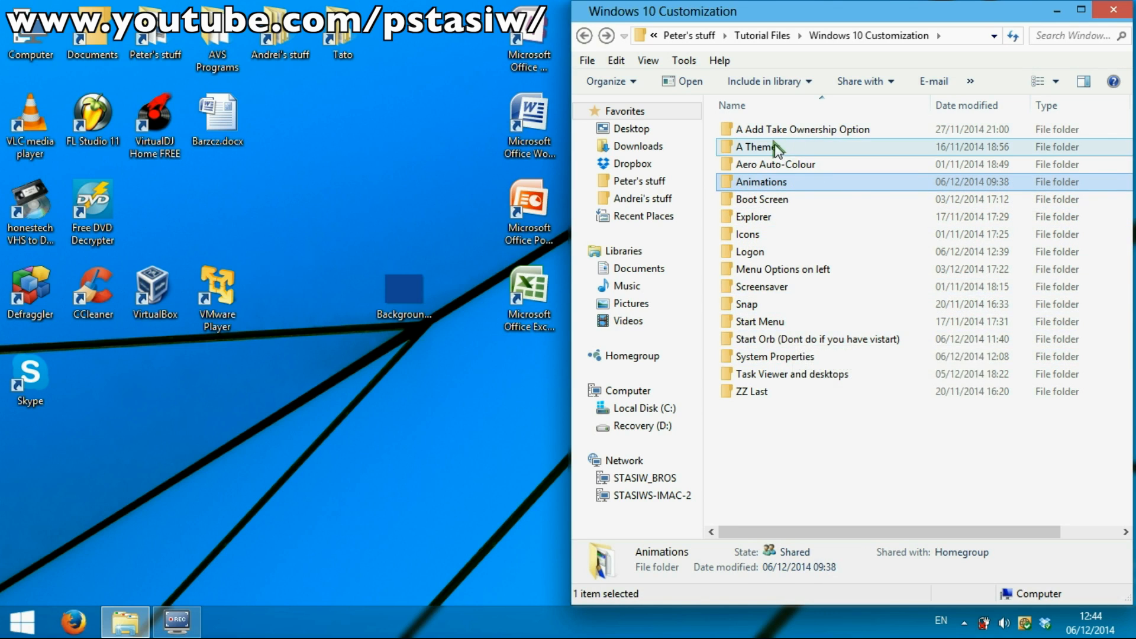
Step: Peek into Aero Auto-Colour and Logon (Win7LogonBackgroundChanger), returning to Windows 10 Customization
{"action": "double_click", "coordinate": [774, 165]}
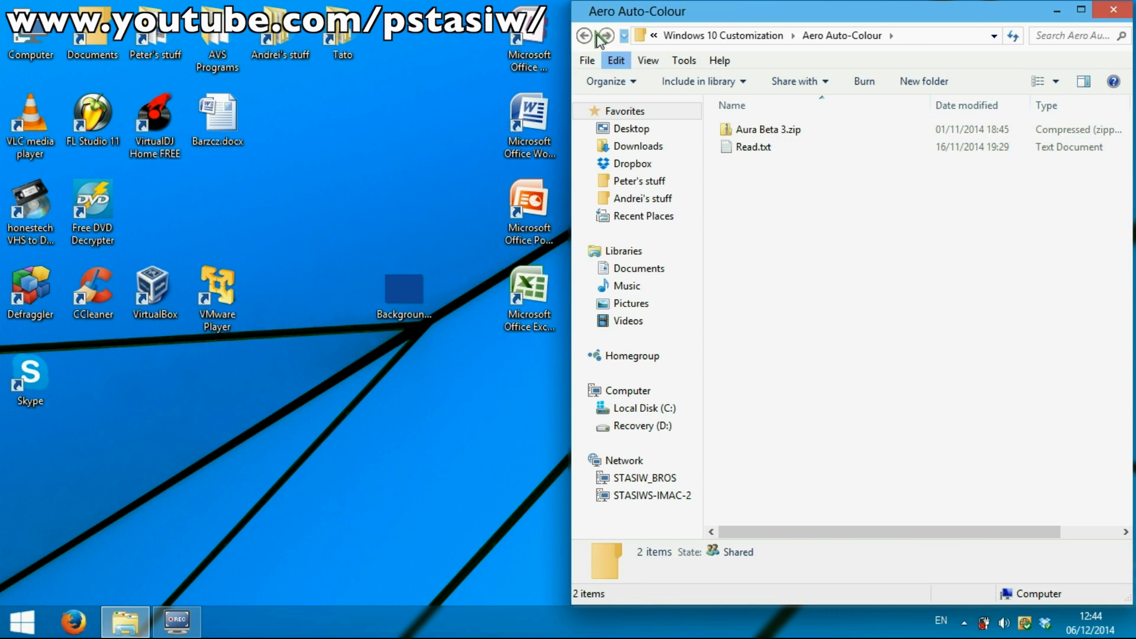
{"action": "left_click", "coordinate": [585, 36]}
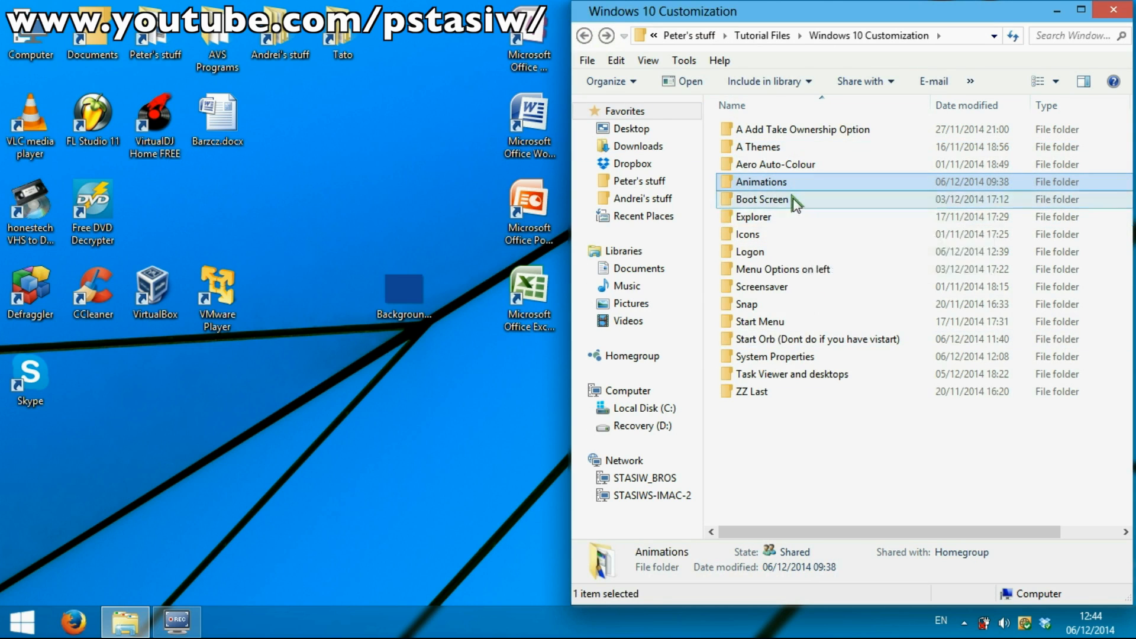
{"action": "left_click", "coordinate": [761, 199]}
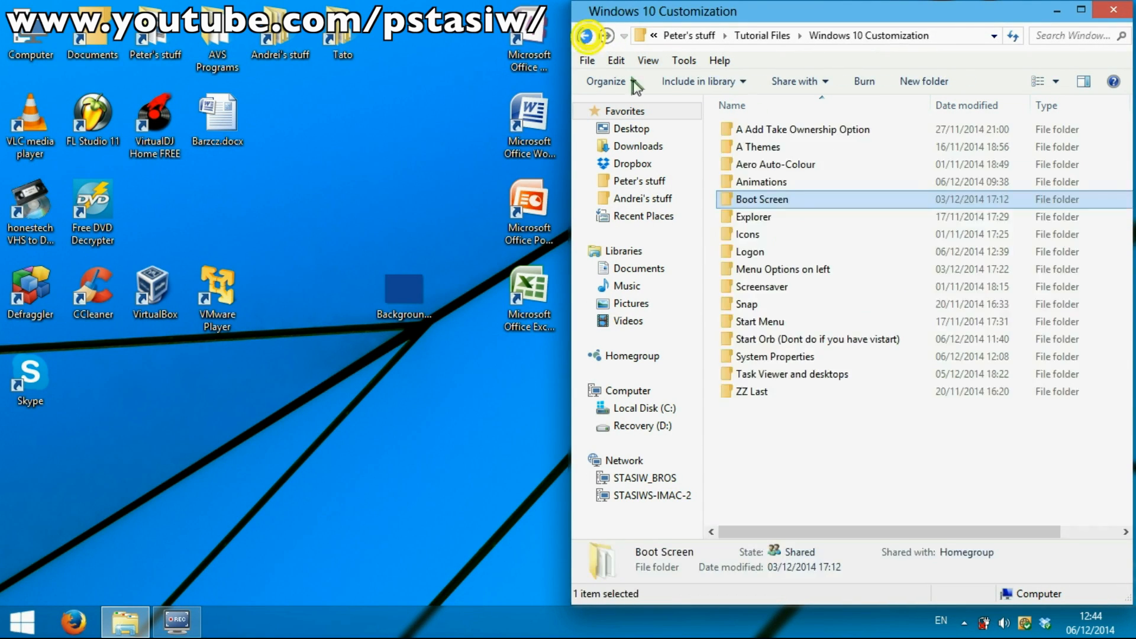
{"action": "left_click", "coordinate": [747, 234]}
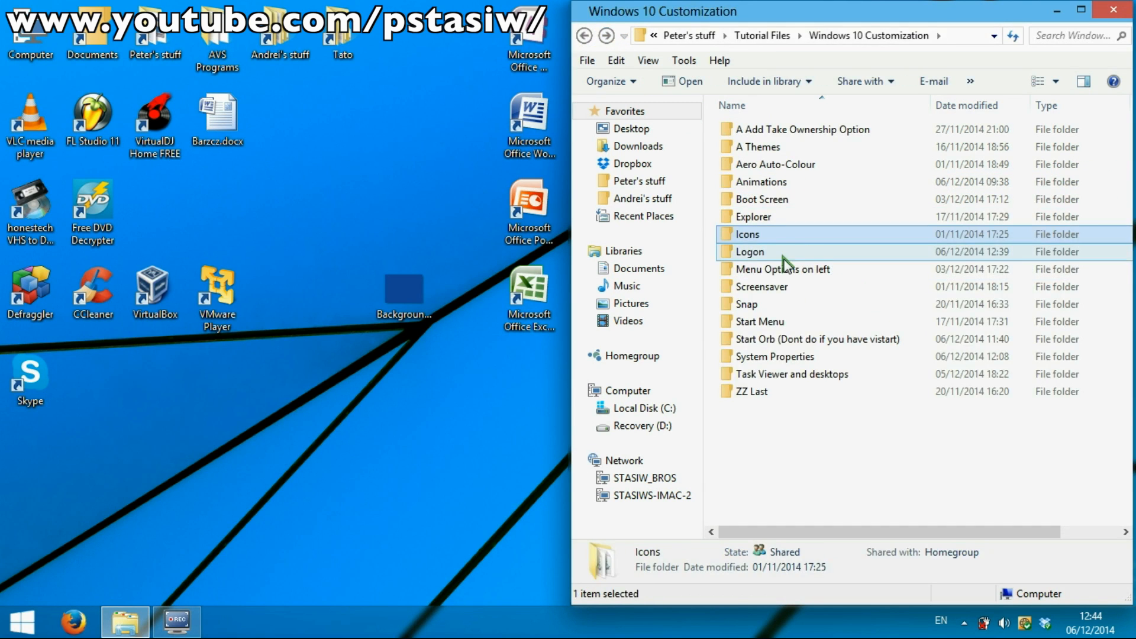
{"action": "double_click", "coordinate": [750, 251]}
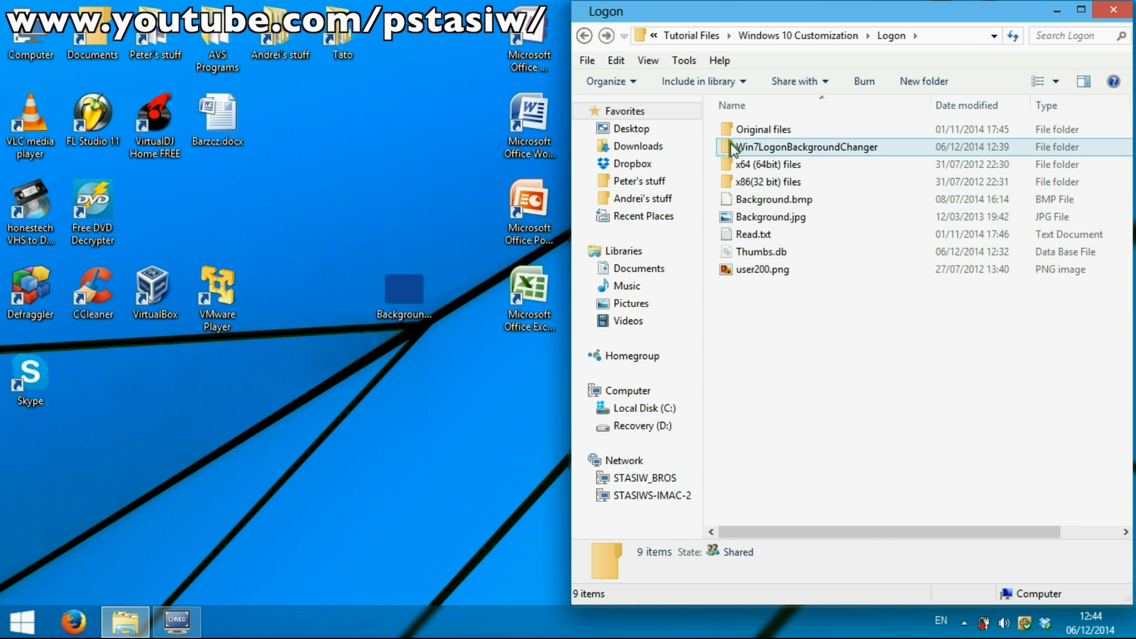
{"action": "left_click", "coordinate": [807, 146]}
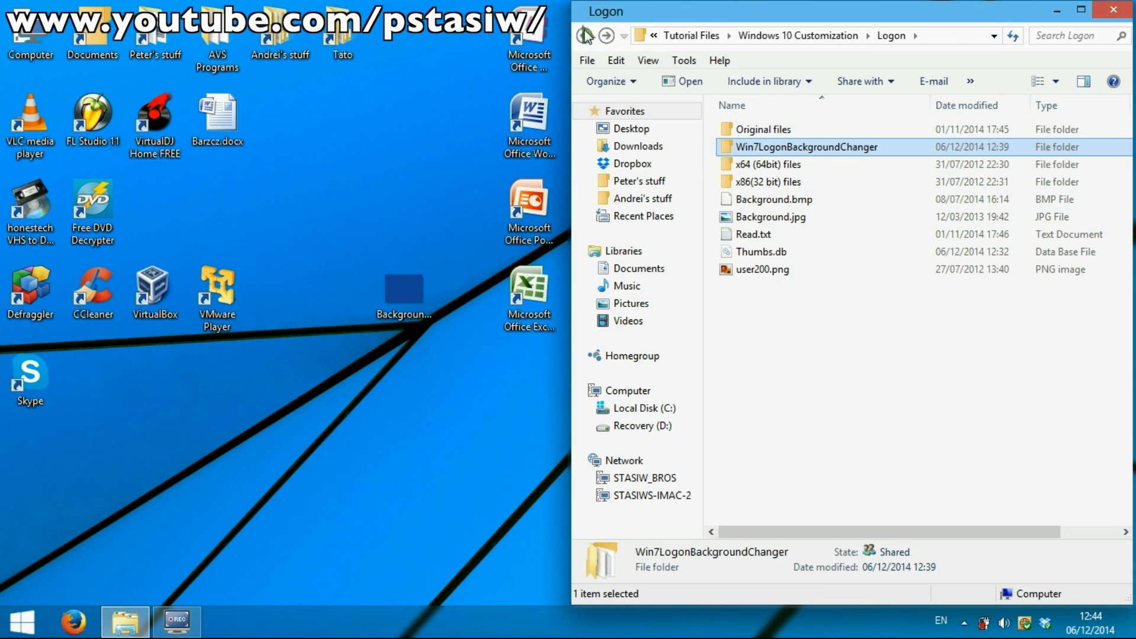
{"action": "left_click", "coordinate": [586, 36]}
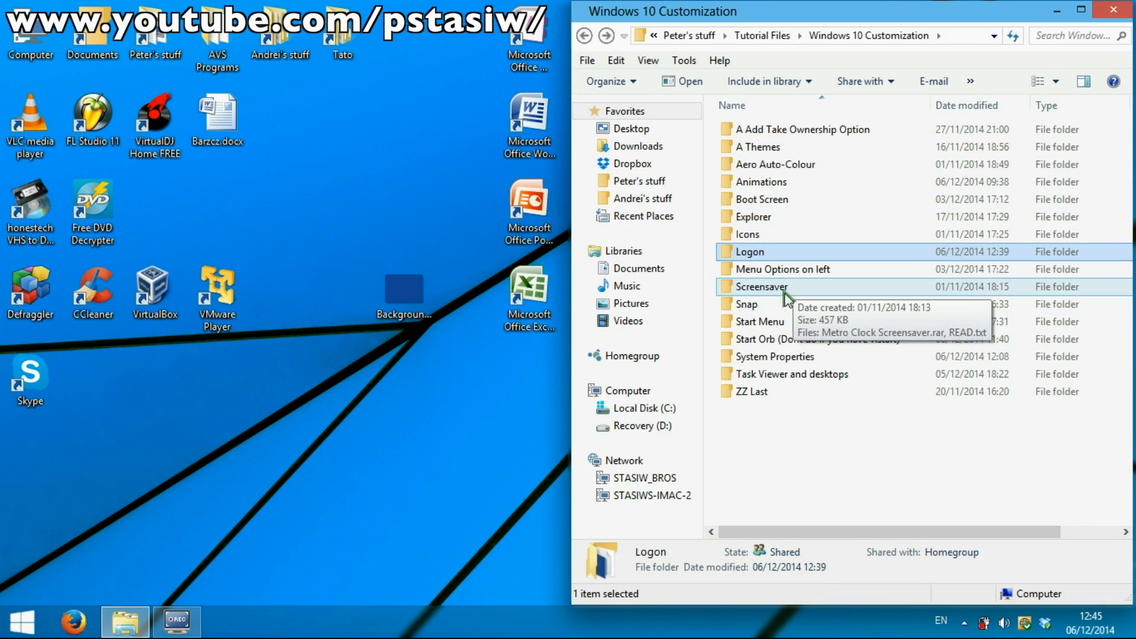
{"action": "mouse_move", "coordinate": [761, 322]}
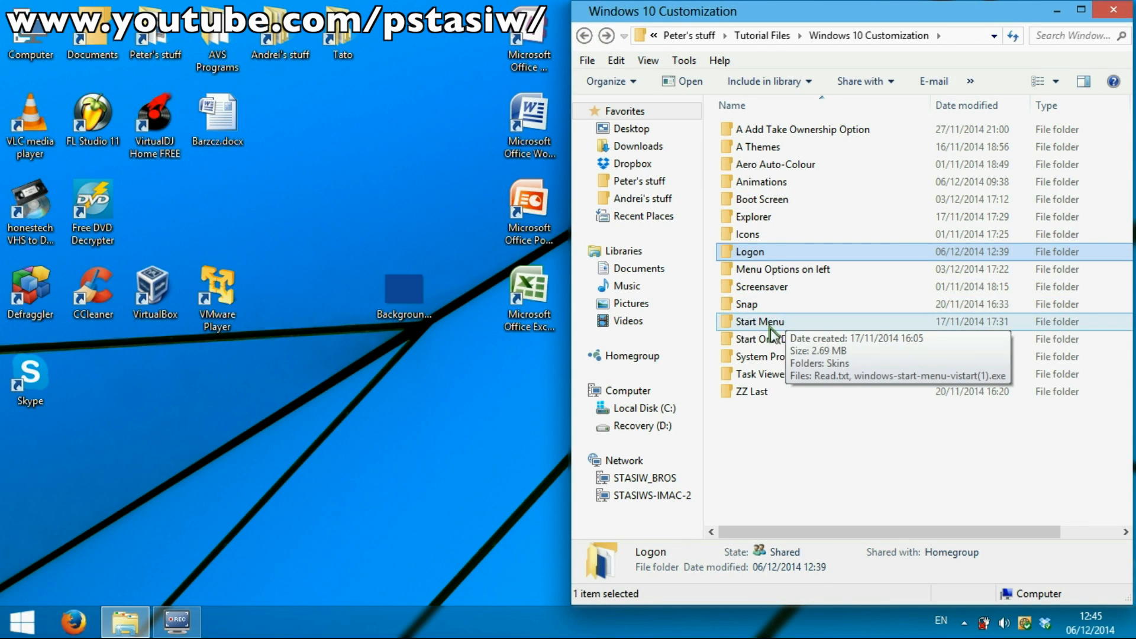
{"action": "double_click", "coordinate": [759, 321]}
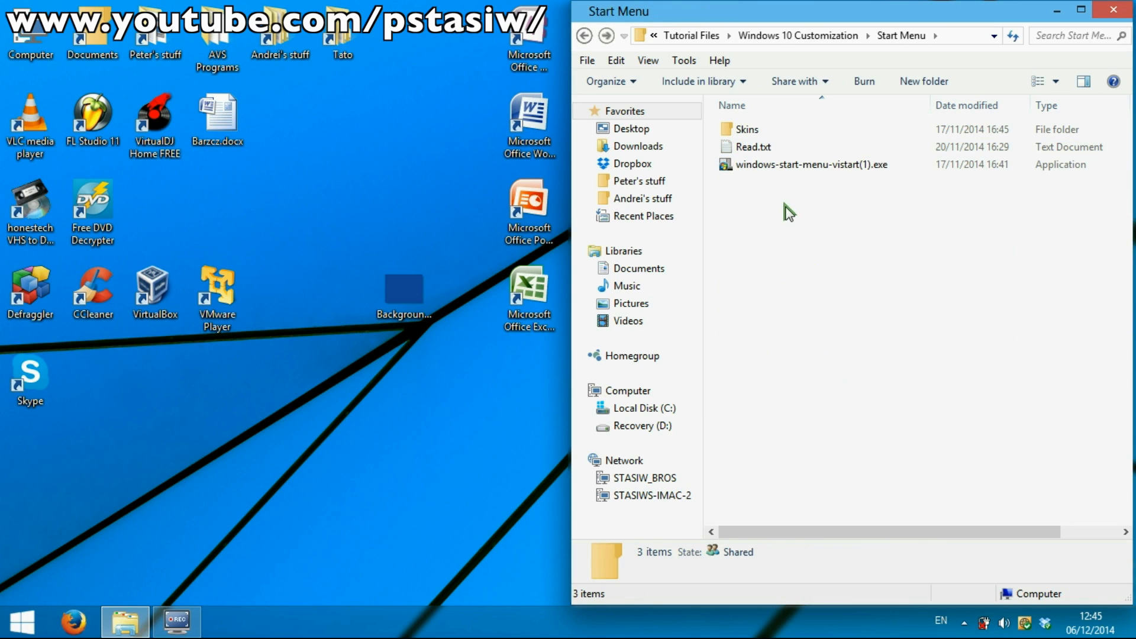
{"action": "left_click", "coordinate": [810, 165]}
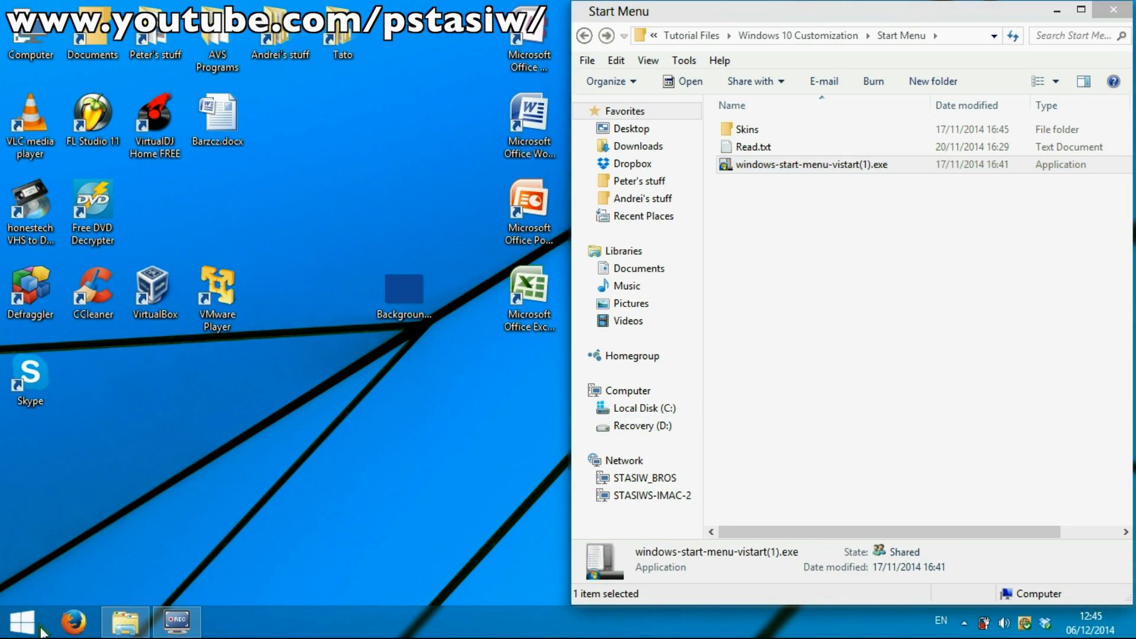
{"action": "left_click", "coordinate": [20, 622]}
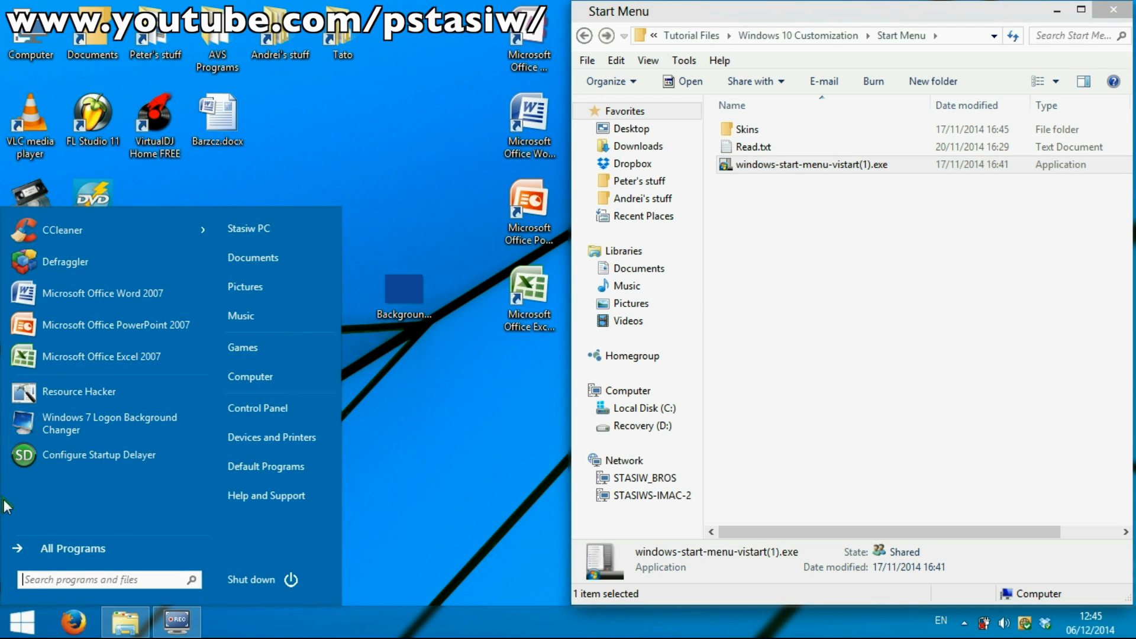
{"action": "left_click", "coordinate": [72, 548]}
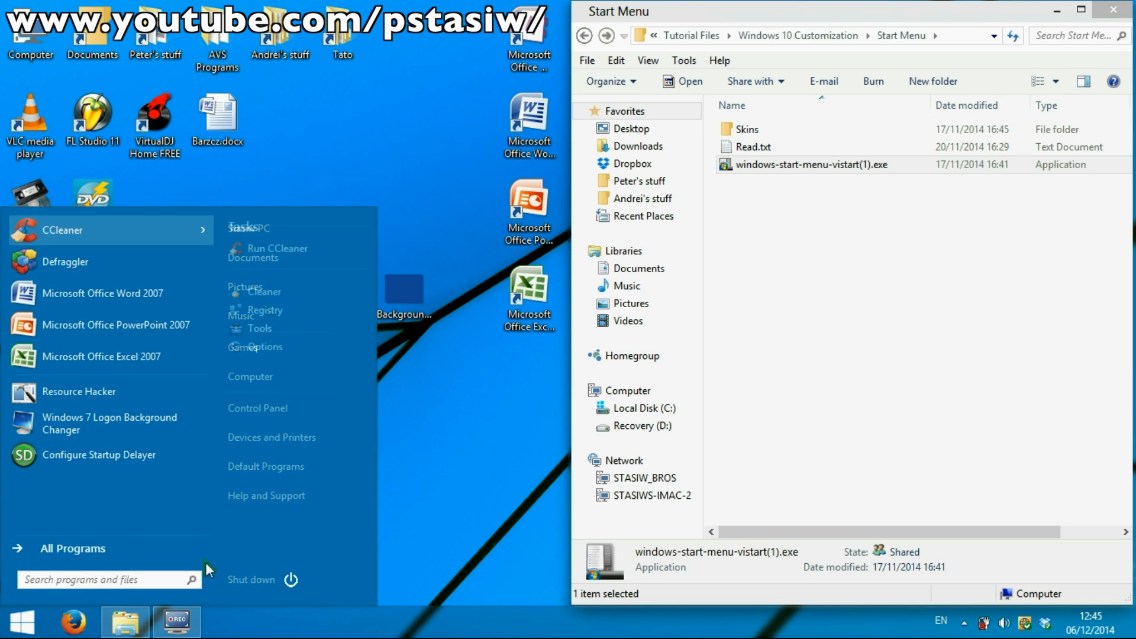
{"action": "mouse_move", "coordinate": [7, 627]}
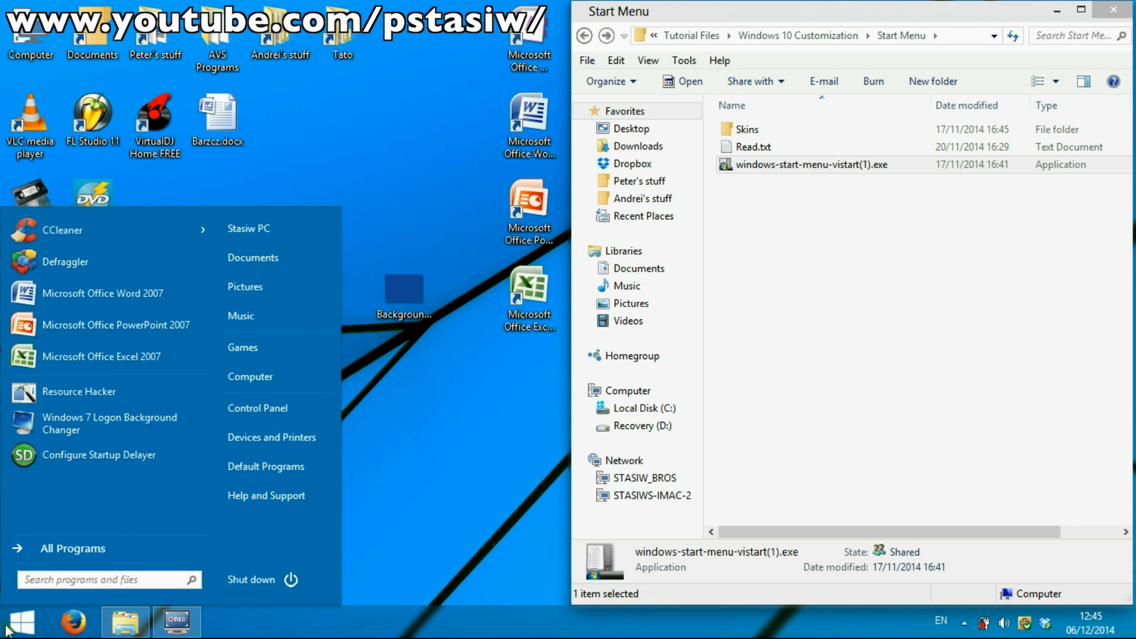
{"action": "left_click", "coordinate": [583, 35]}
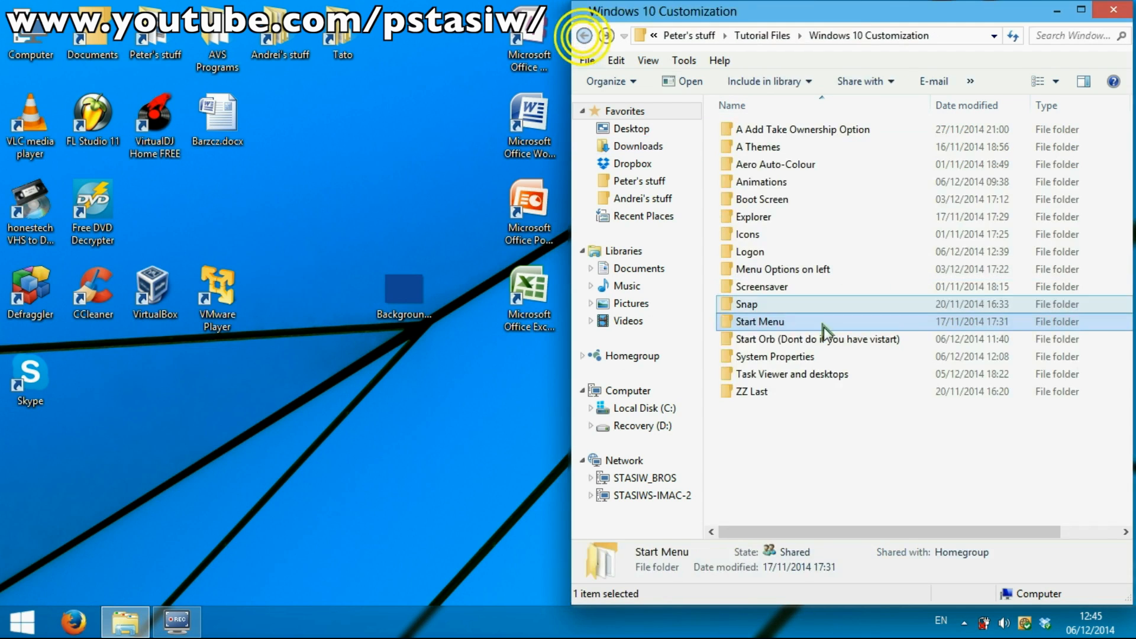
Step: Look inside Start Orb and System Properties, then open the ZZ Last folder
{"action": "double_click", "coordinate": [819, 339]}
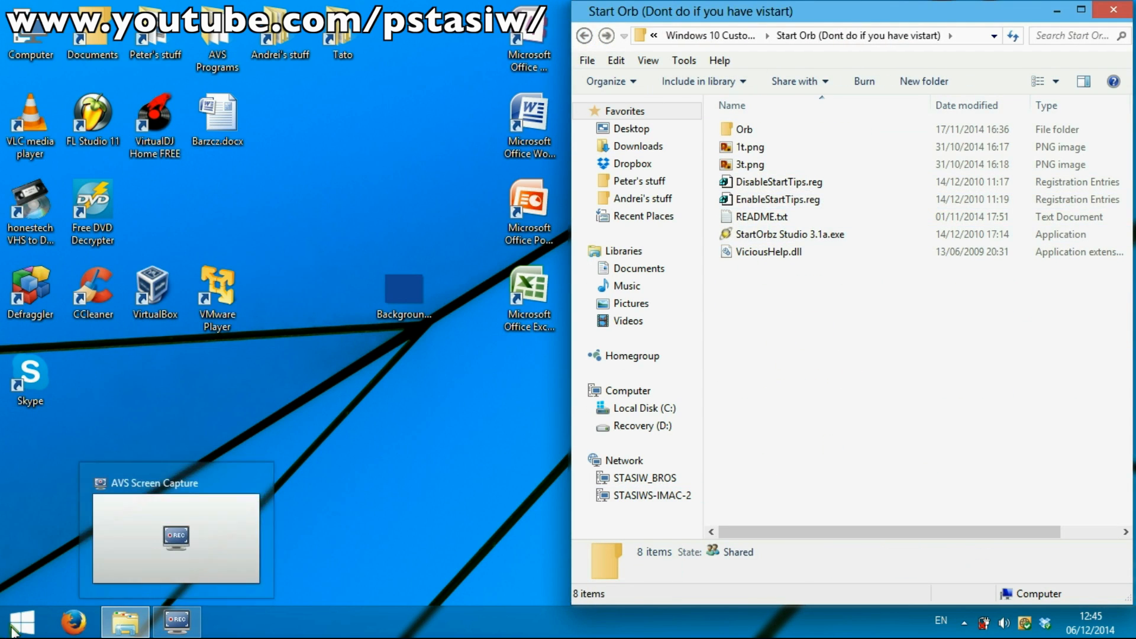
{"action": "left_click", "coordinate": [21, 622]}
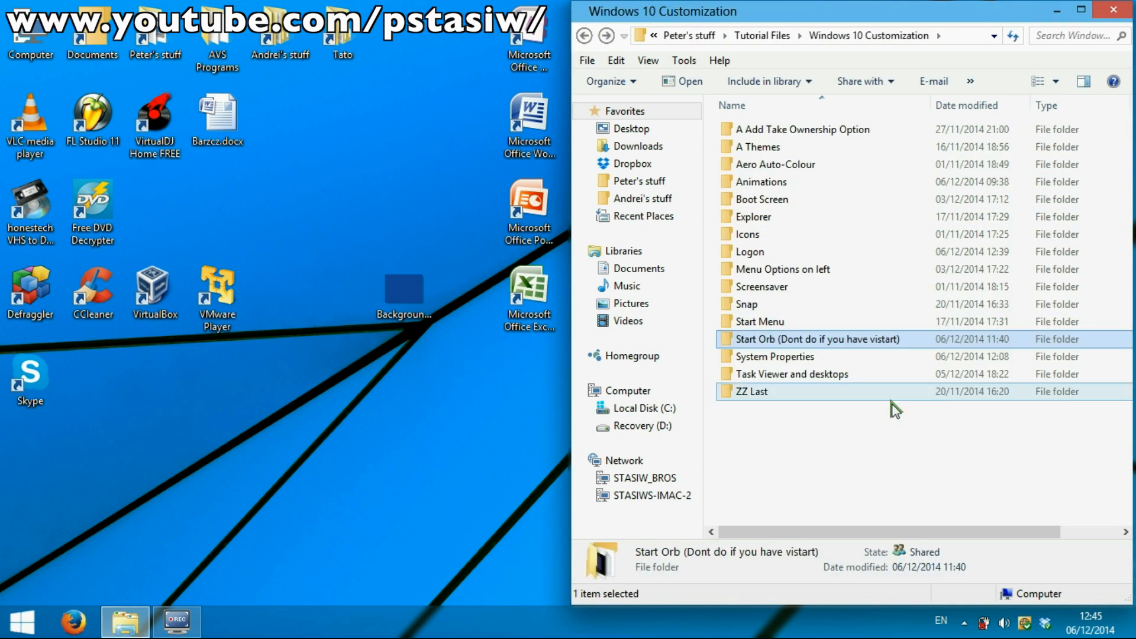
{"action": "double_click", "coordinate": [775, 356]}
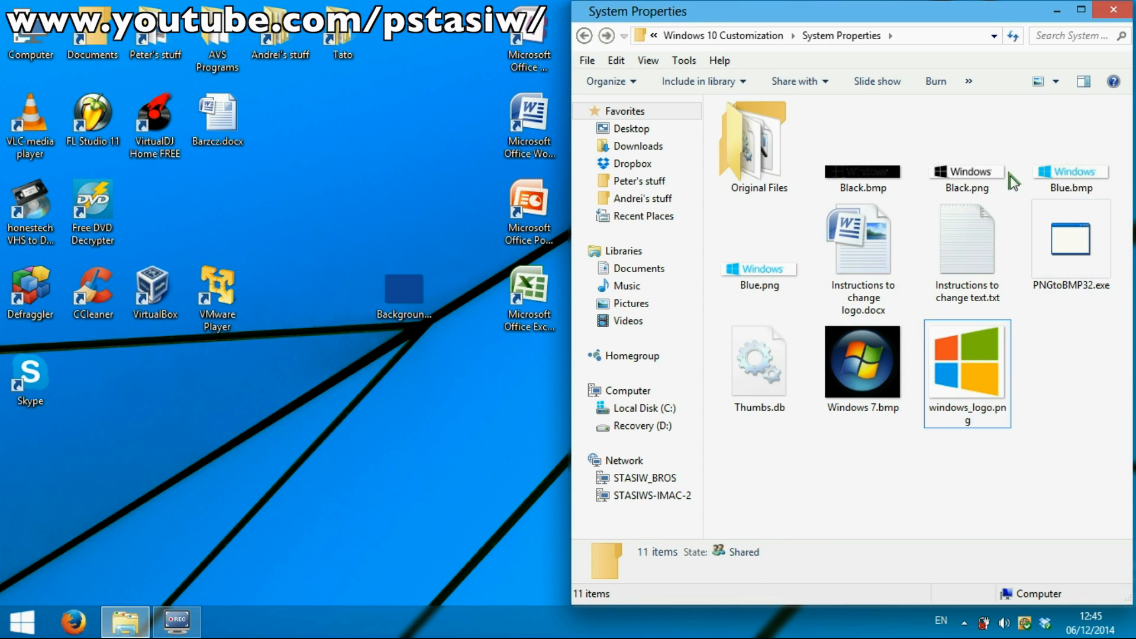
{"action": "left_click", "coordinate": [967, 148]}
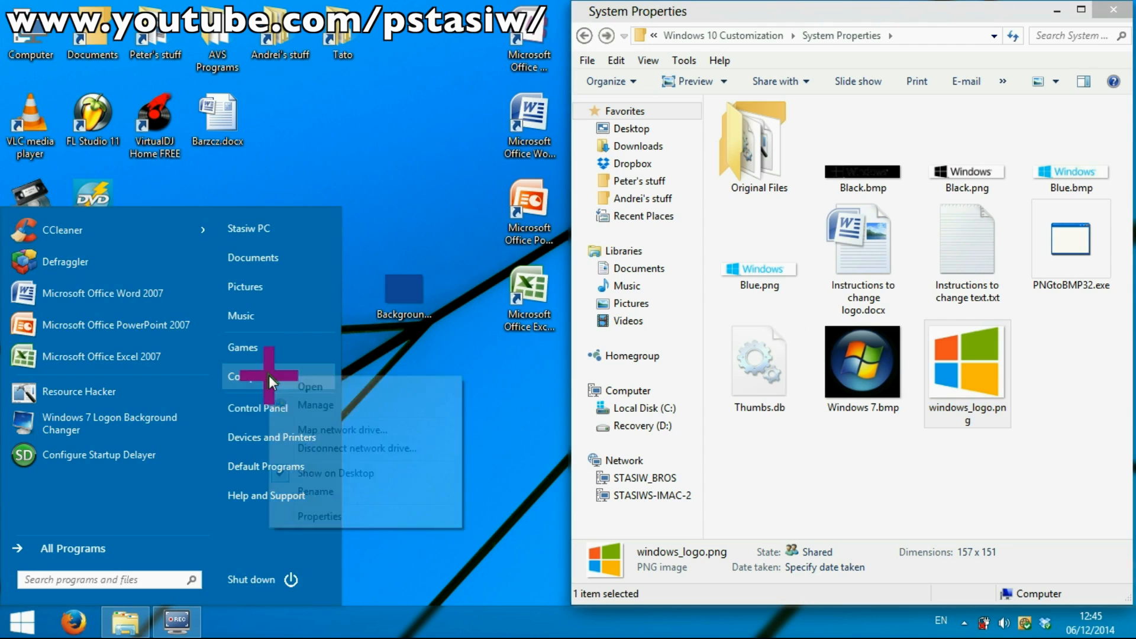
{"action": "left_click", "coordinate": [319, 516]}
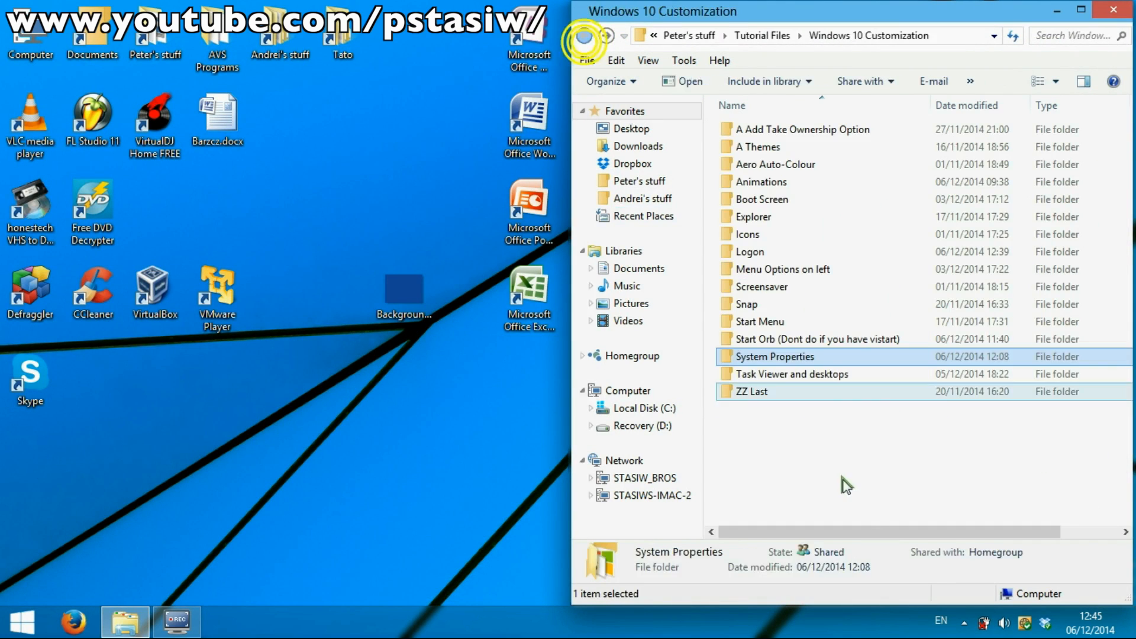
{"action": "double_click", "coordinate": [793, 374]}
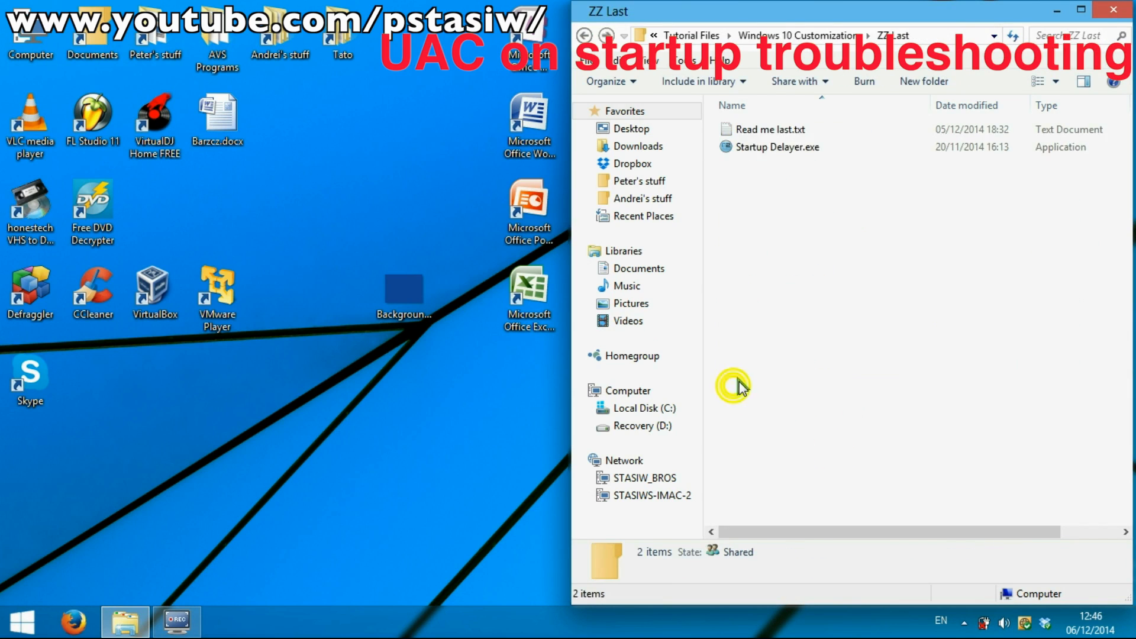
Step: Close the ZZ Last Explorer window, revealing Startup Delayer and the desktop gadgets
{"action": "left_click", "coordinate": [778, 147]}
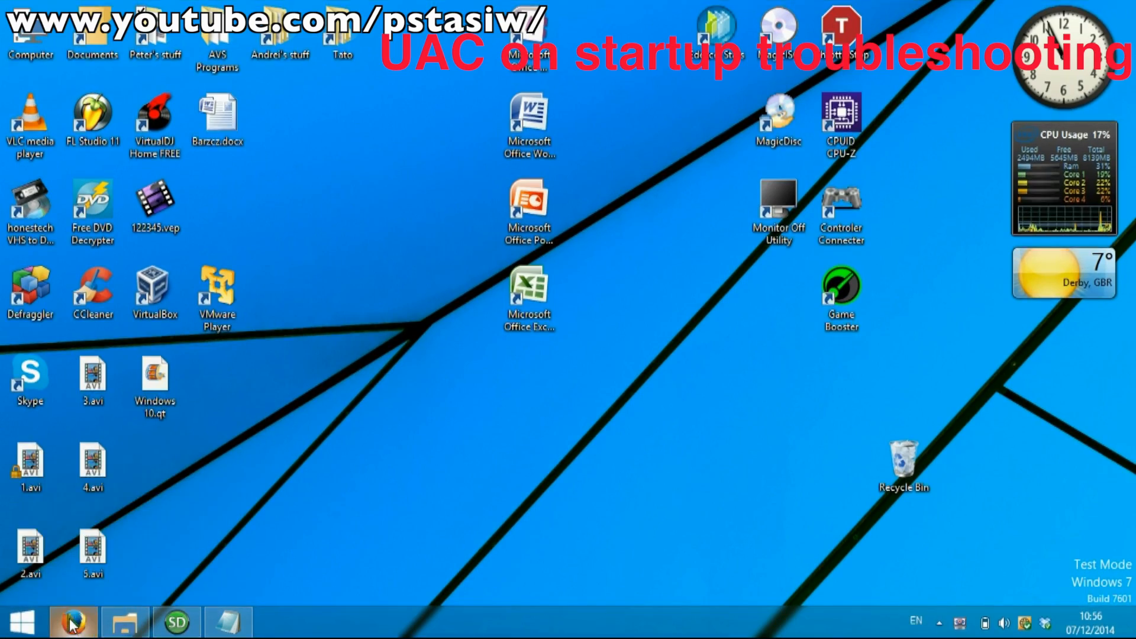
Step: In Firefox, save ApplicationCompatibilityToolkitSetup.exe (12.2 MB) from the ACT 5.6 download page
{"action": "left_click", "coordinate": [72, 622]}
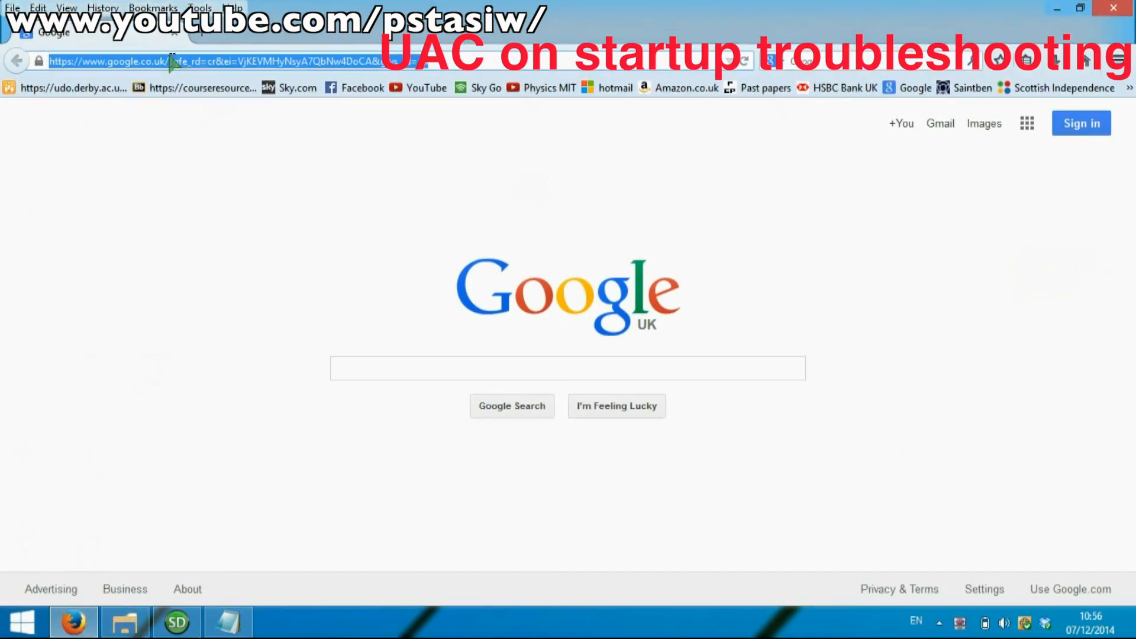
{"action": "key", "text": "Return"}
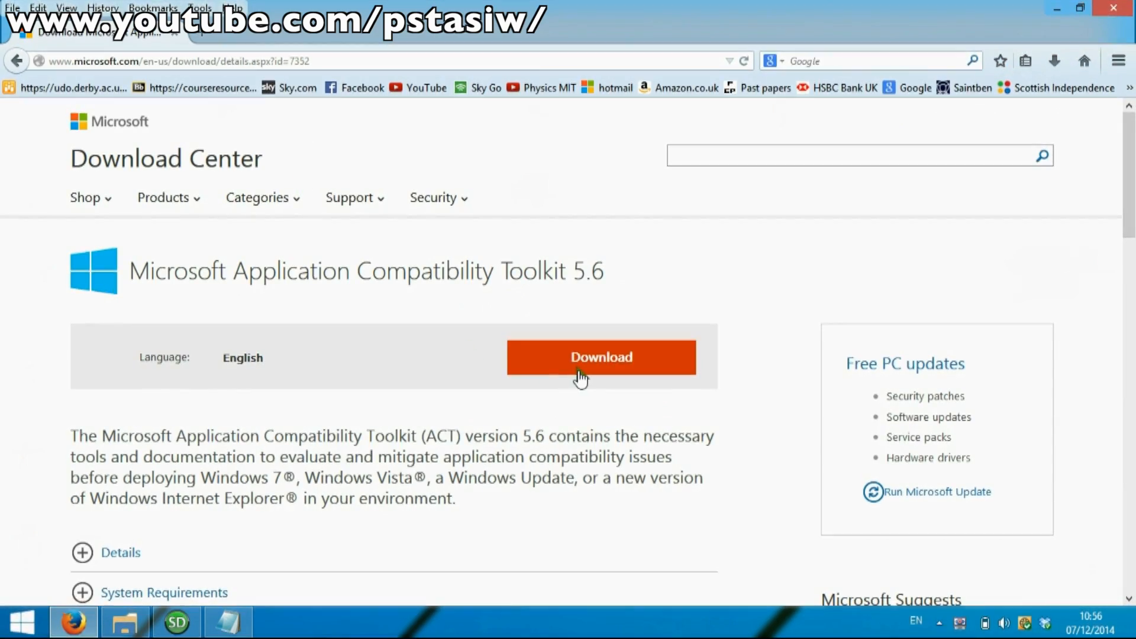
{"action": "left_click", "coordinate": [600, 357]}
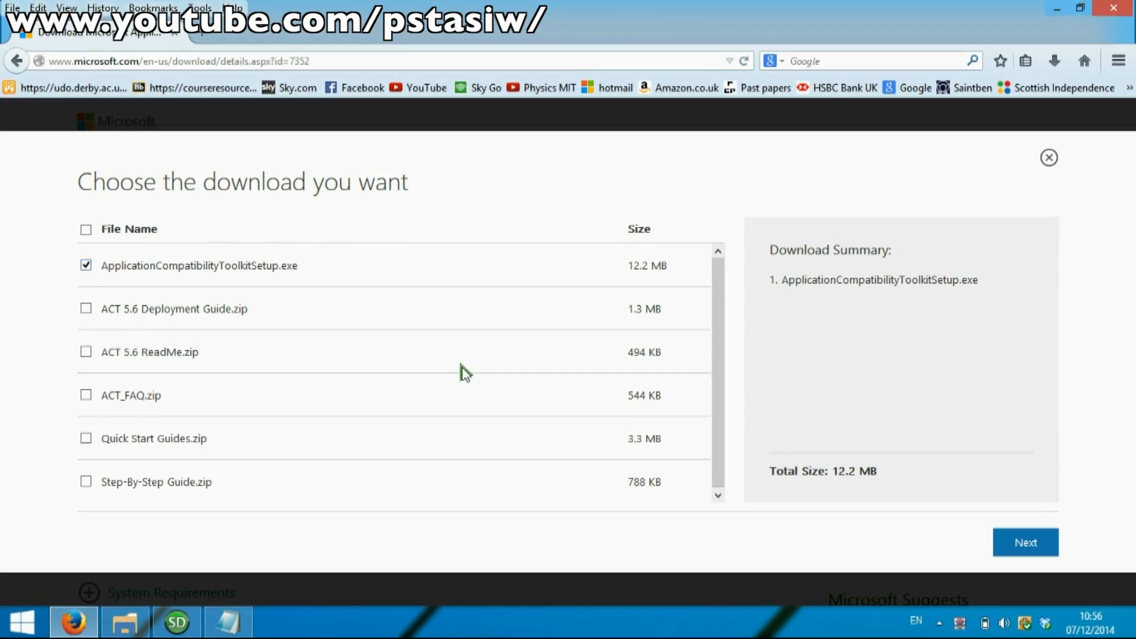
{"action": "left_click", "coordinate": [1024, 542]}
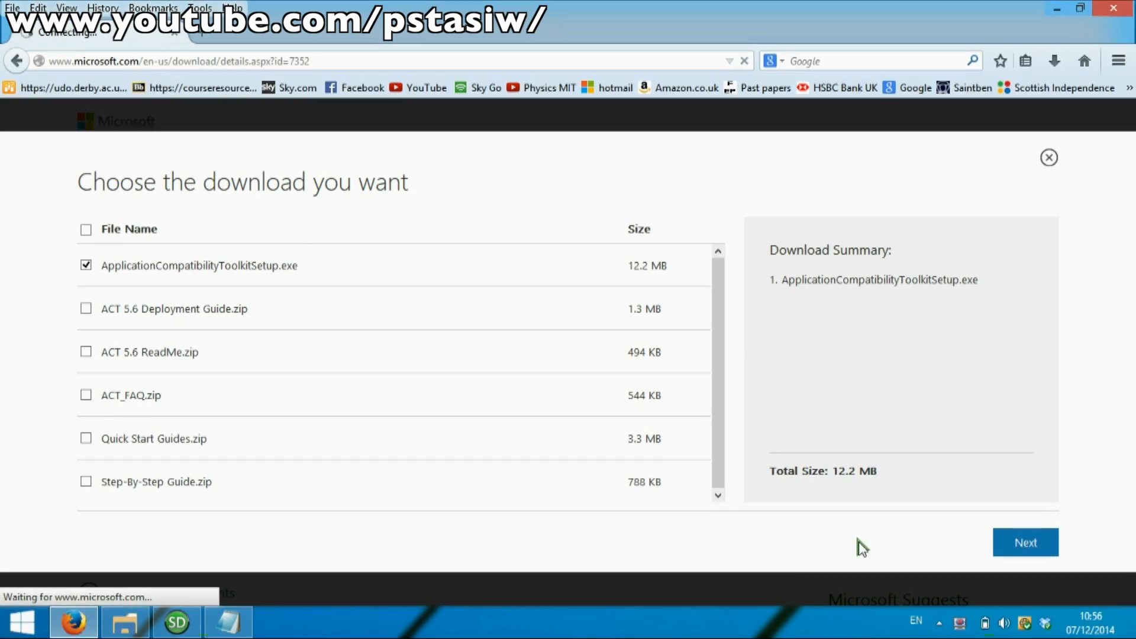
{"action": "left_click", "coordinate": [1025, 542]}
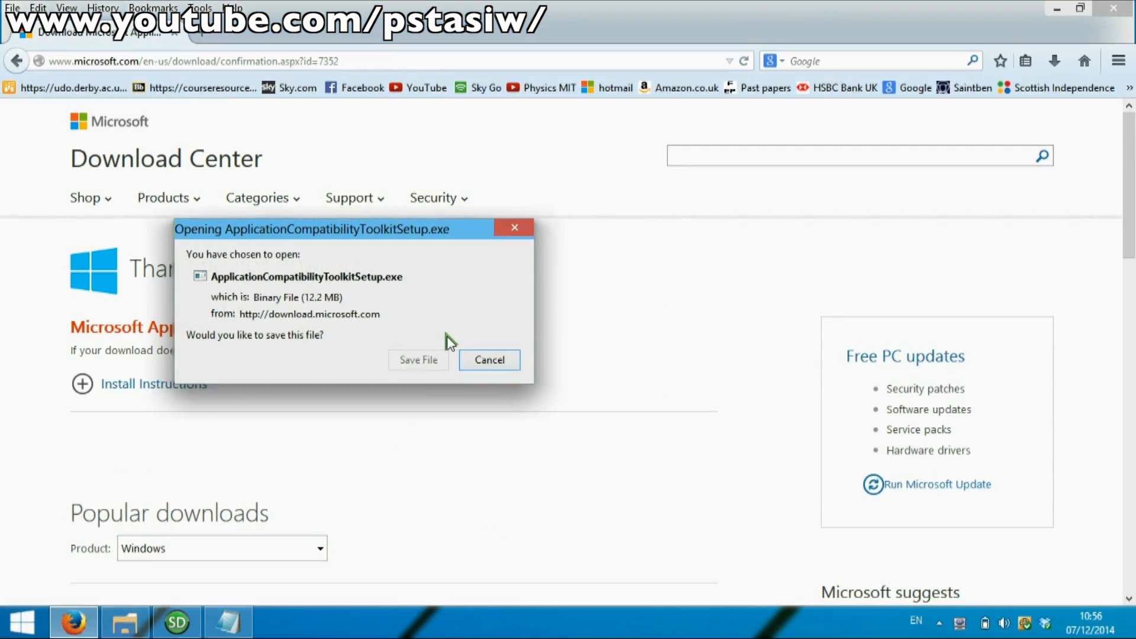
{"action": "left_click", "coordinate": [419, 359]}
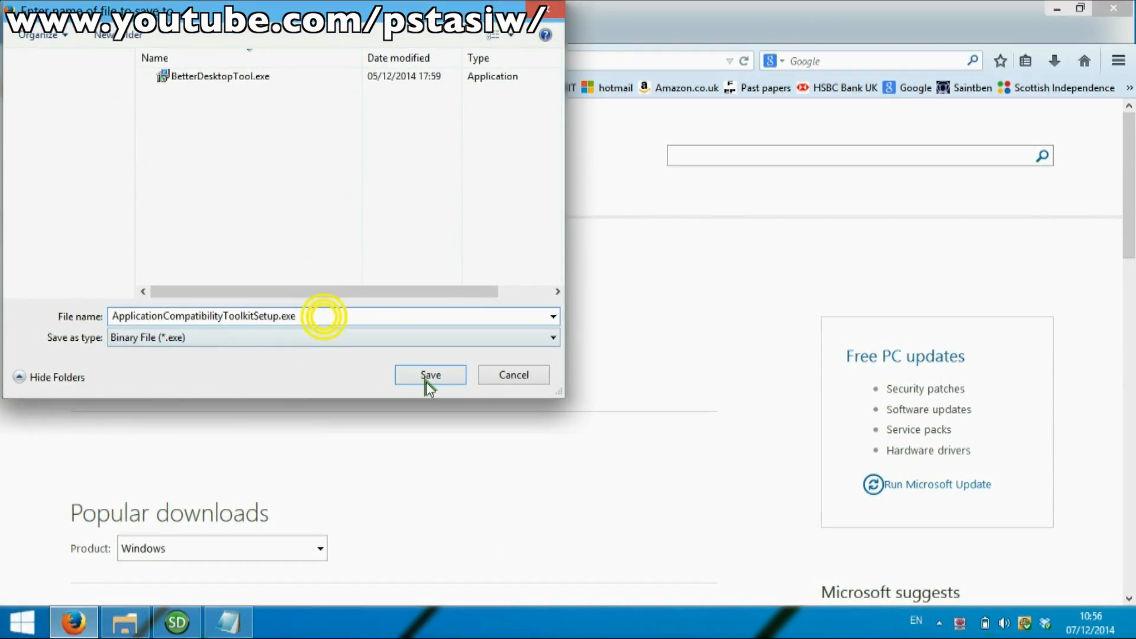
{"action": "left_click", "coordinate": [429, 374]}
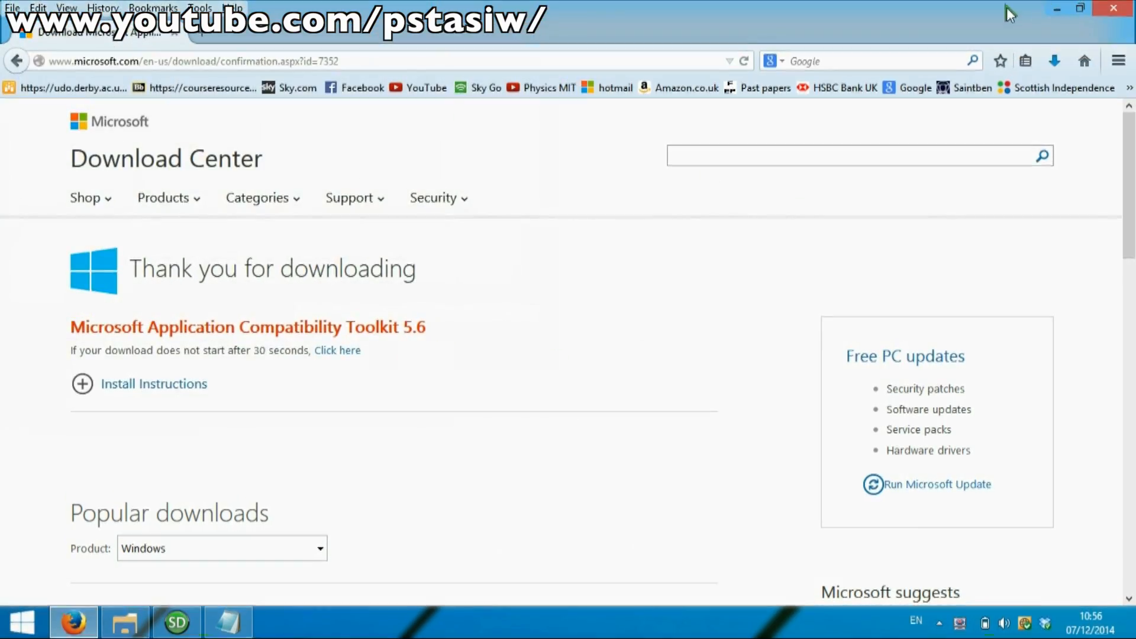
Step: Run ApplicationCompatibilityToolkitSetup.exe from Downloads and install ACT 5.6 to the default folder
{"action": "left_click", "coordinate": [123, 622]}
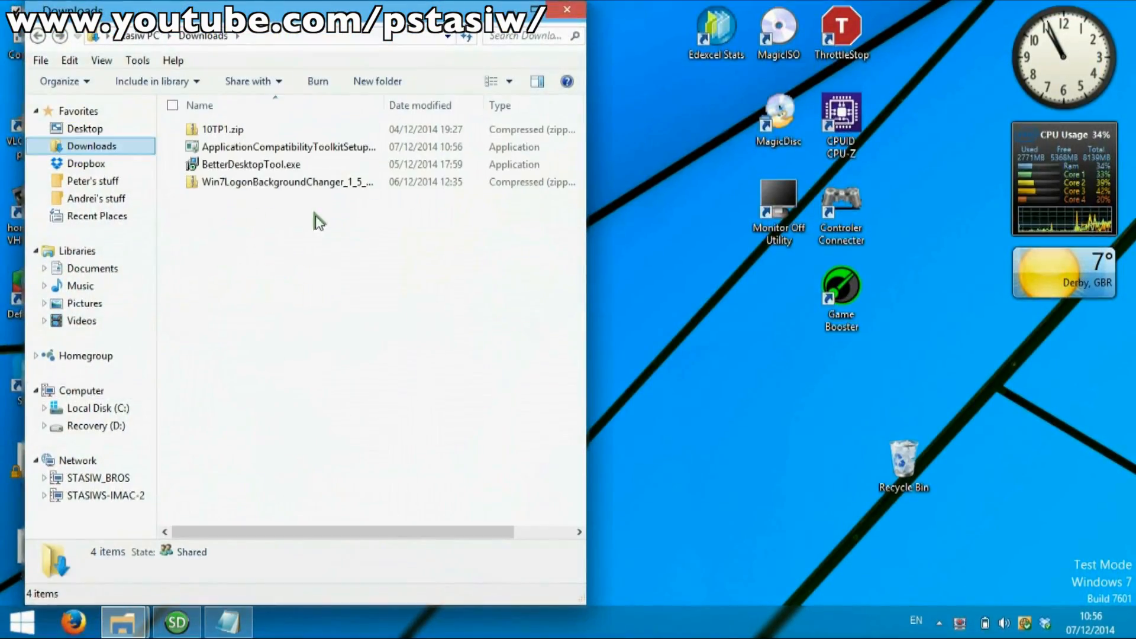
{"action": "left_click", "coordinate": [288, 146]}
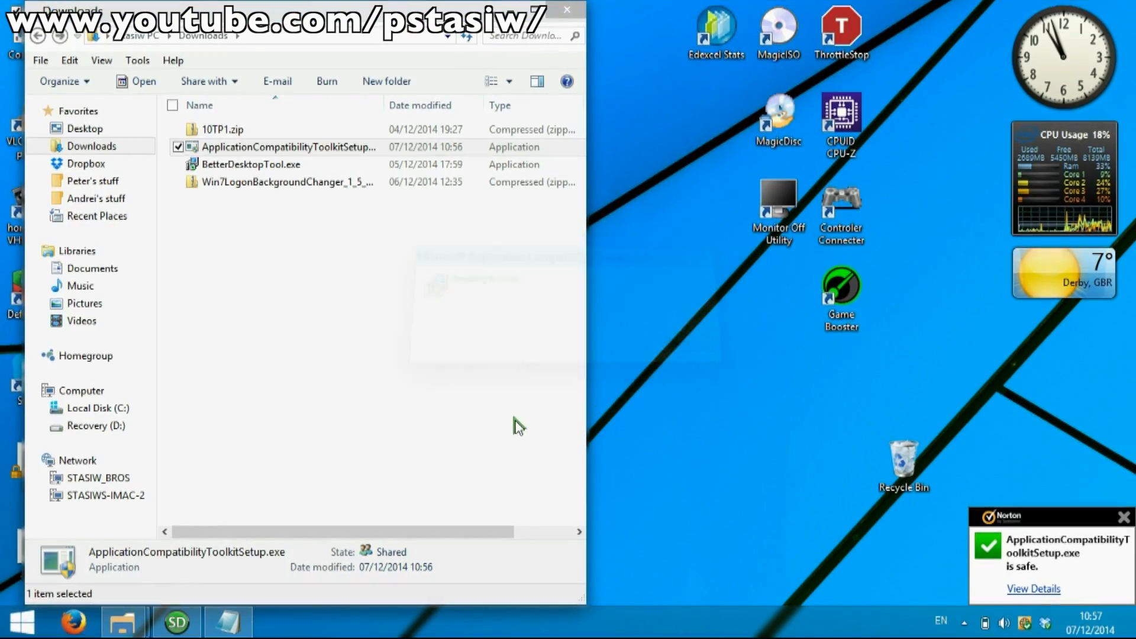
{"action": "double_click", "coordinate": [287, 146]}
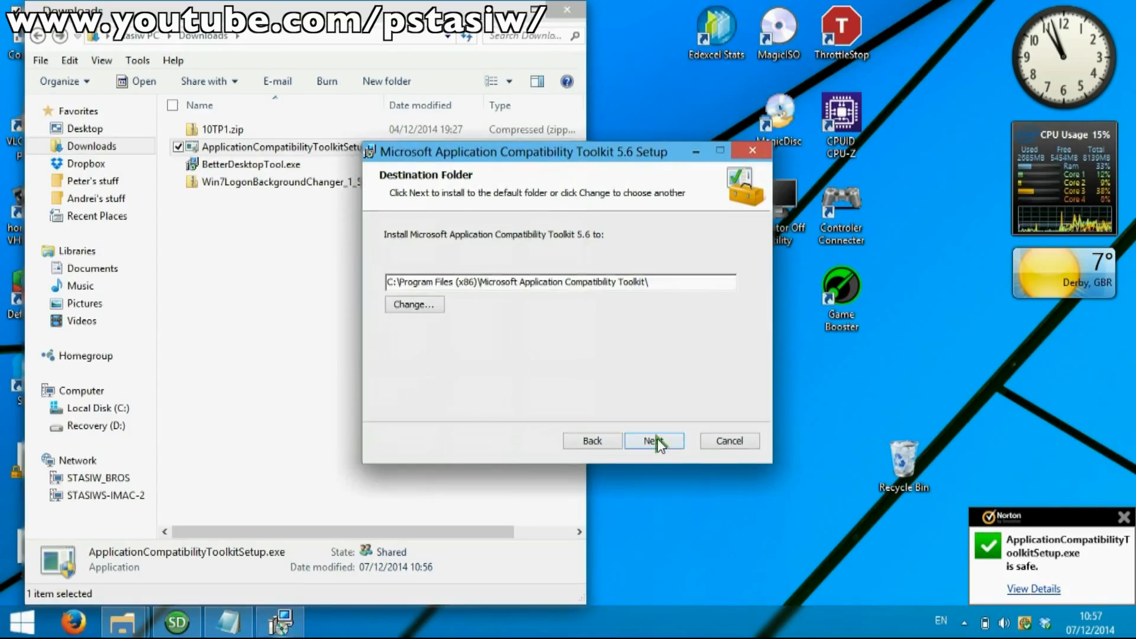
{"action": "left_click", "coordinate": [653, 440]}
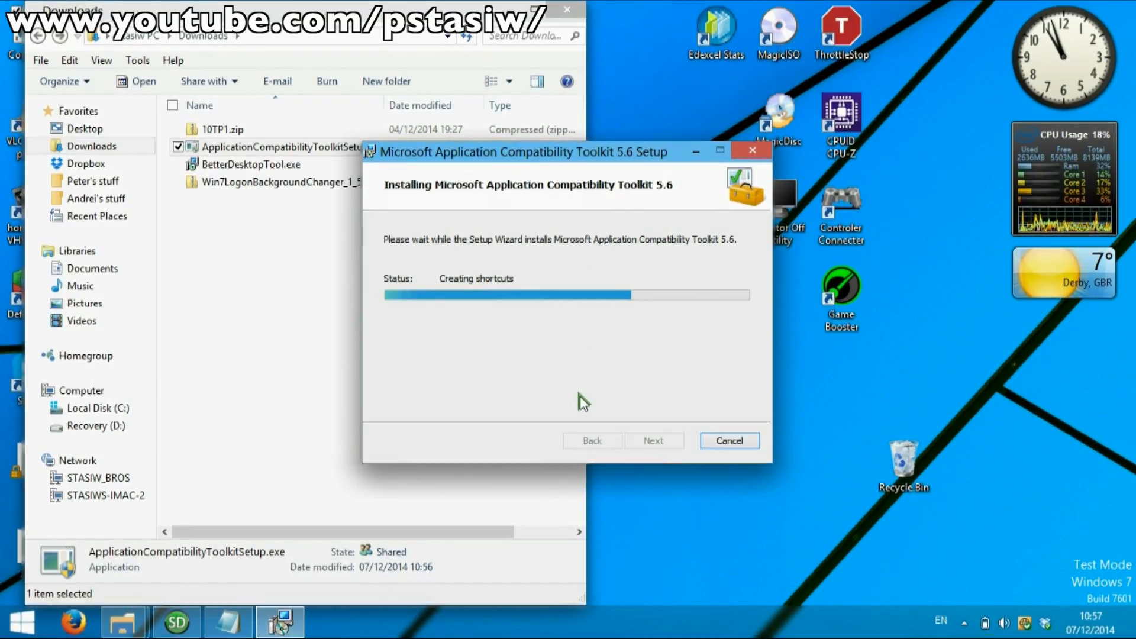
{"action": "left_click", "coordinate": [20, 621]}
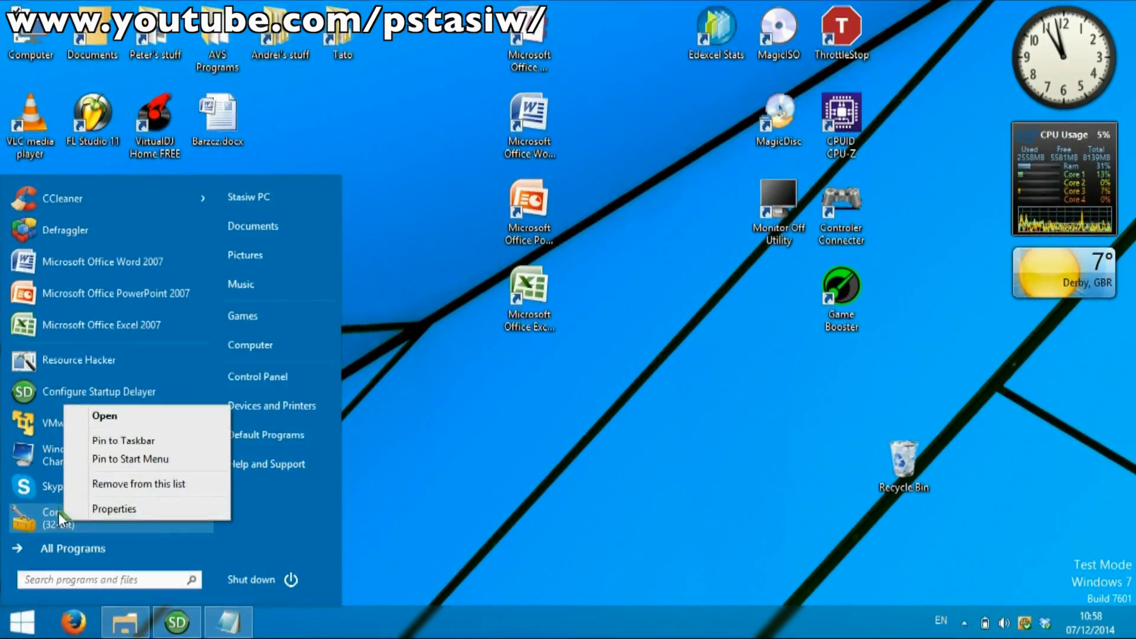
Step: Launch Compatibility Administrator (32-bit), select New Database(1), and start a new application fix
{"action": "left_click", "coordinate": [104, 415]}
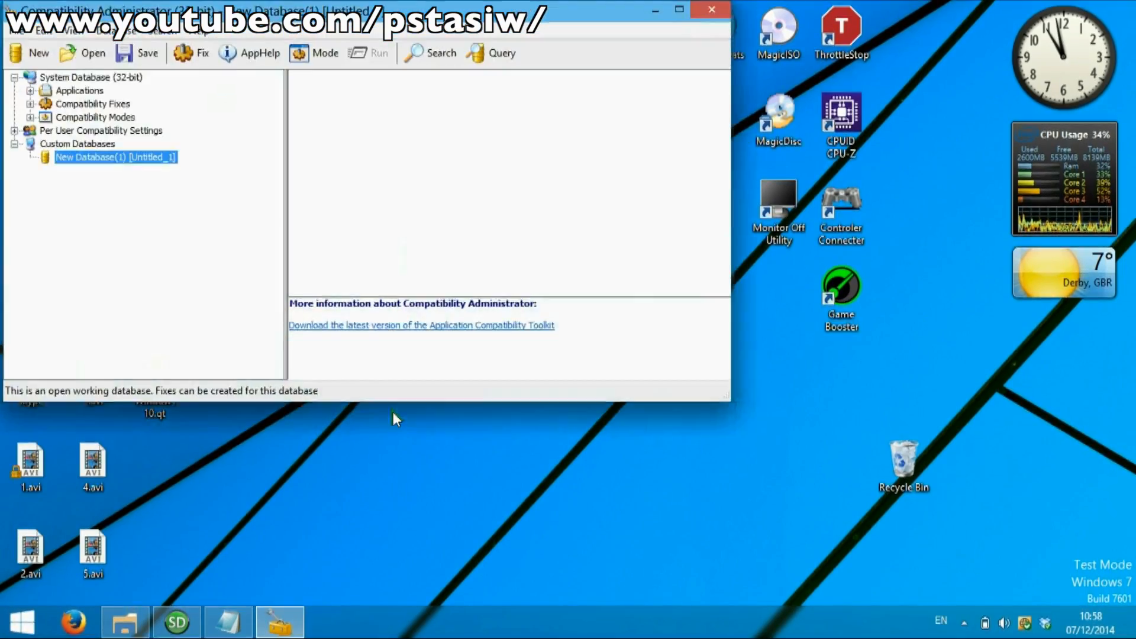
{"action": "left_click", "coordinate": [80, 90]}
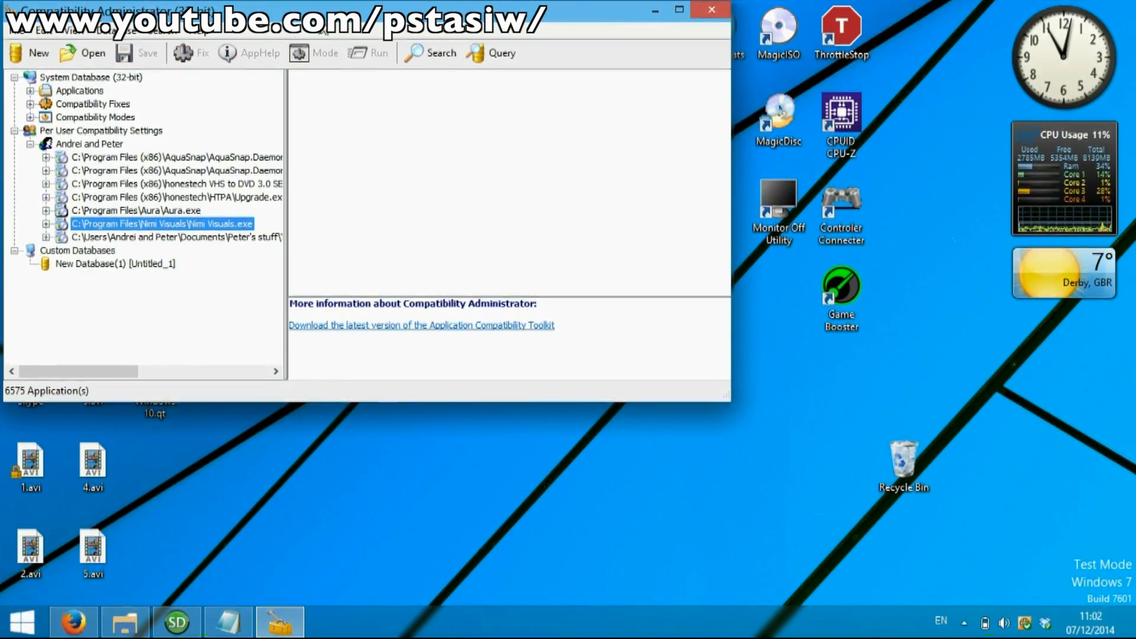
{"action": "left_click", "coordinate": [115, 264]}
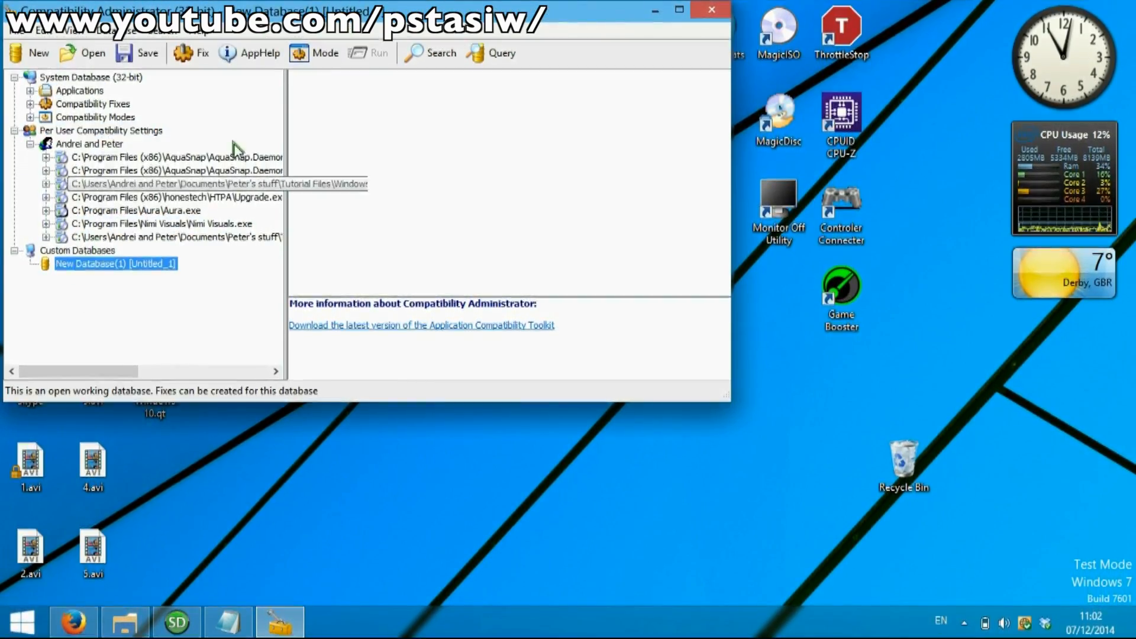
{"action": "left_click", "coordinate": [201, 52]}
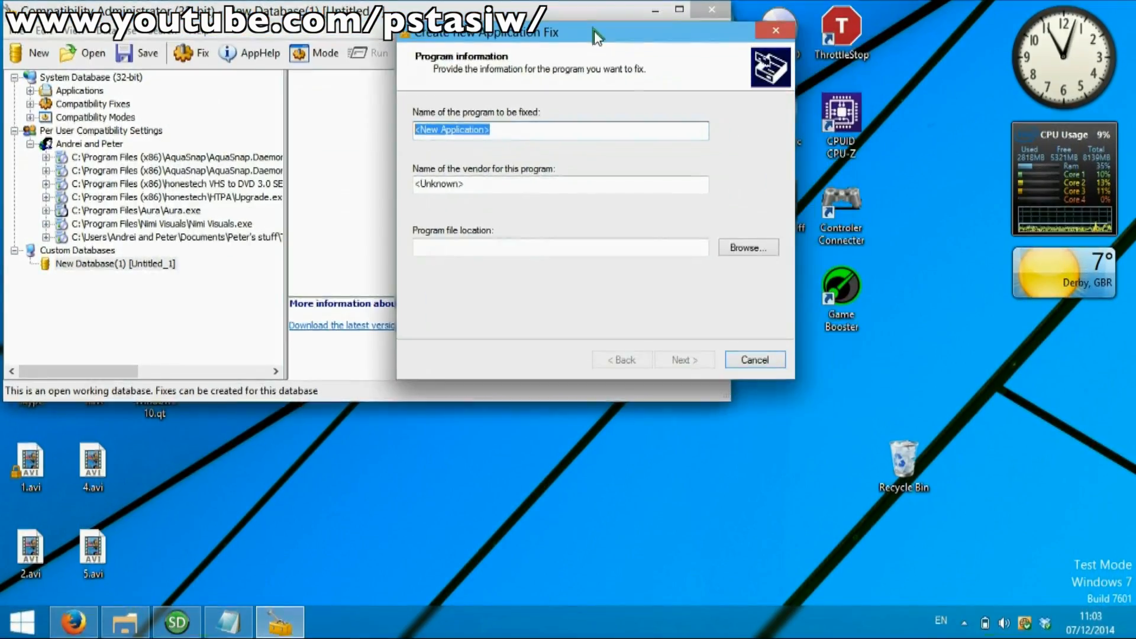
Step: Enter Aqua Snap as the new fix's program name
{"action": "type", "text": "Aqua"}
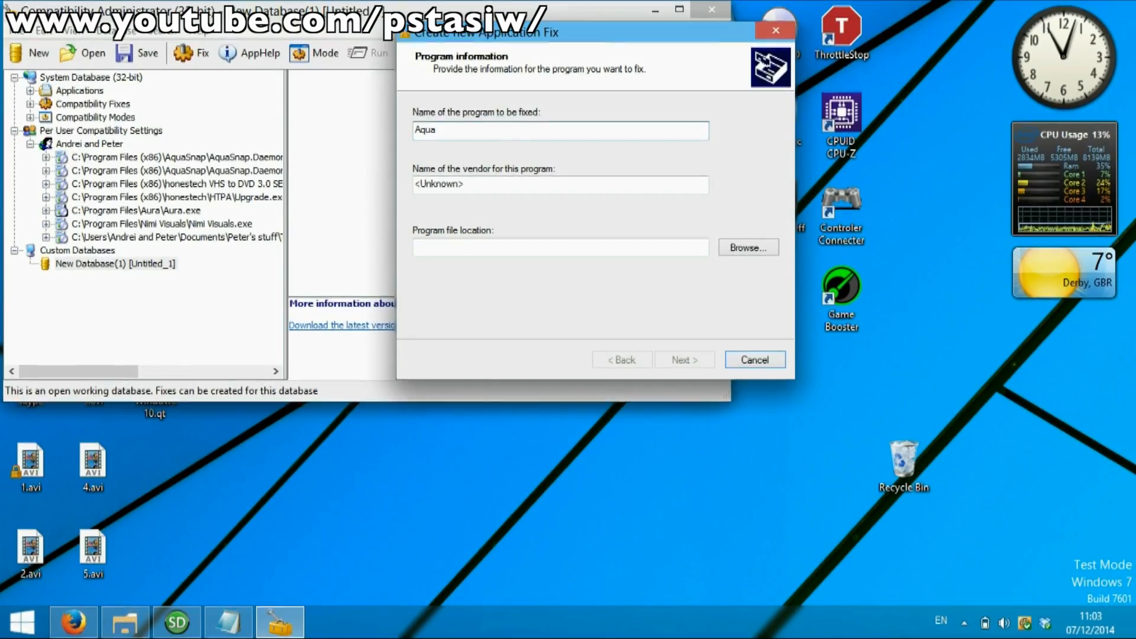
{"action": "type", "text": "Snap"}
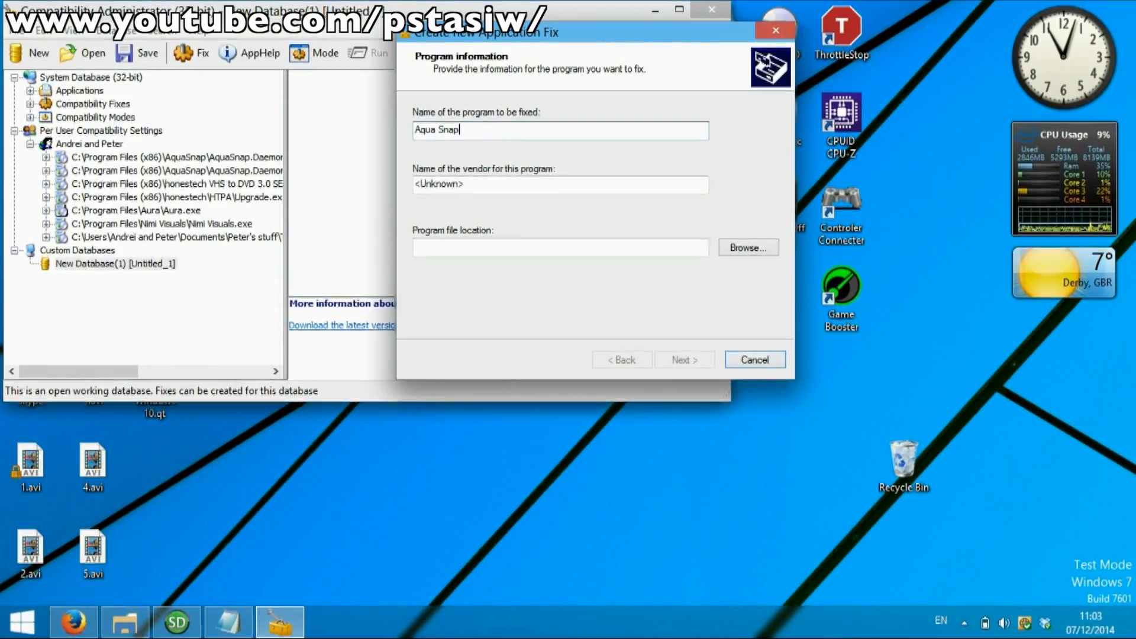
{"action": "mouse_move", "coordinate": [279, 152]}
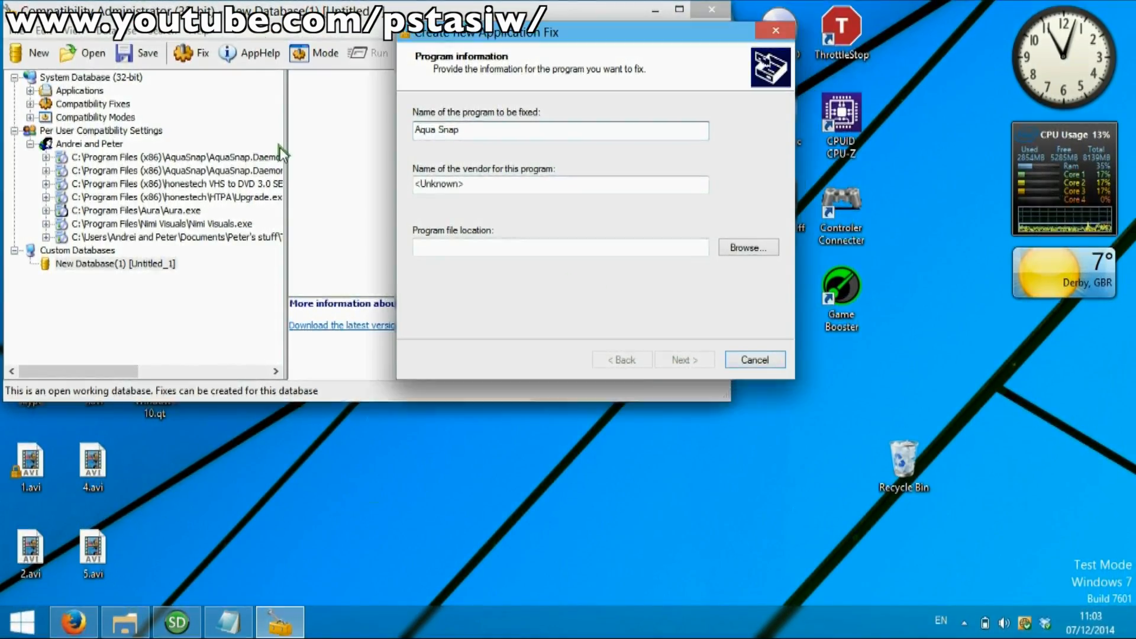
{"action": "left_click", "coordinate": [753, 359]}
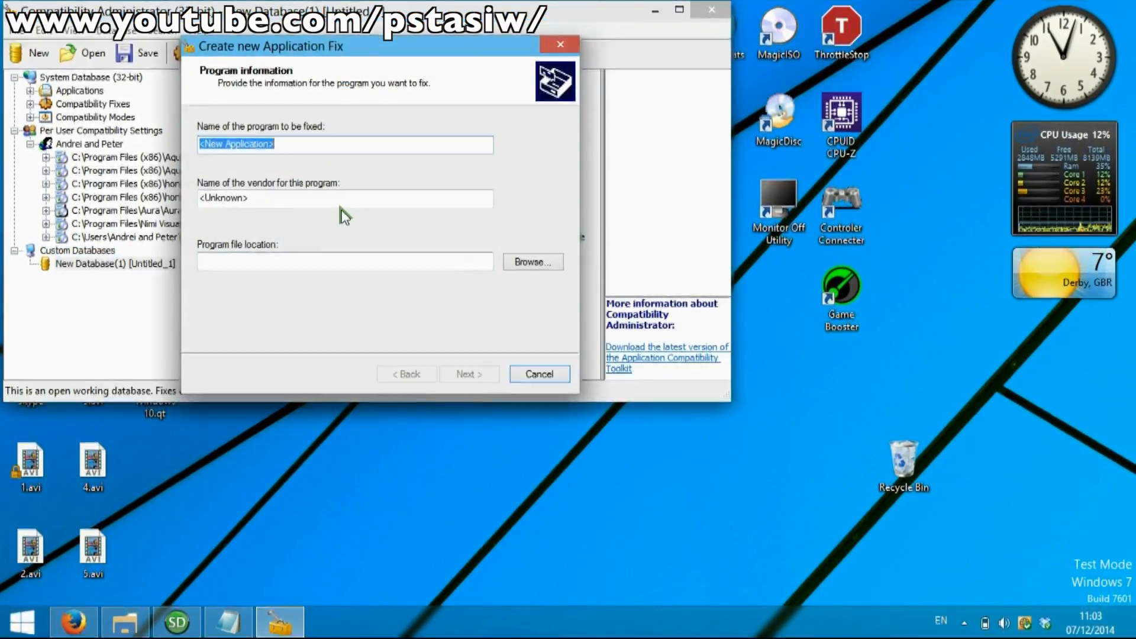
{"action": "type", "text": "Aqua Snap"}
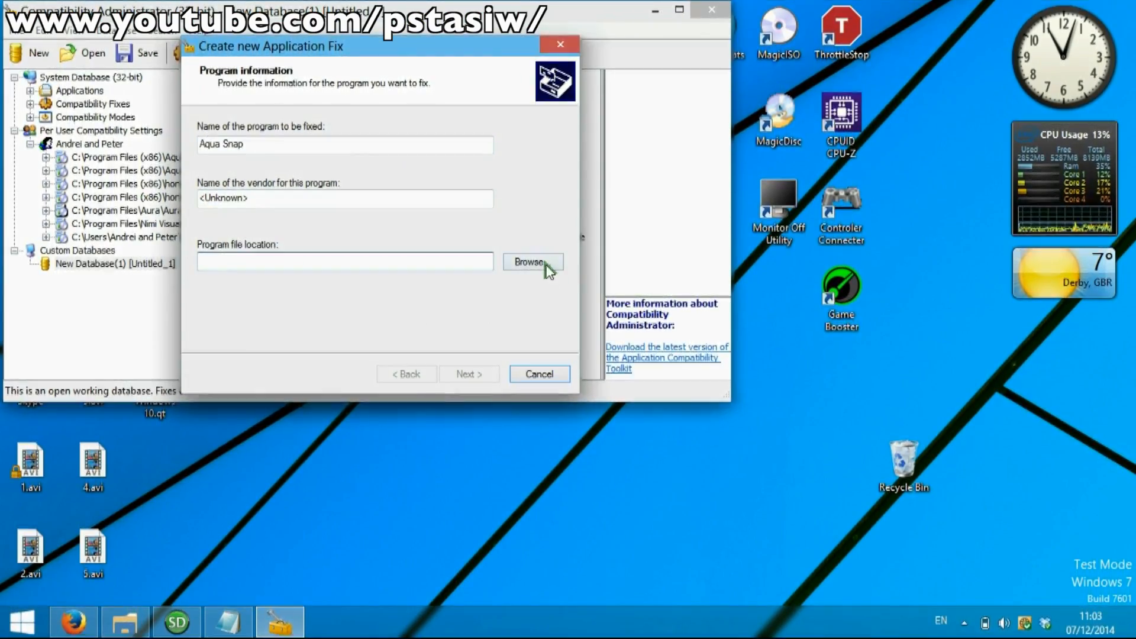
Step: Cancel a brief browse, then type C:\Progra into Program file location
{"action": "left_click", "coordinate": [533, 261]}
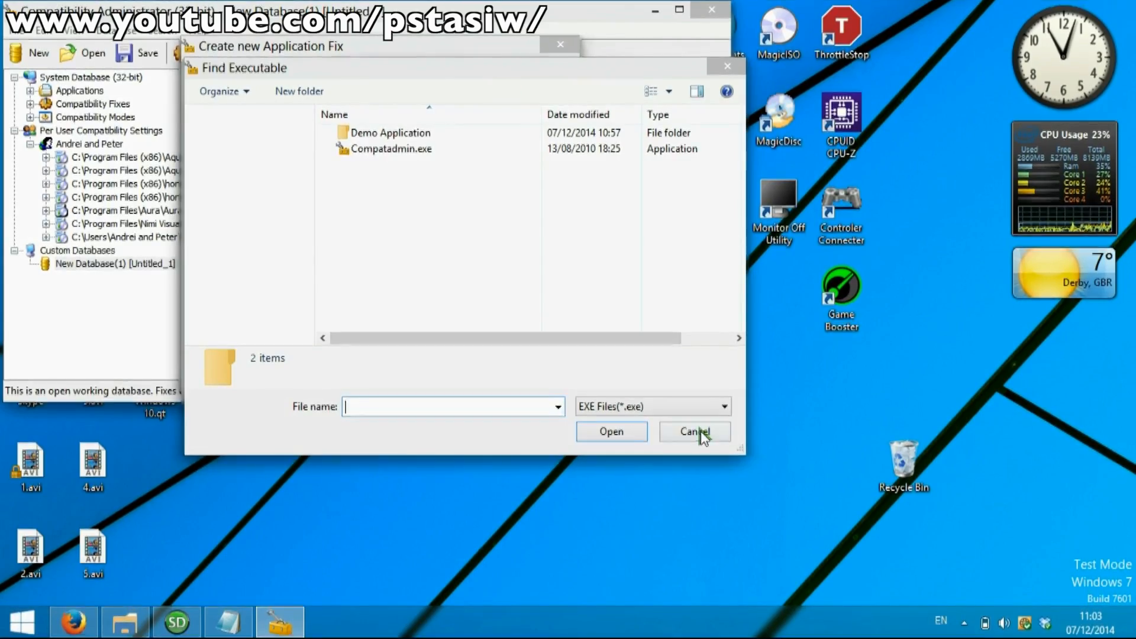
{"action": "left_click", "coordinate": [694, 431]}
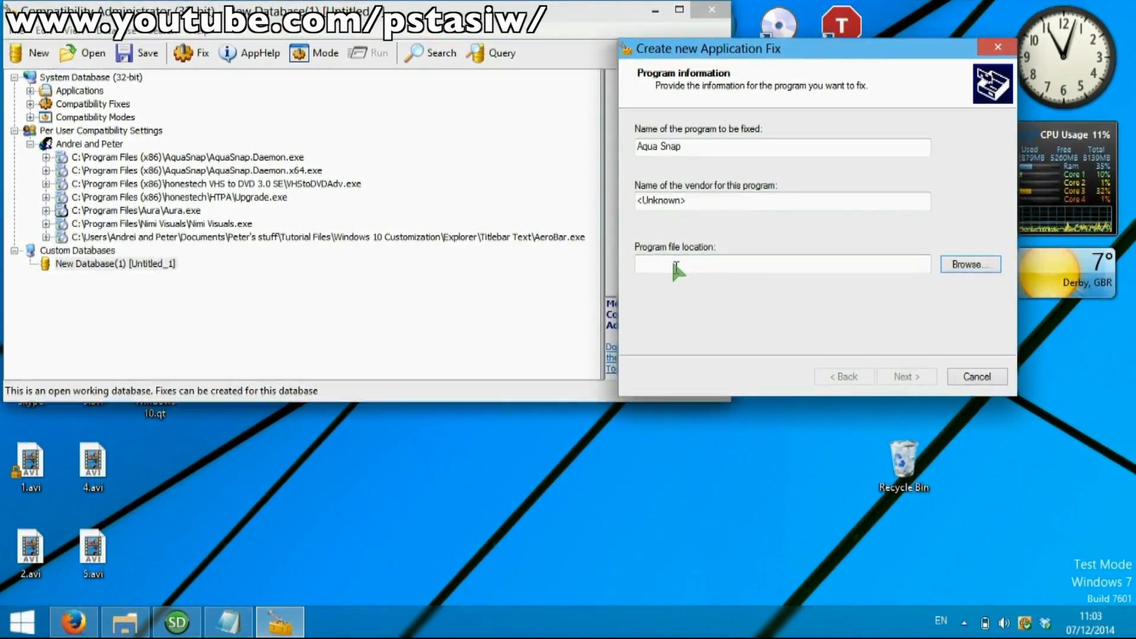
{"action": "type", "text": "C:\\"}
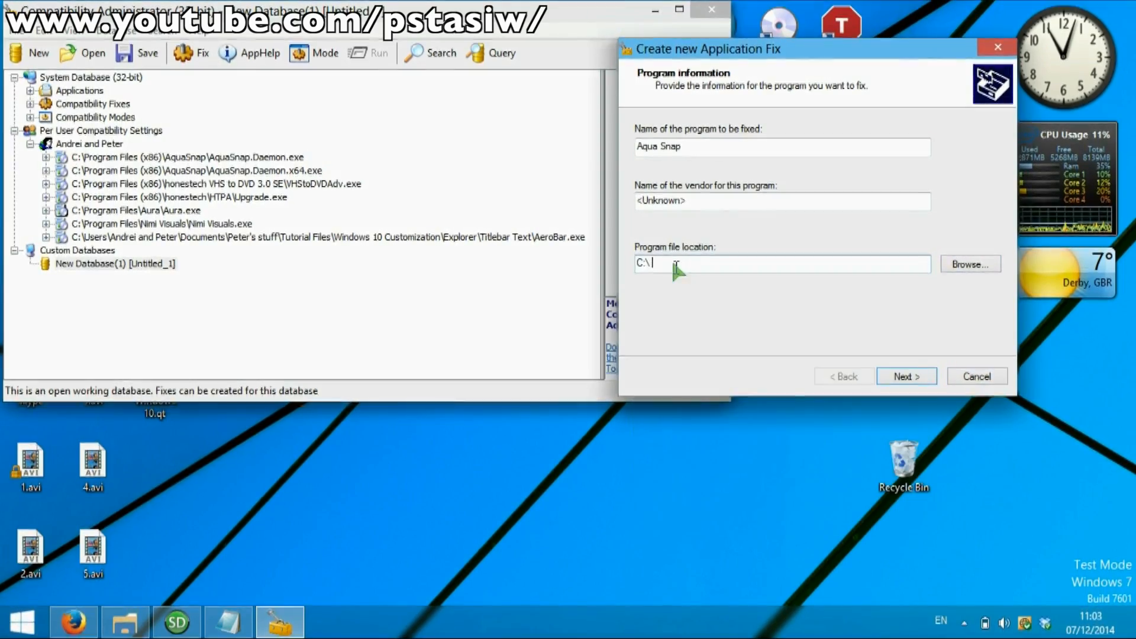
{"action": "type", "text": "Progra"}
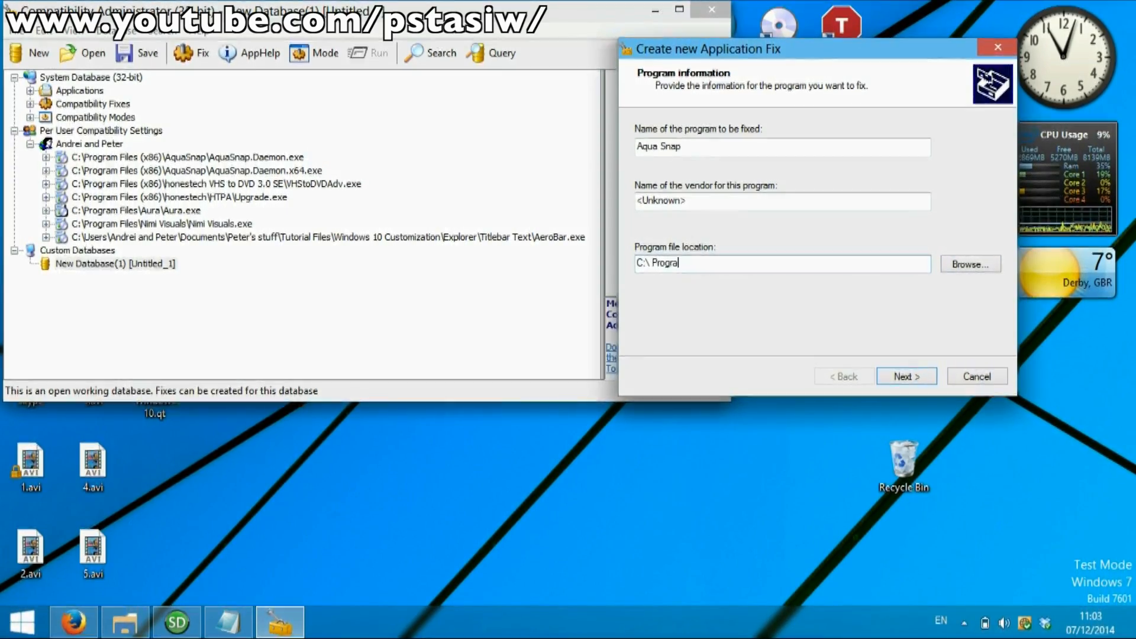
Step: Tick RunAsInvoker under Additional compatibility modes, dismiss Test Run, and continue to fixes
{"action": "left_click", "coordinate": [905, 377]}
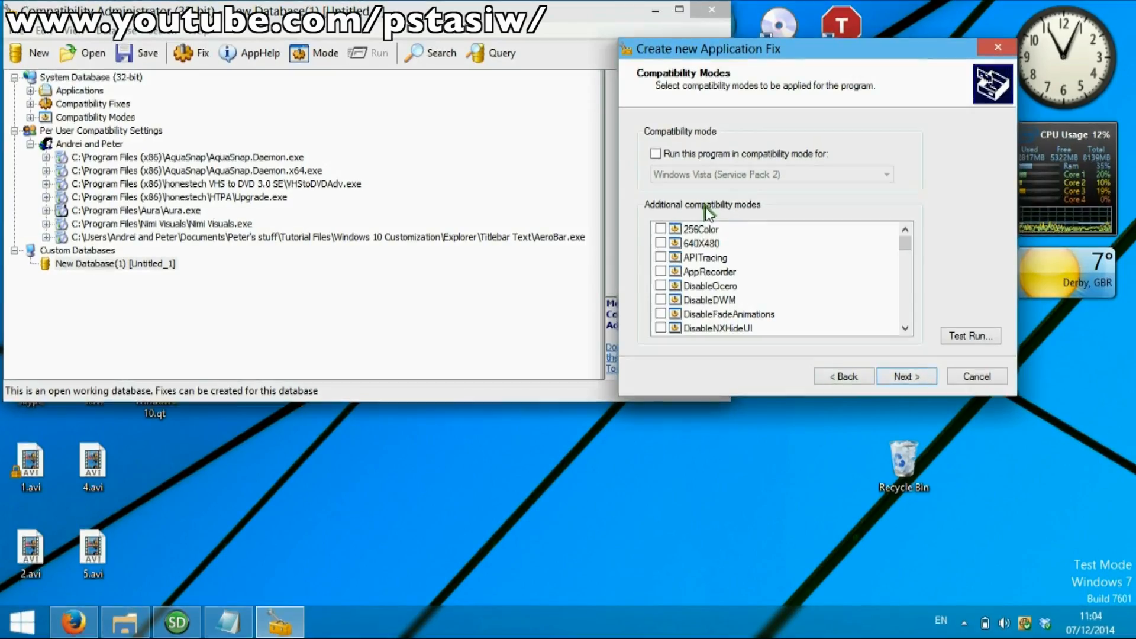
{"action": "scroll", "scroll_direction": "down", "scroll_amount": 3}
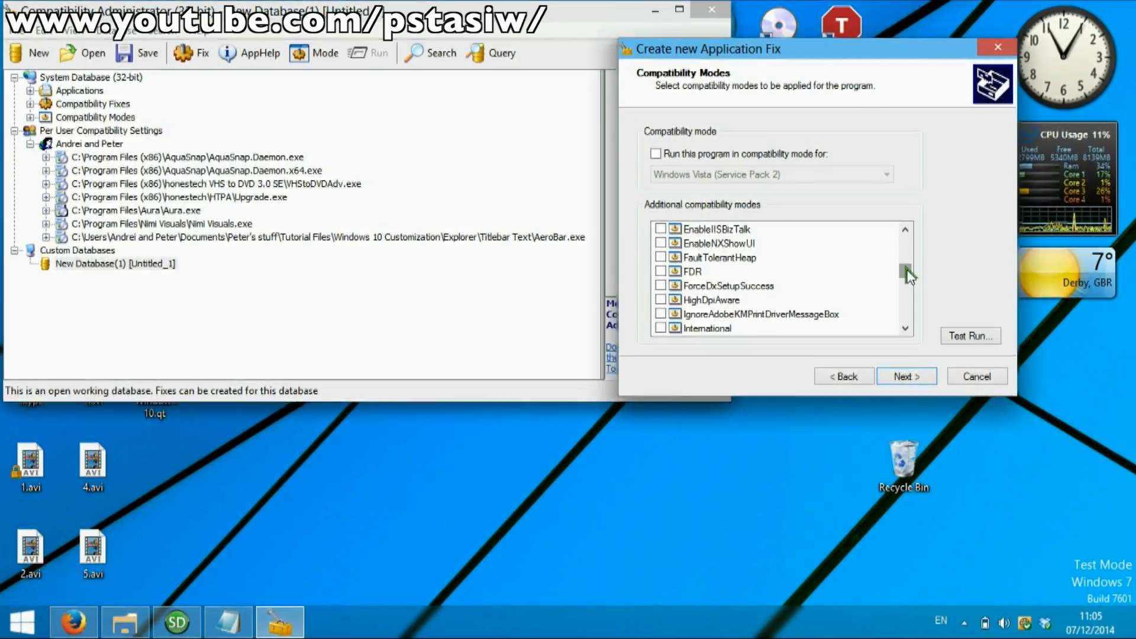
{"action": "scroll", "scroll_direction": "down", "scroll_amount": 3}
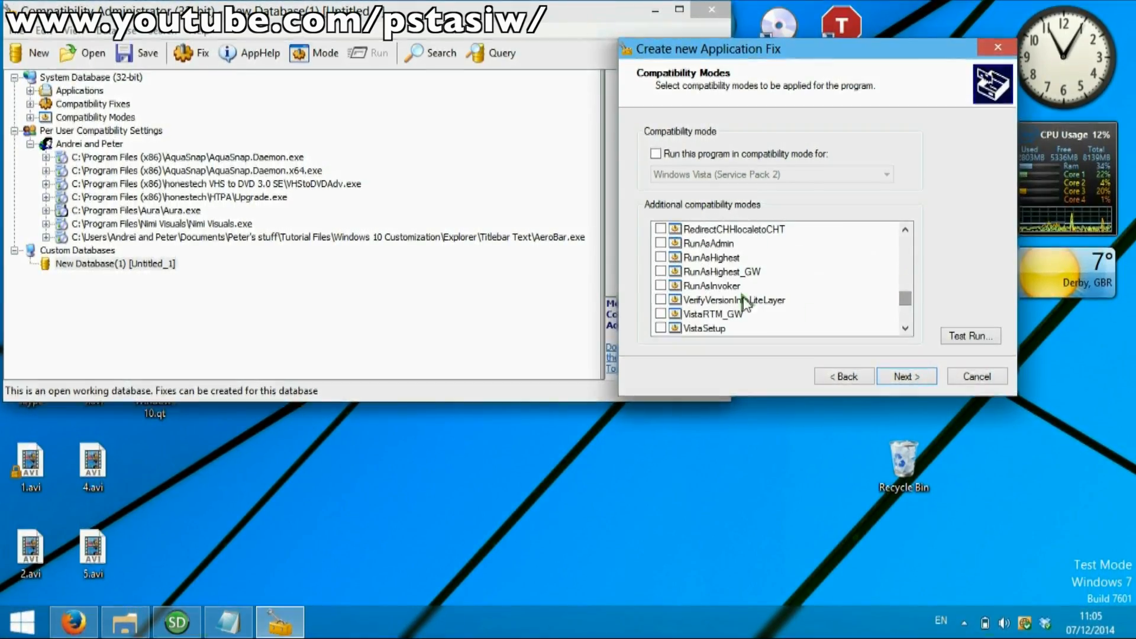
{"action": "left_click", "coordinate": [970, 335]}
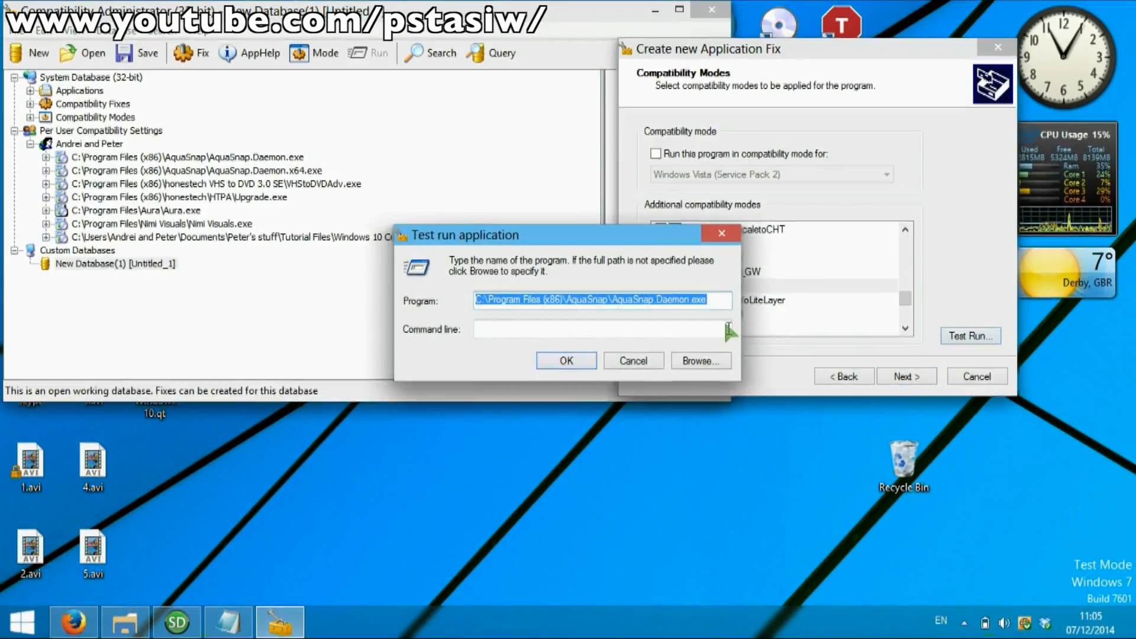
{"action": "left_click", "coordinate": [565, 360]}
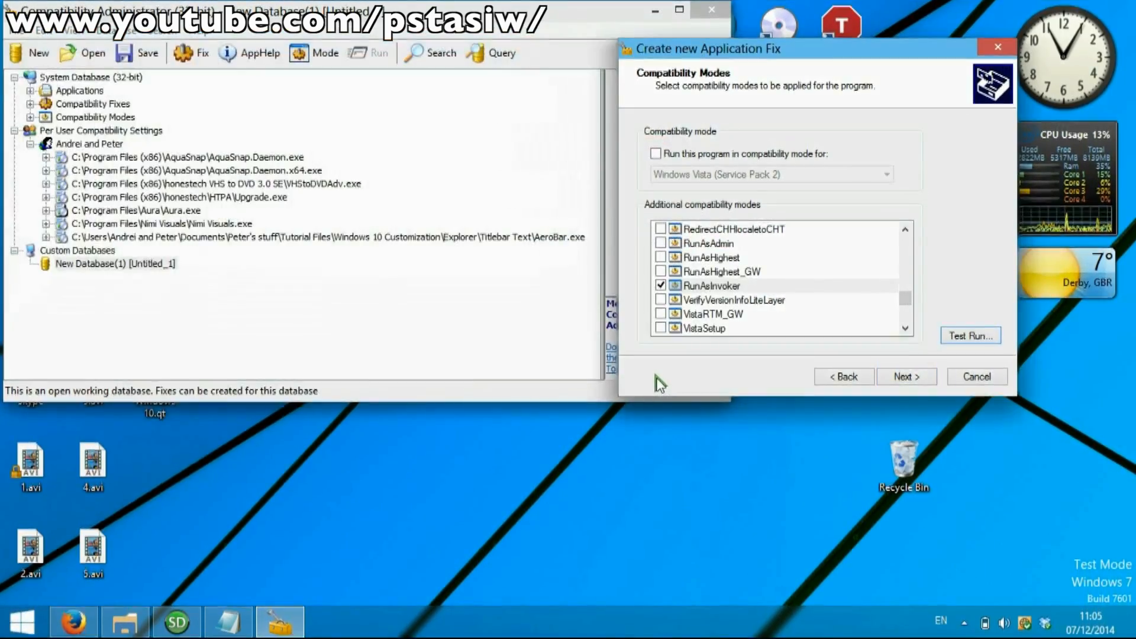
{"action": "mouse_move", "coordinate": [772, 441]}
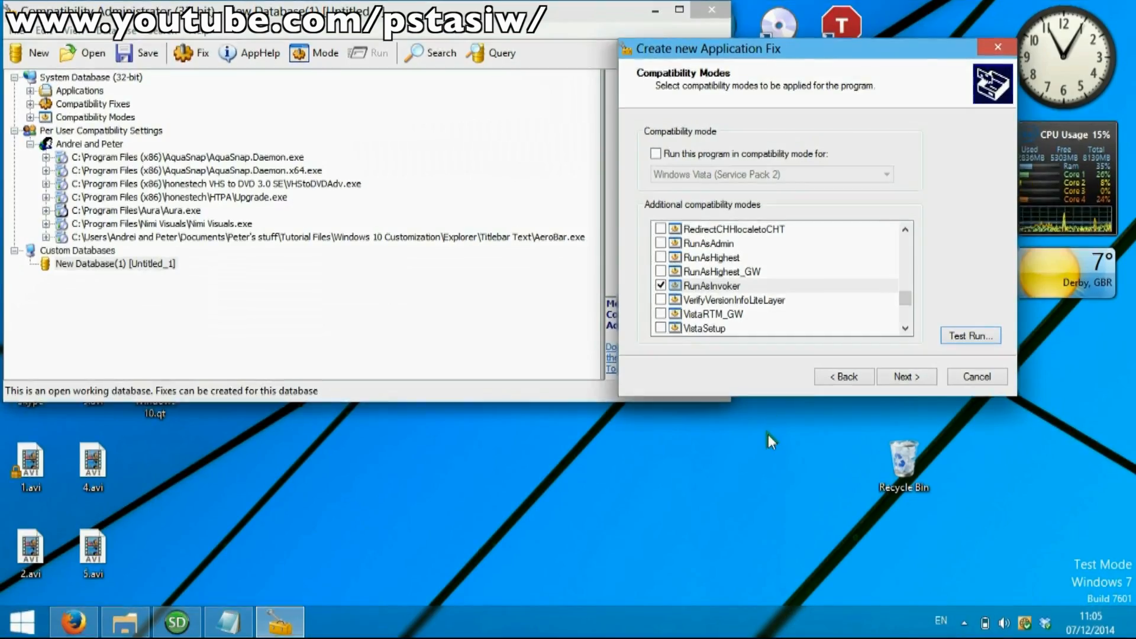
{"action": "mouse_move", "coordinate": [750, 549]}
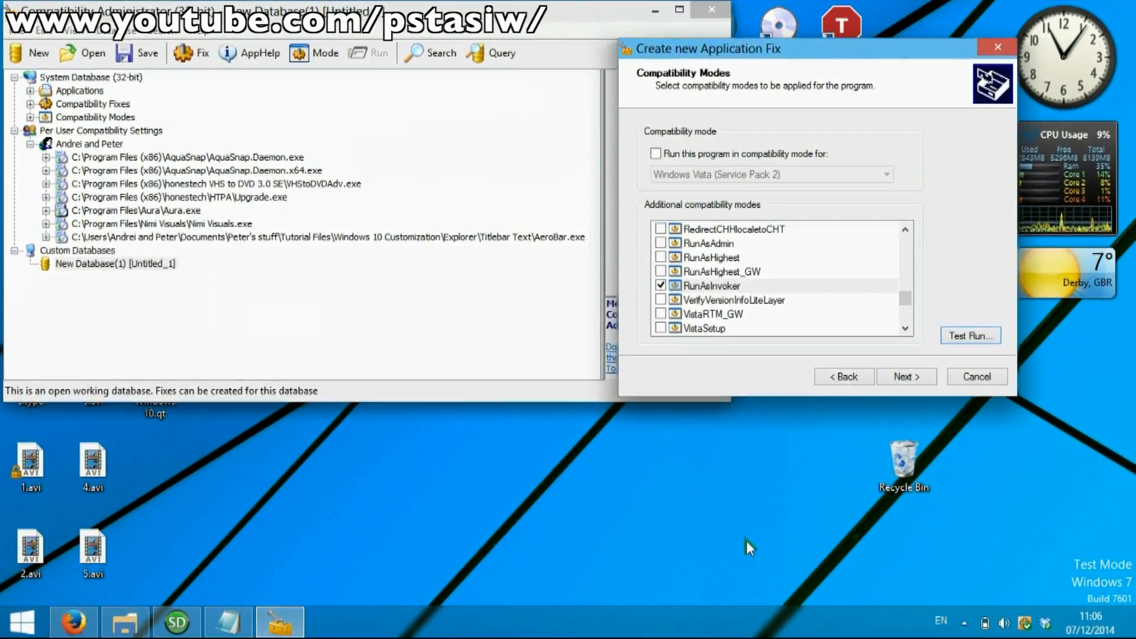
{"action": "mouse_move", "coordinate": [732, 320]}
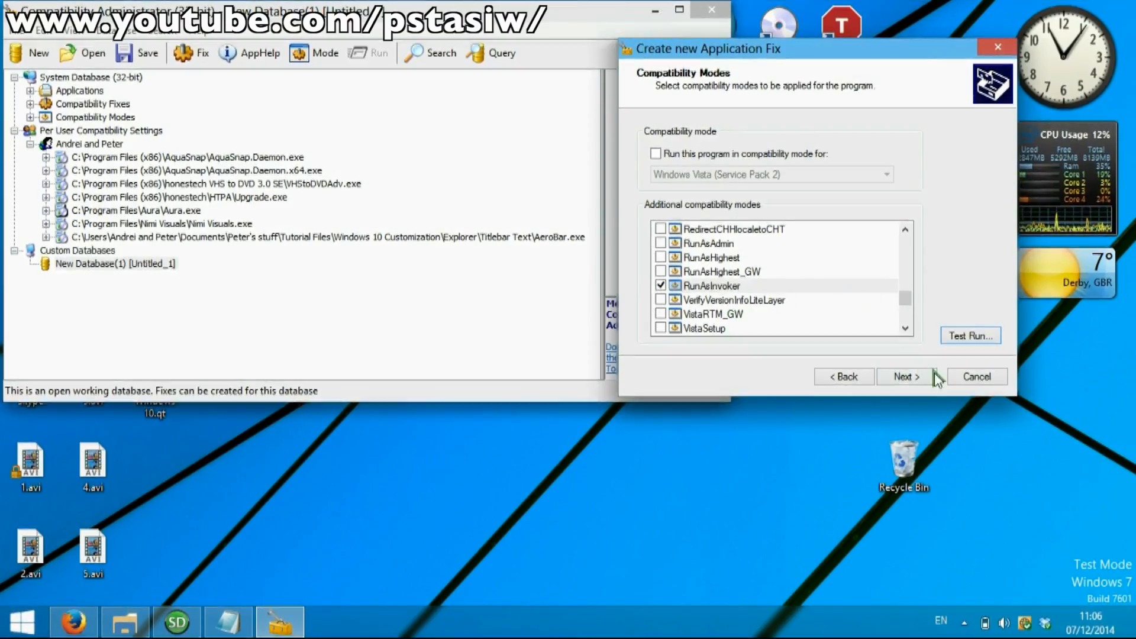
{"action": "left_click", "coordinate": [904, 376]}
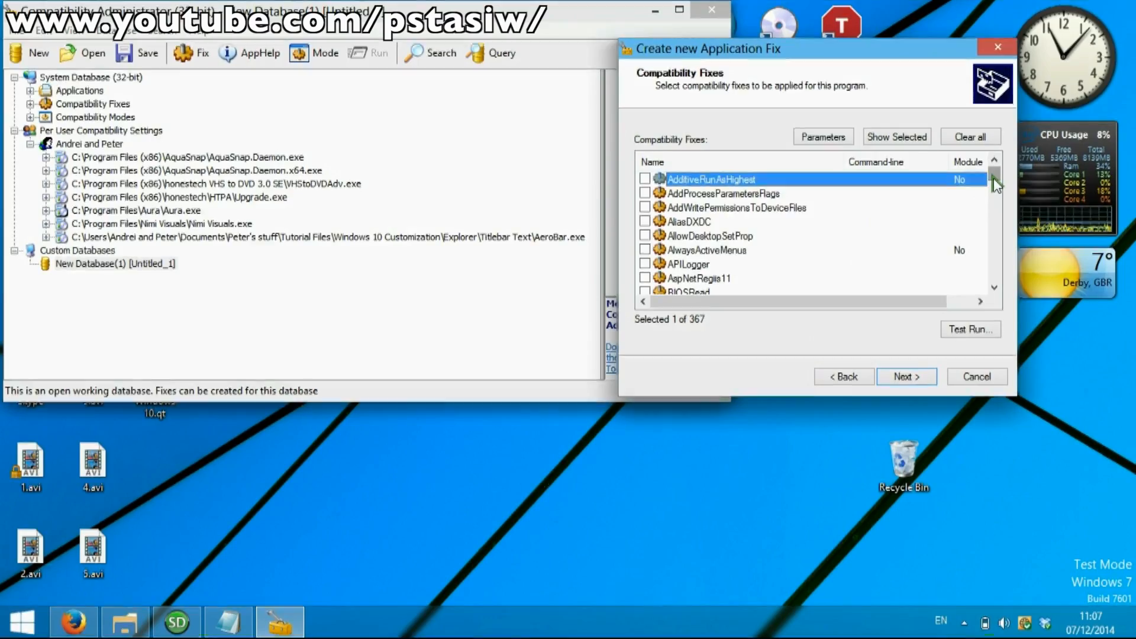
Step: Pass the Compatibility Fixes and Matching Information pages and finish the Aqua Snap fix
{"action": "scroll", "scroll_direction": "down", "scroll_amount": 3}
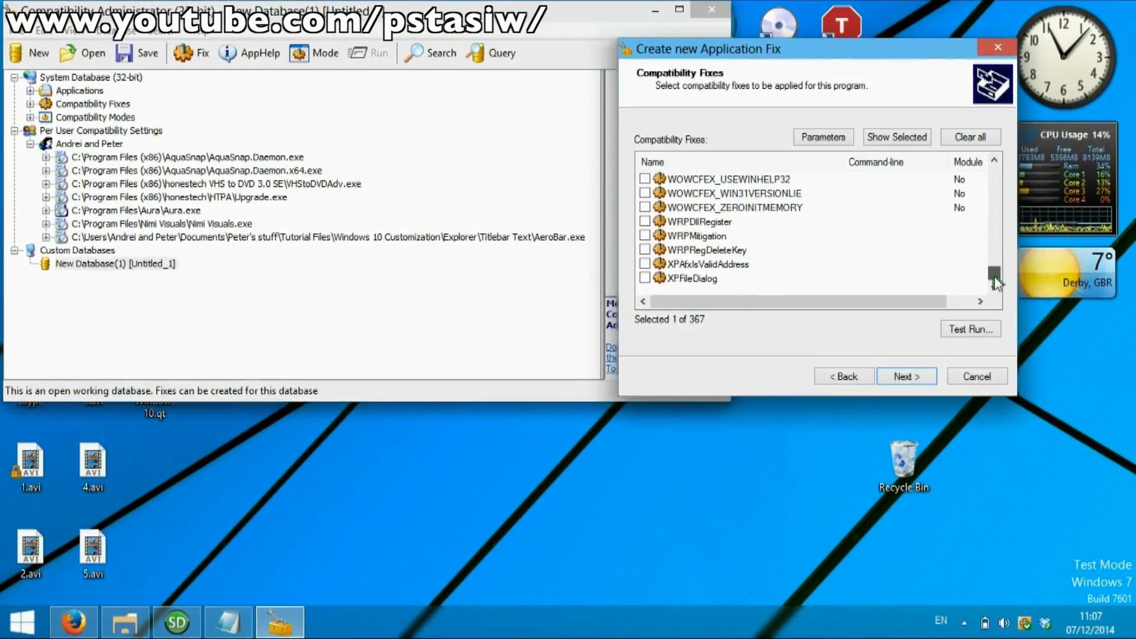
{"action": "scroll", "scroll_direction": "up", "scroll_amount": 3}
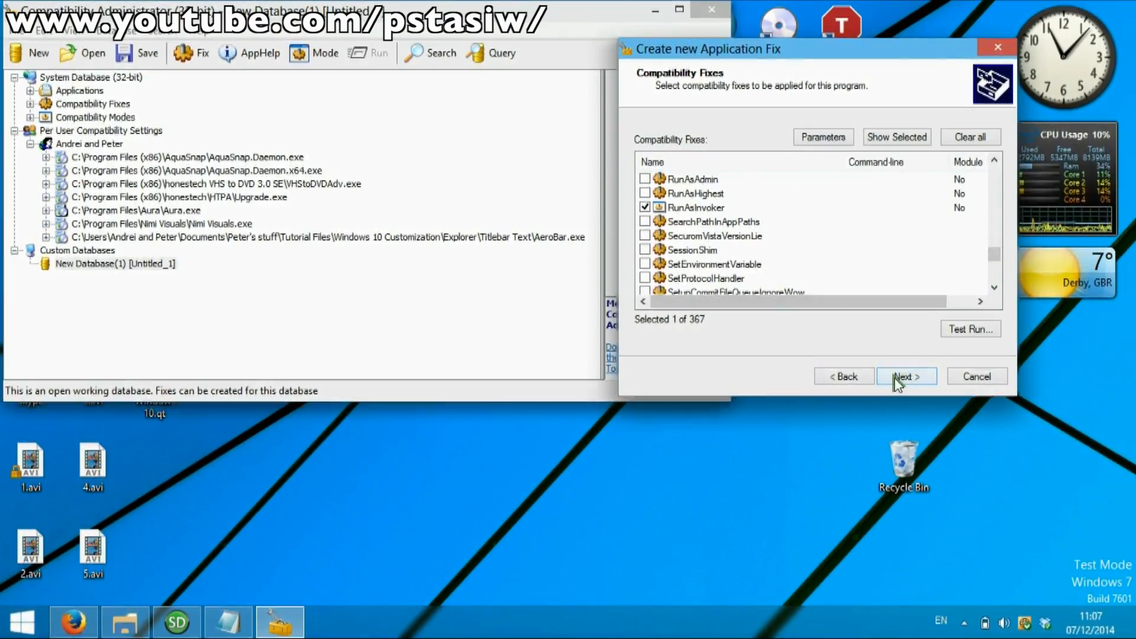
{"action": "left_click", "coordinate": [904, 377]}
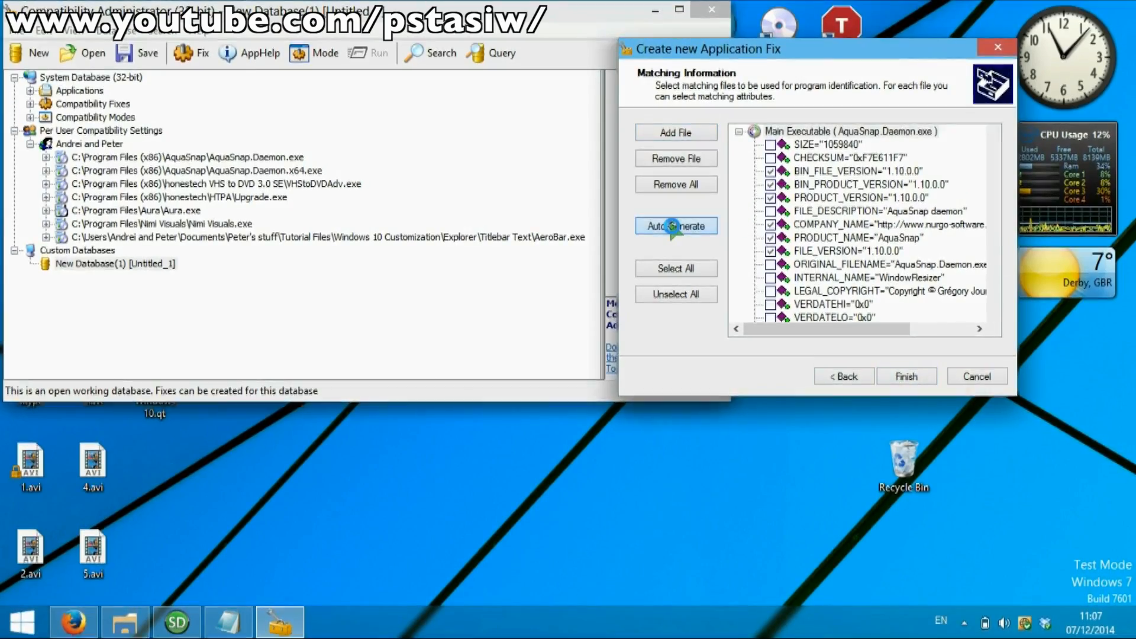
{"action": "left_click", "coordinate": [906, 376]}
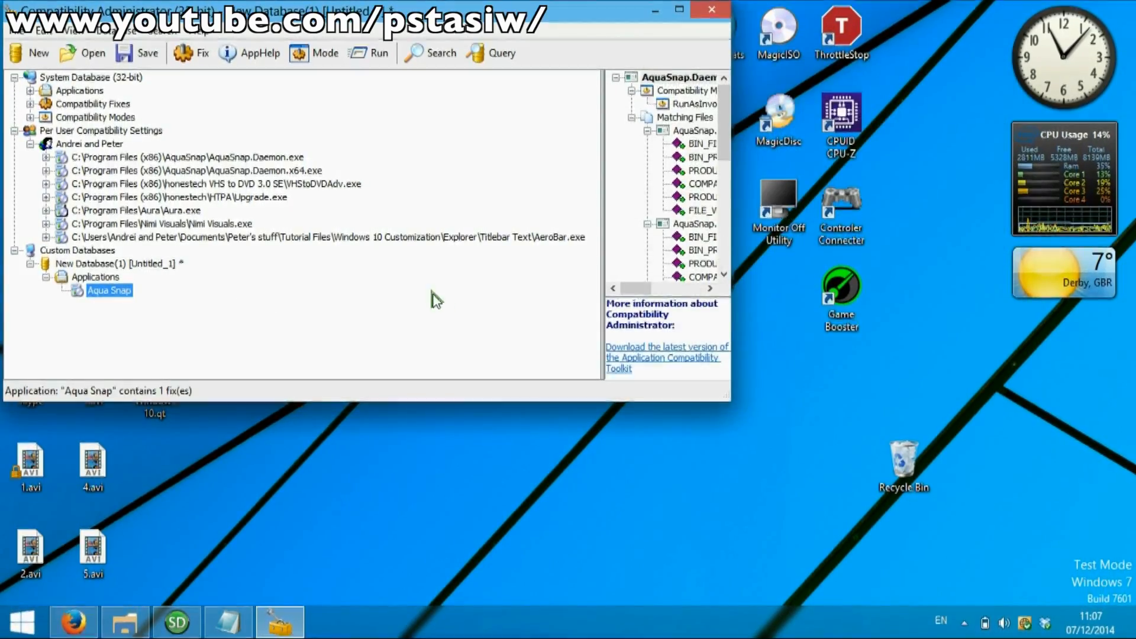
{"action": "mouse_move", "coordinate": [225, 283]}
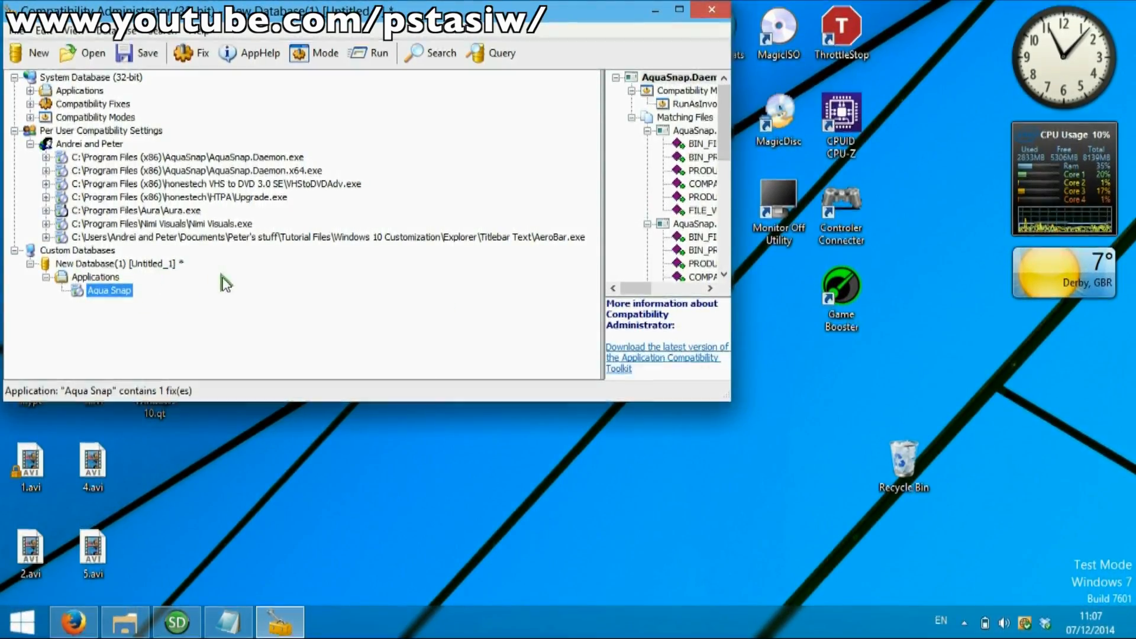
{"action": "left_click", "coordinate": [200, 52]}
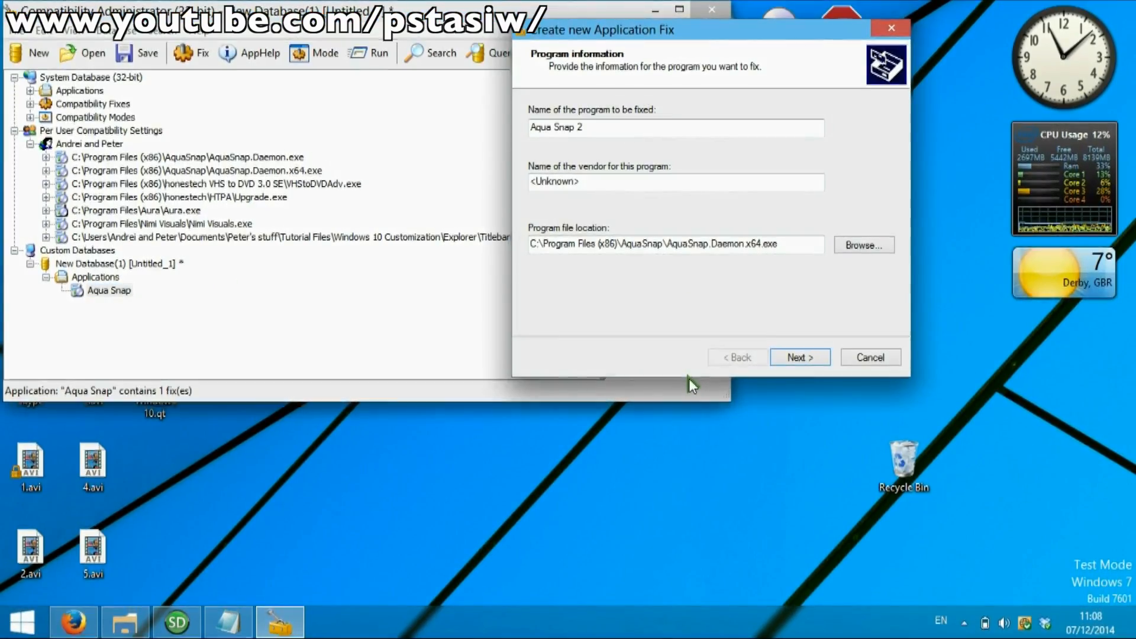
{"action": "left_click", "coordinate": [674, 244]}
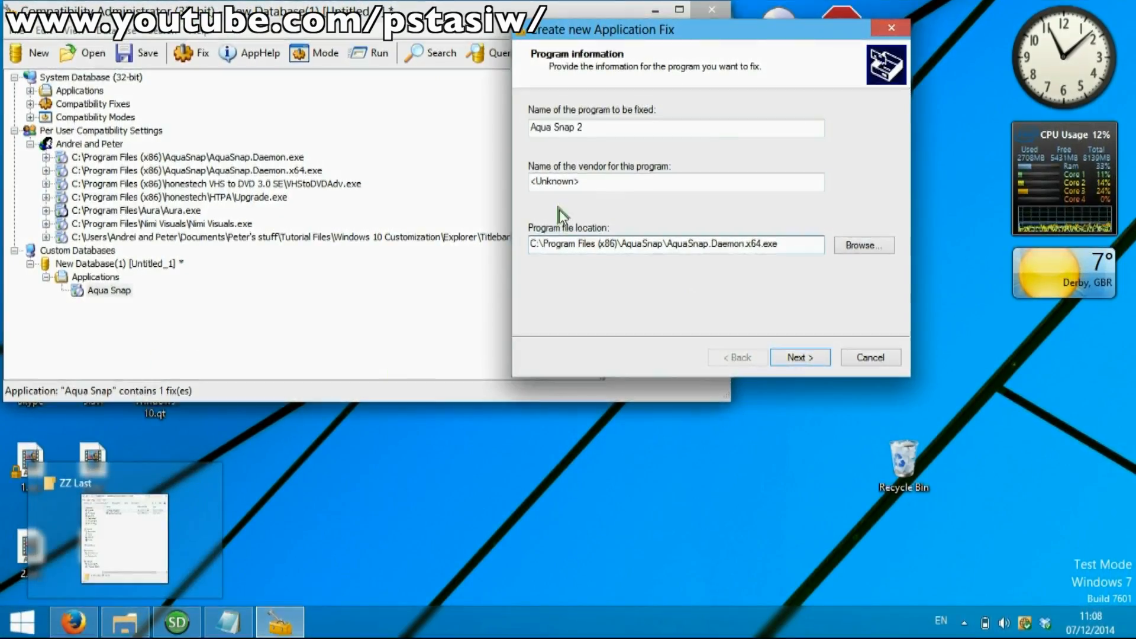
{"action": "left_click", "coordinate": [799, 357]}
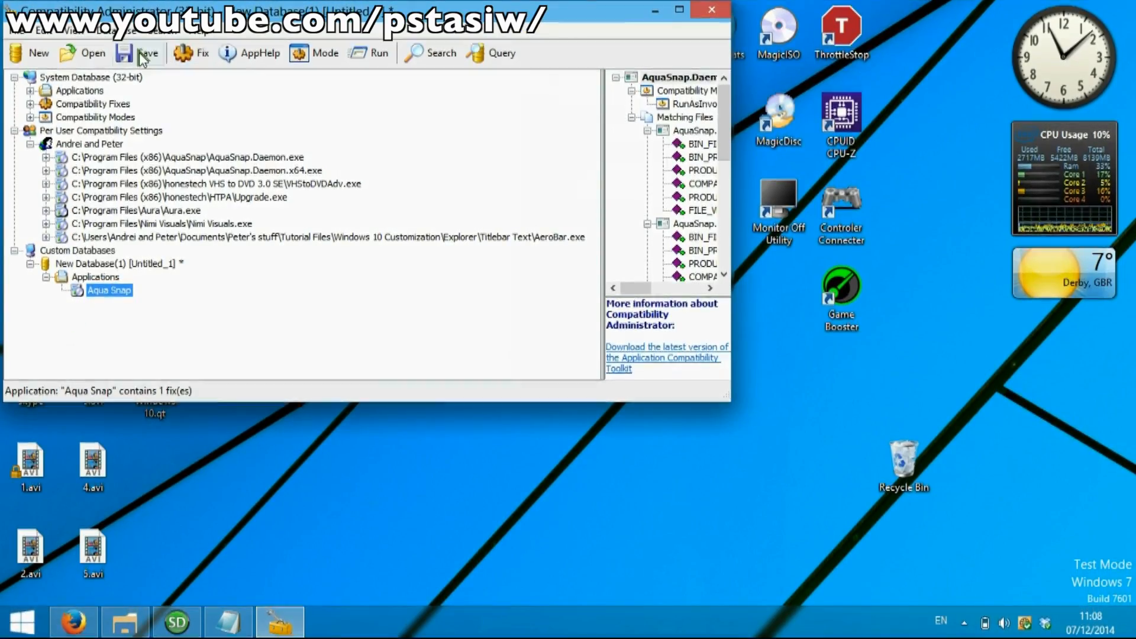
{"action": "left_click", "coordinate": [148, 52]}
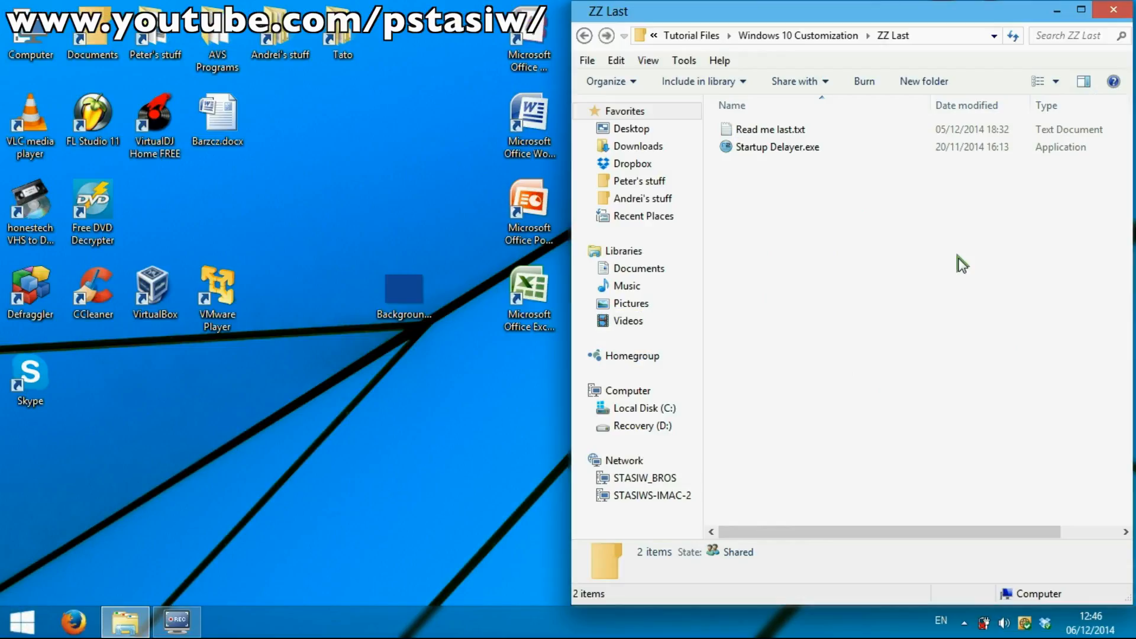
{"action": "mouse_move", "coordinate": [326, 322]}
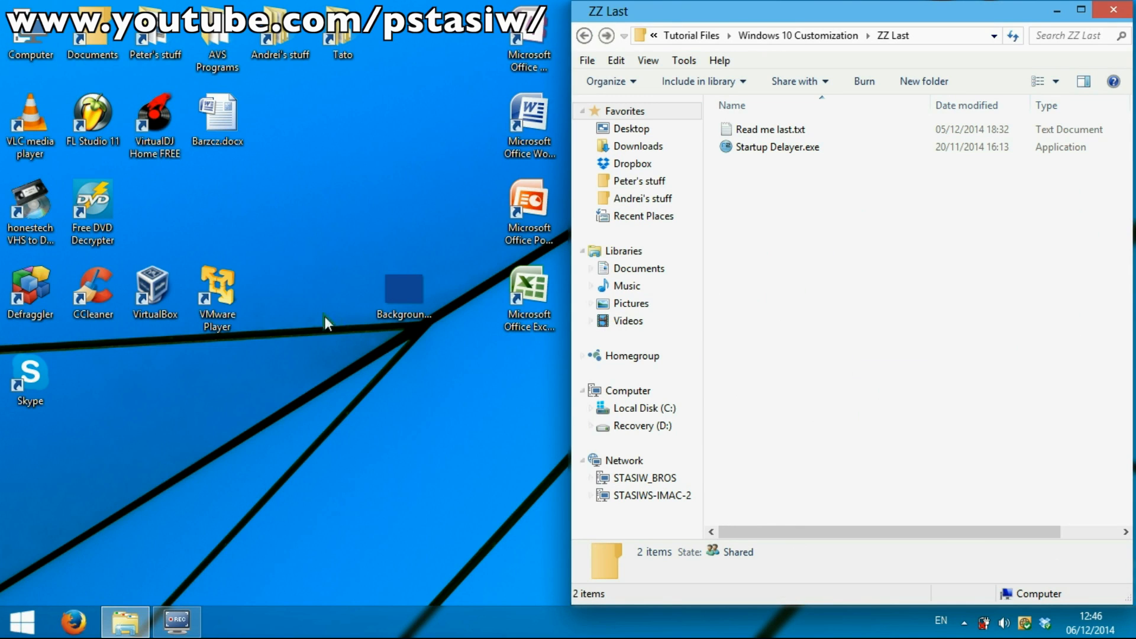
{"action": "mouse_move", "coordinate": [49, 265]}
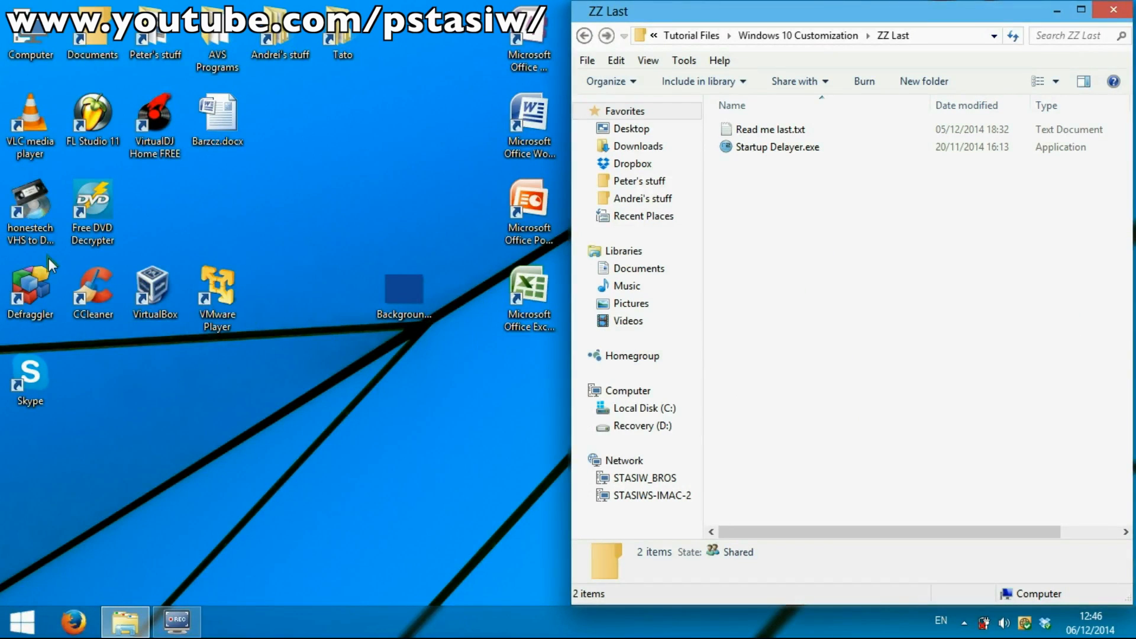